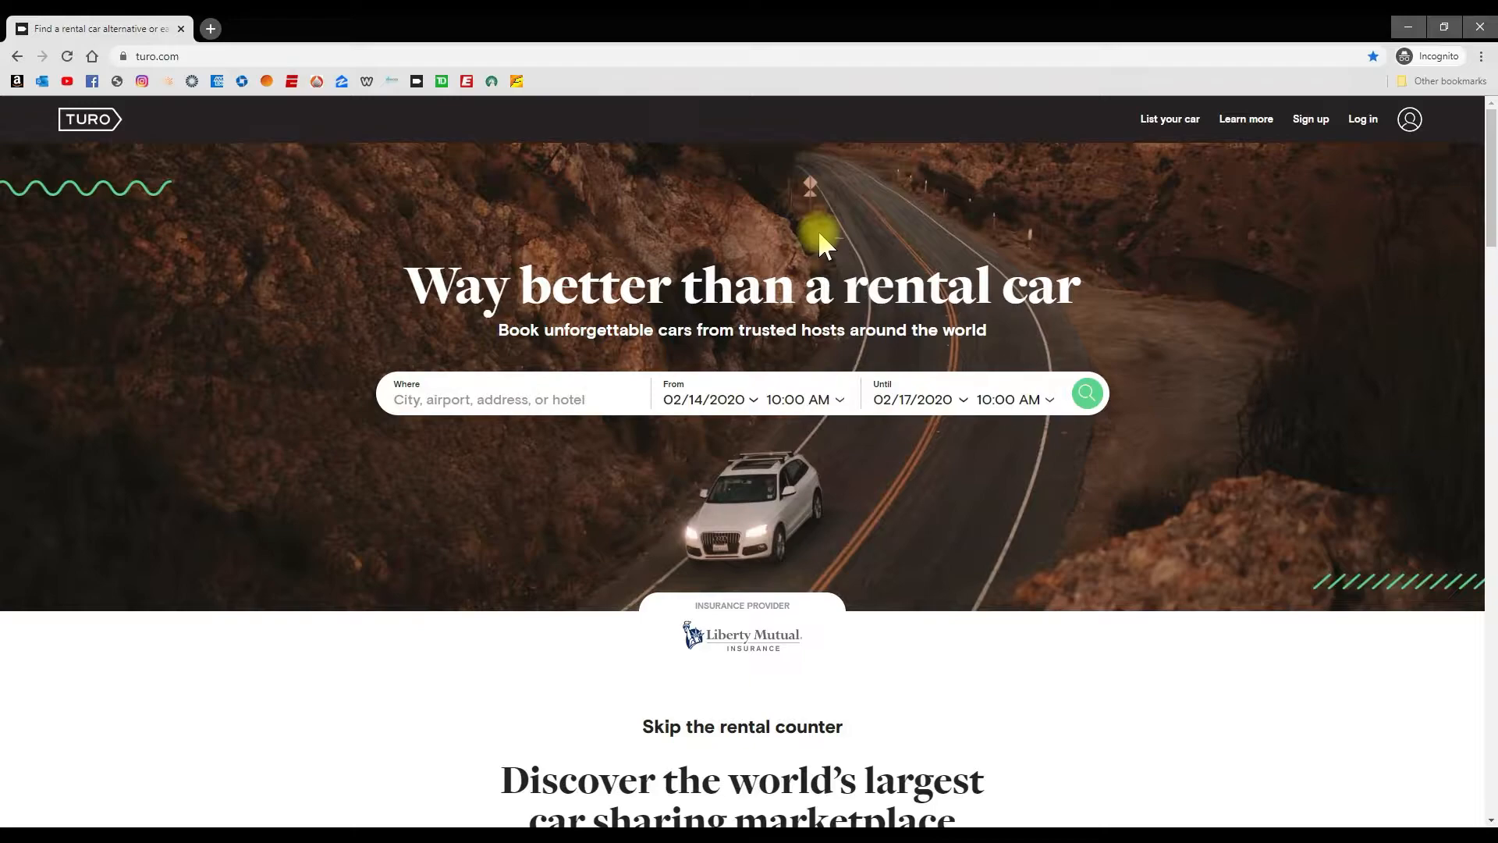
mouse_move(1227, 184)
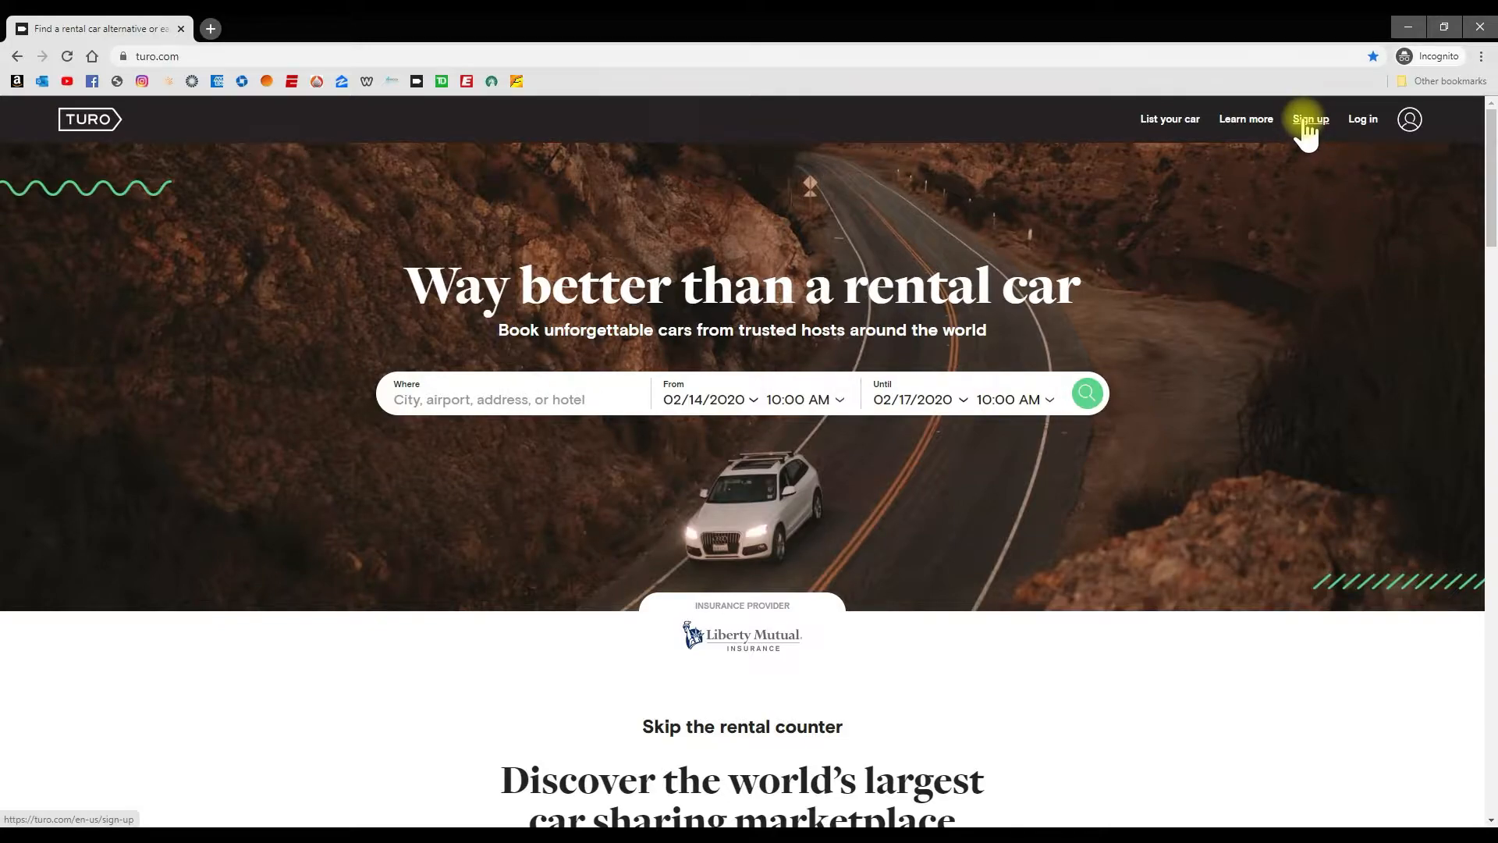
Step: Sign up for a new Turo account with email, entering name, email and password
left_click(1309, 118)
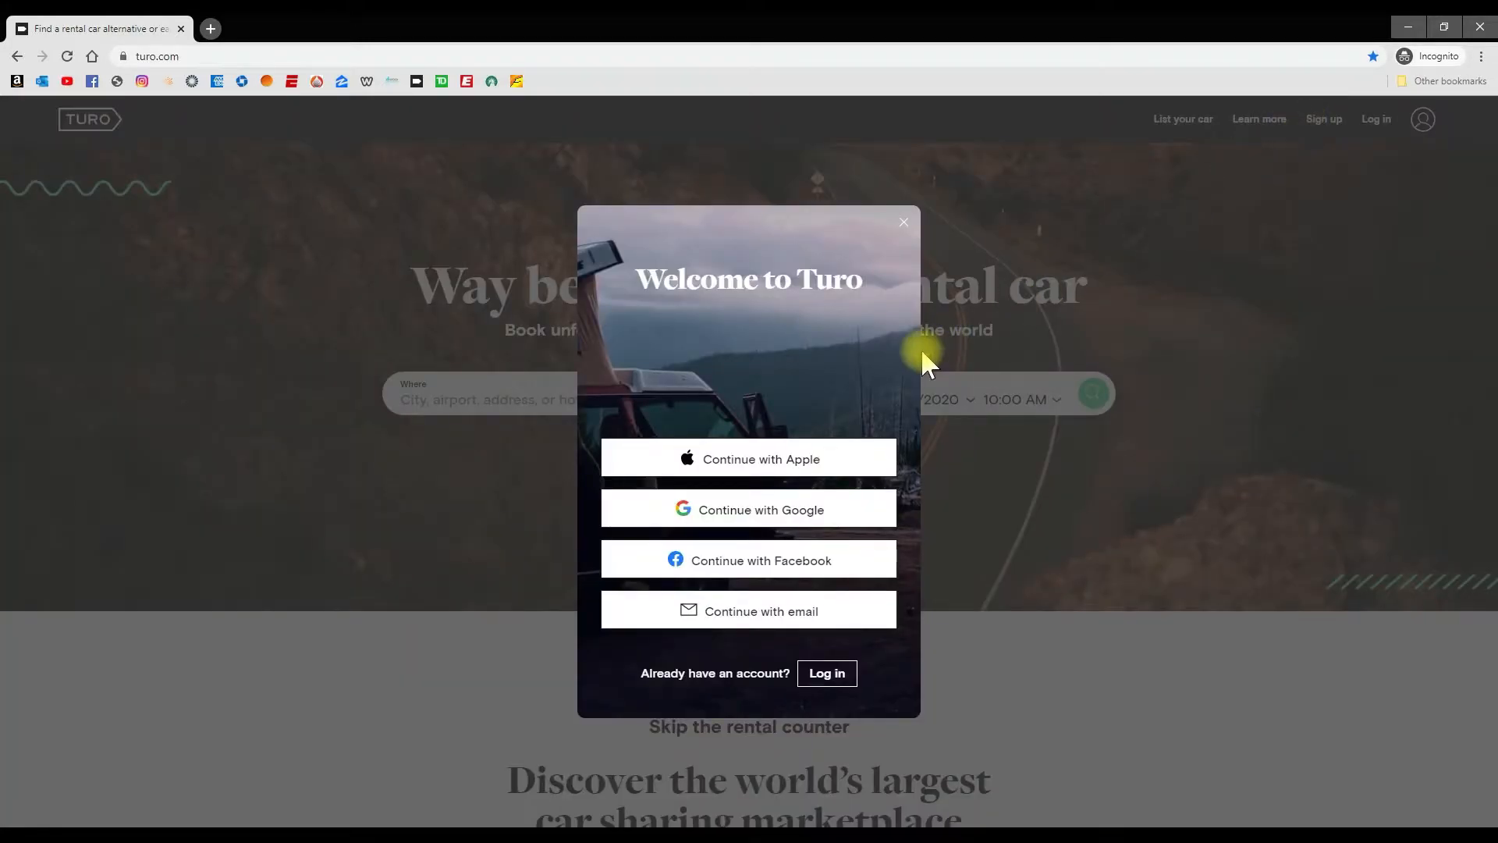
mouse_move(922, 450)
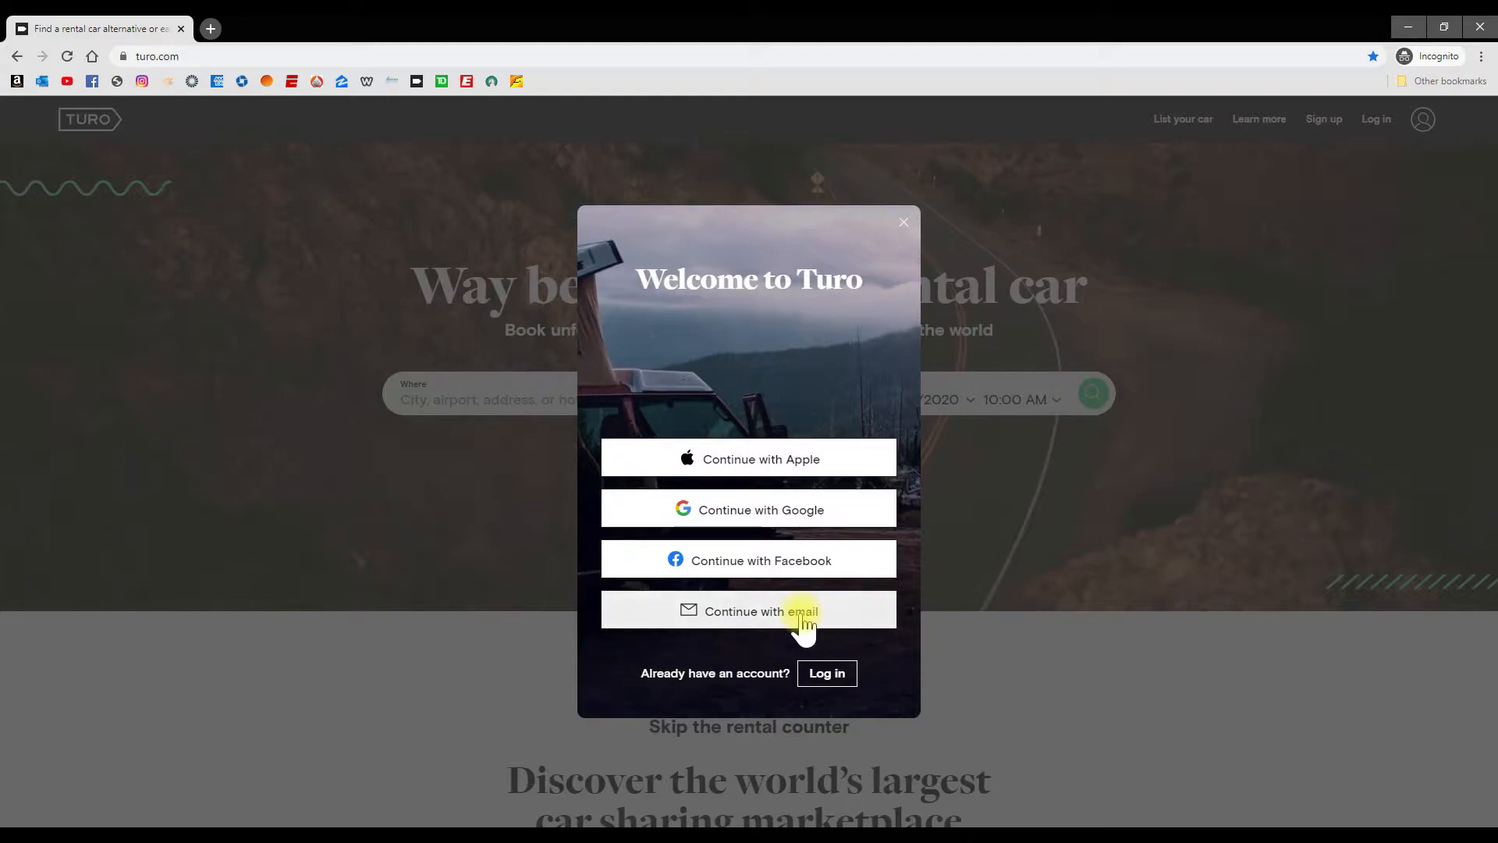
left_click(749, 610)
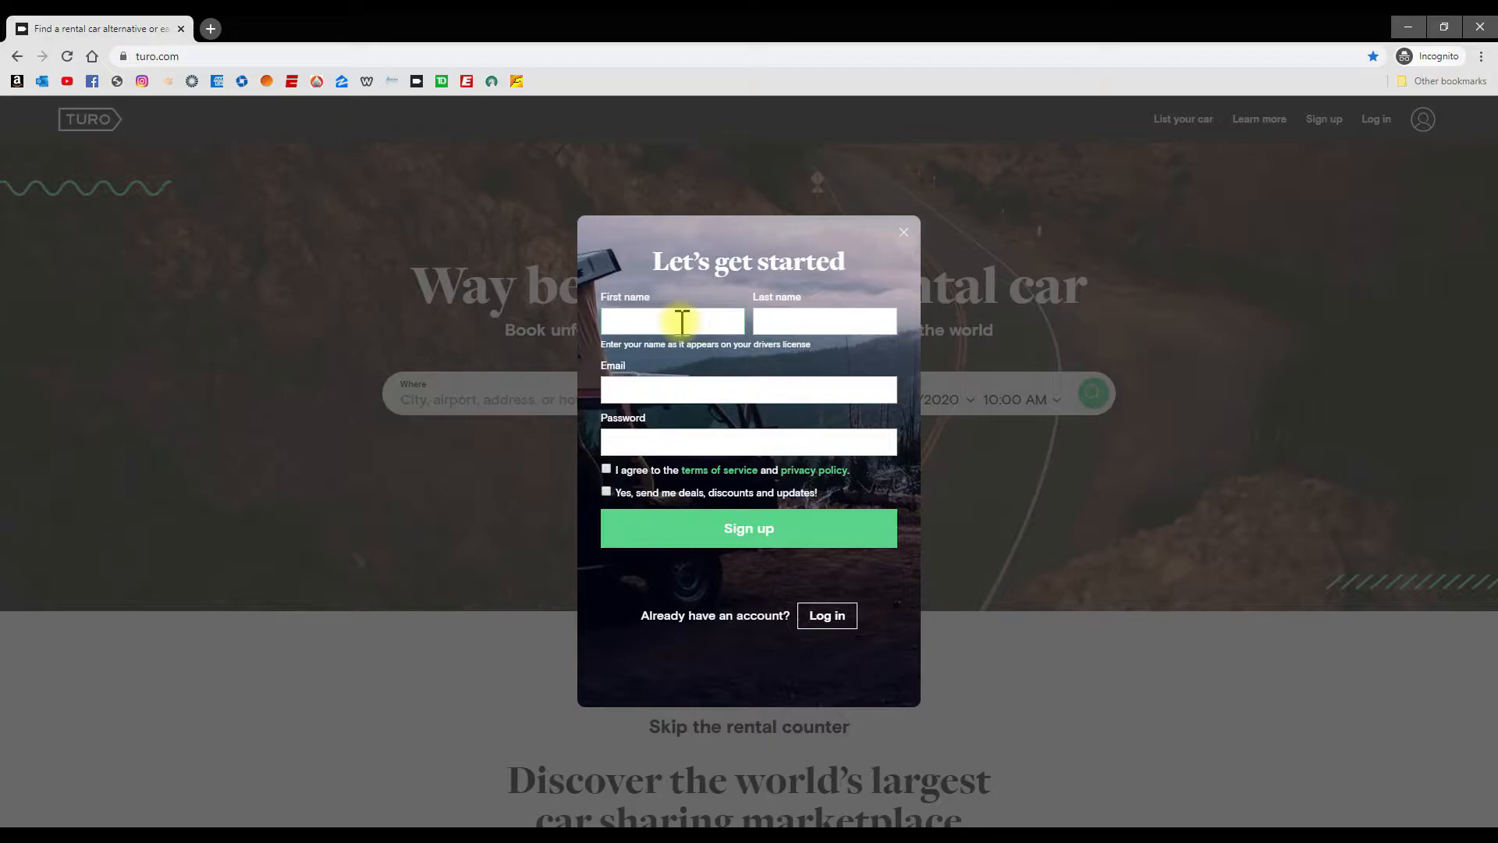
mouse_move(827, 331)
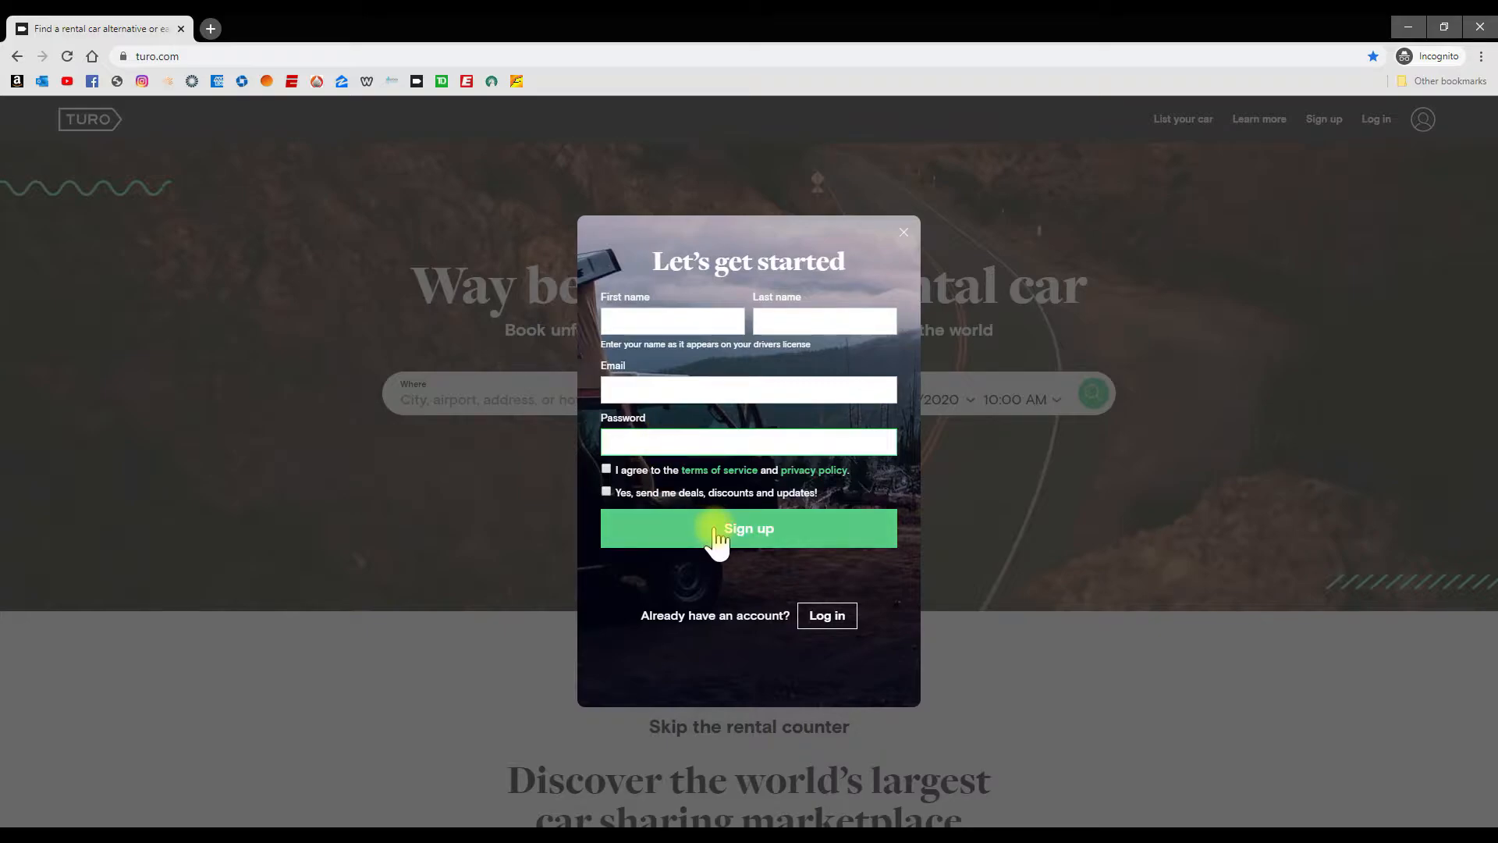
left_click(748, 529)
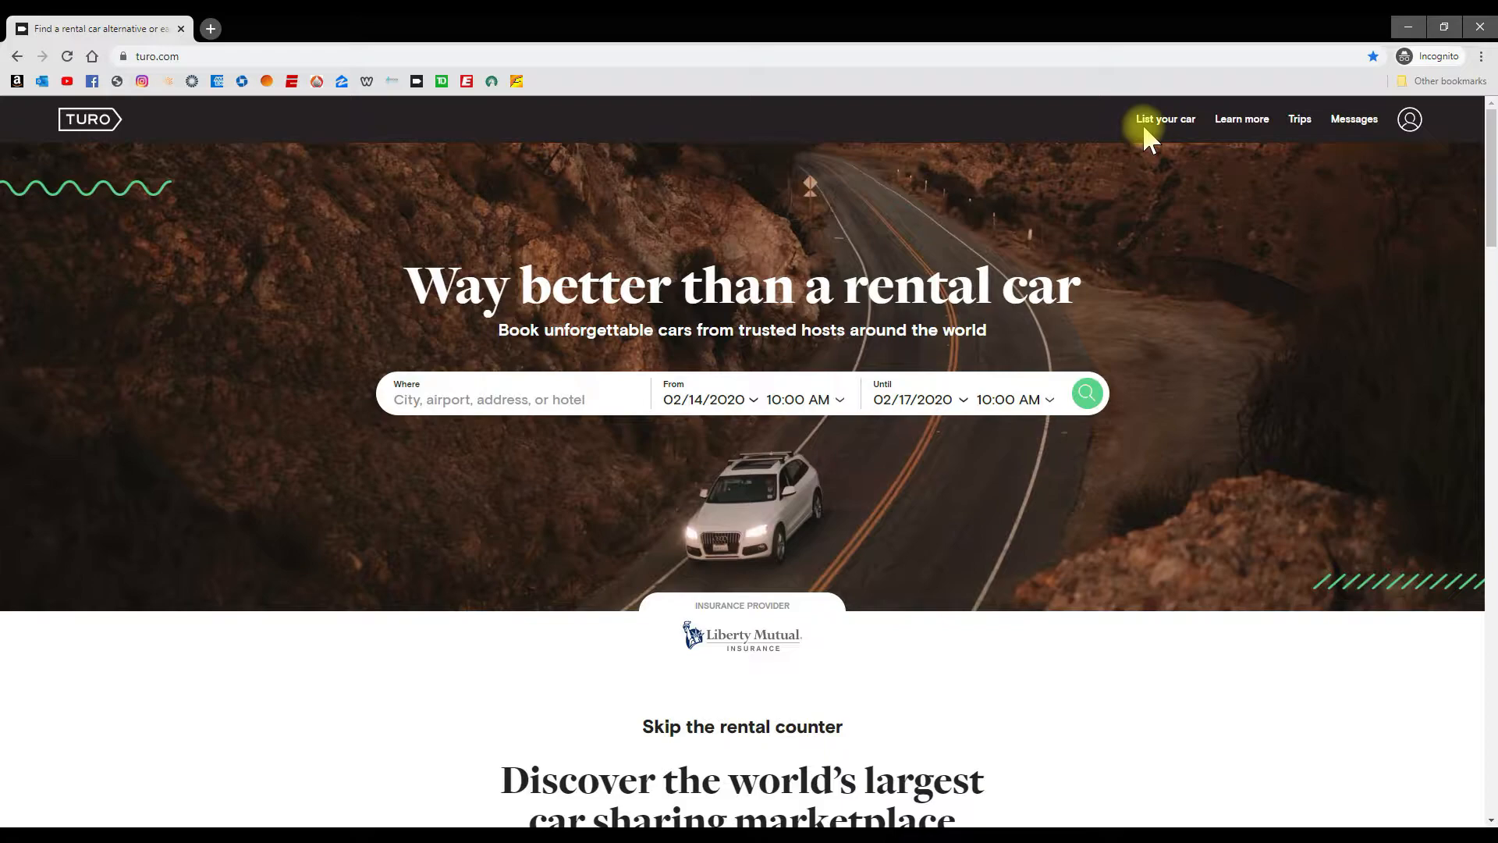
mouse_move(1164, 119)
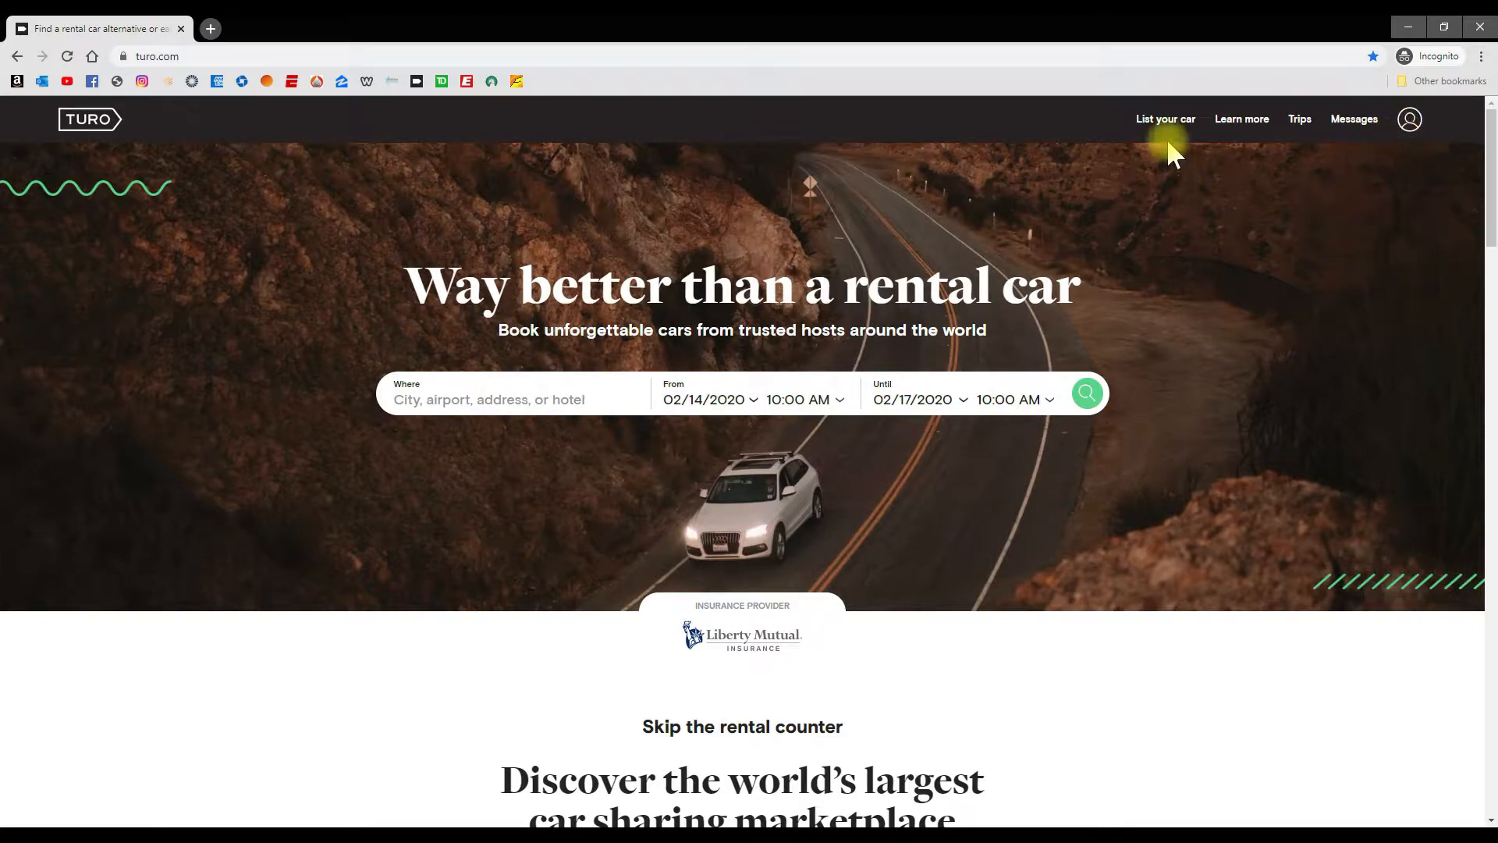
mouse_move(1164, 119)
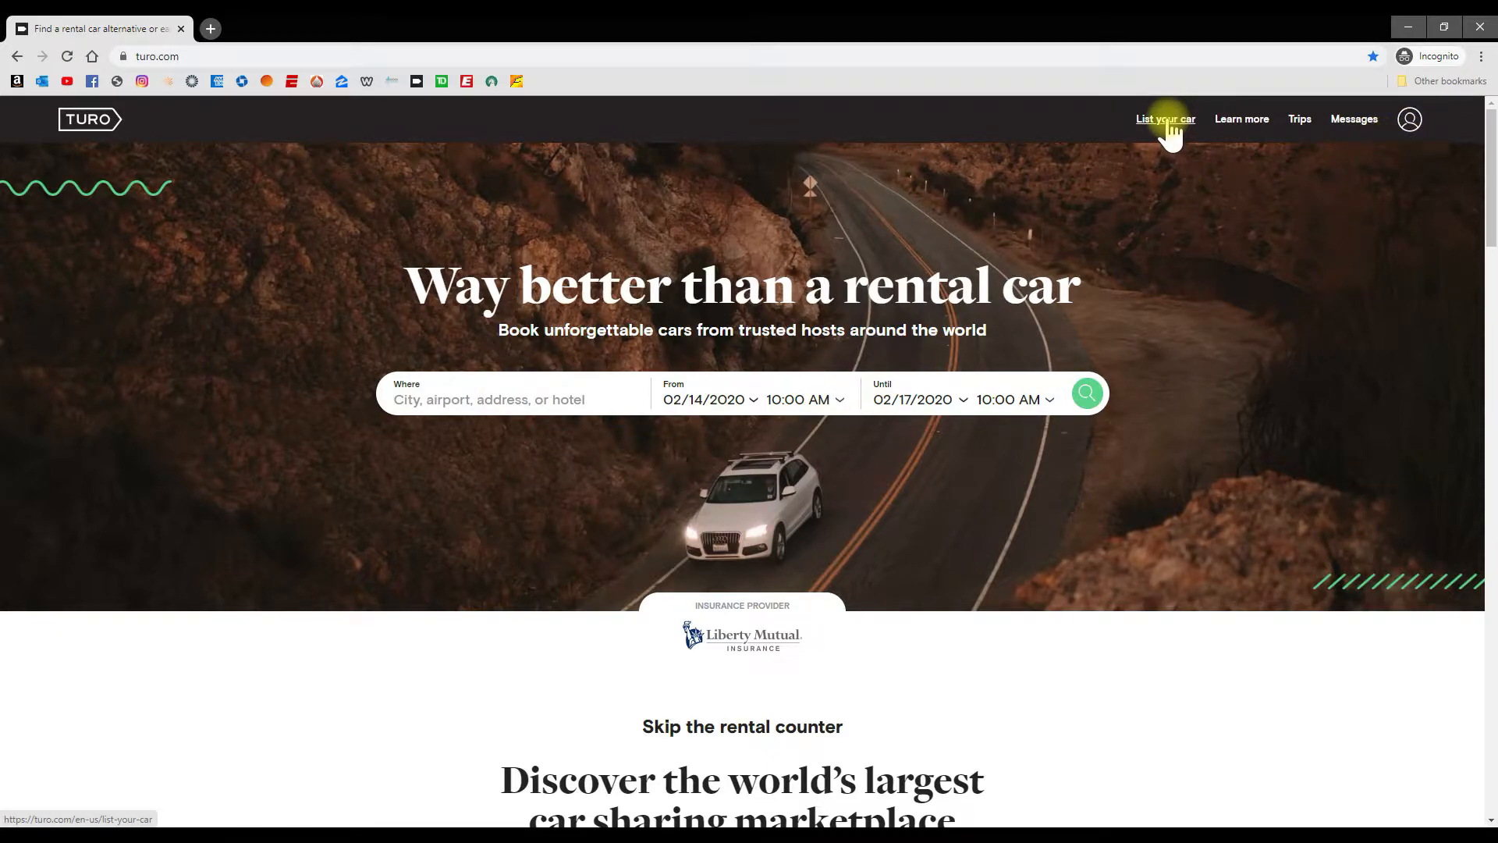
Step: Go to the 'List your car' page from the top navigation
left_click(1165, 119)
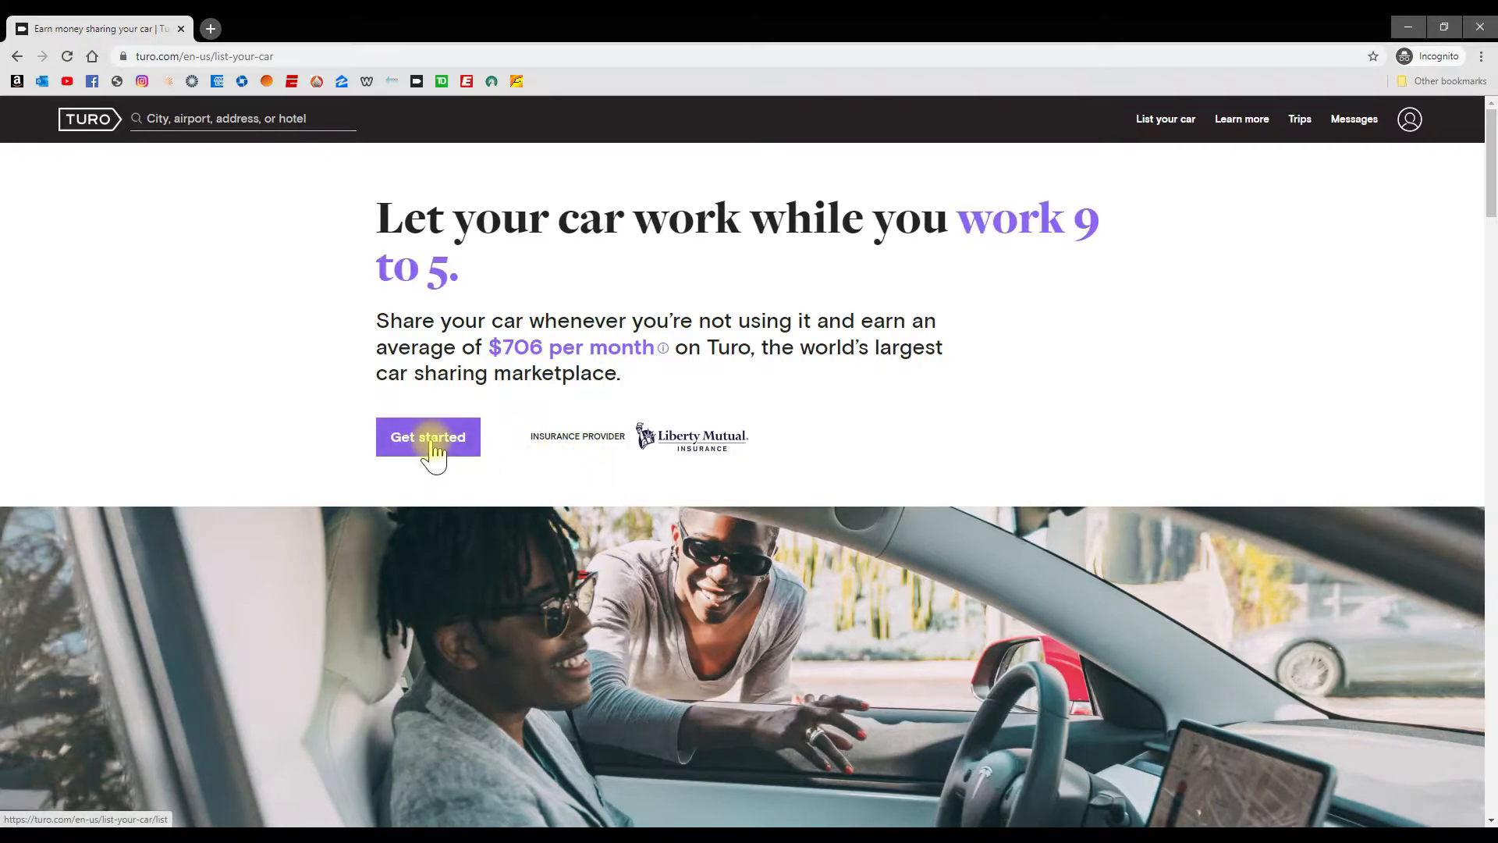
Step: Start the listing and set the car location to 123 Holtman Street, Houston, TX 77060
left_click(428, 437)
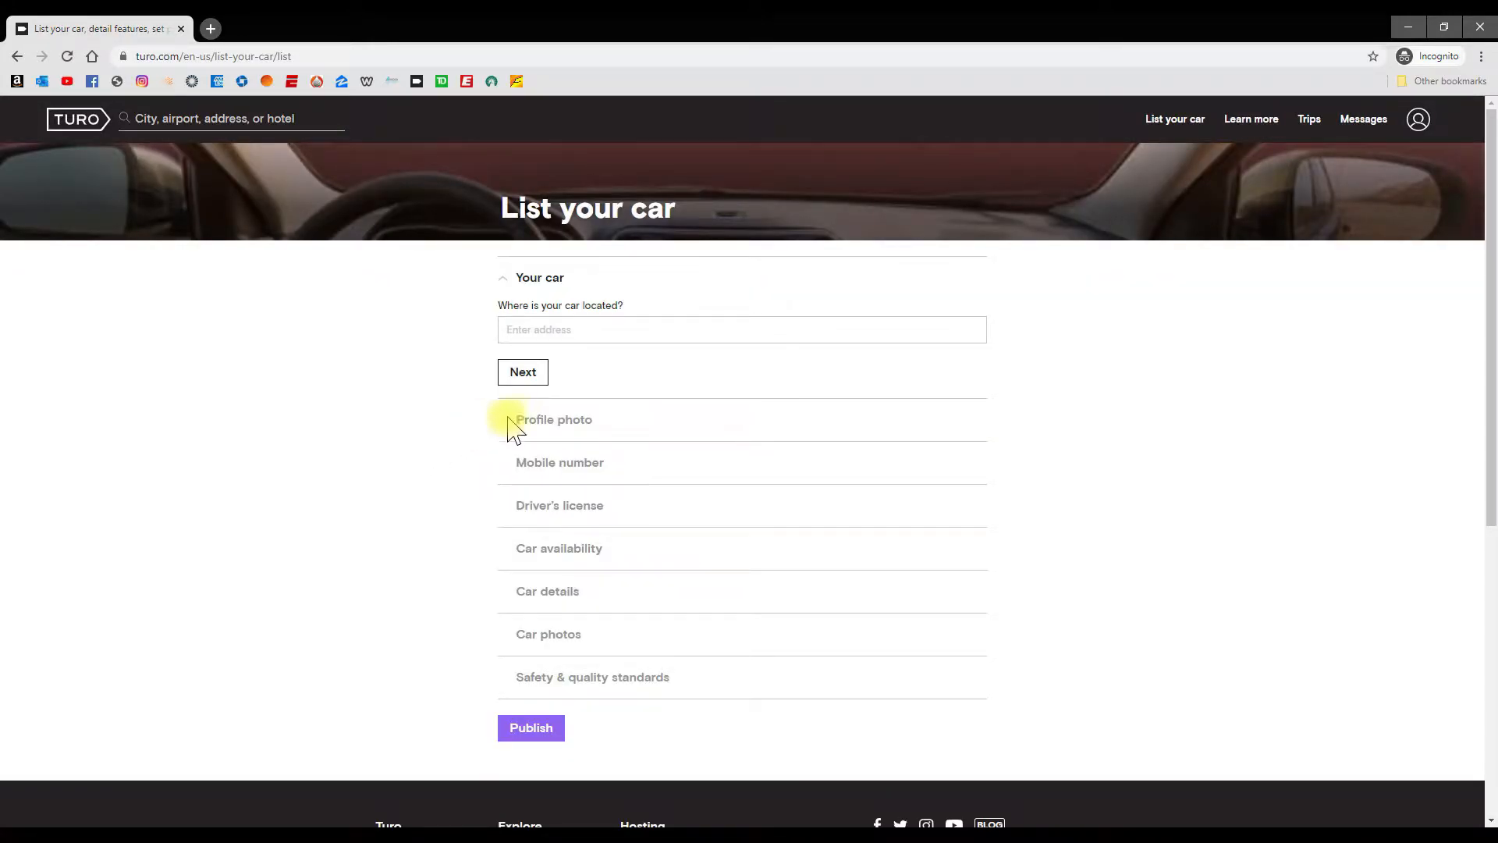
left_click(742, 329)
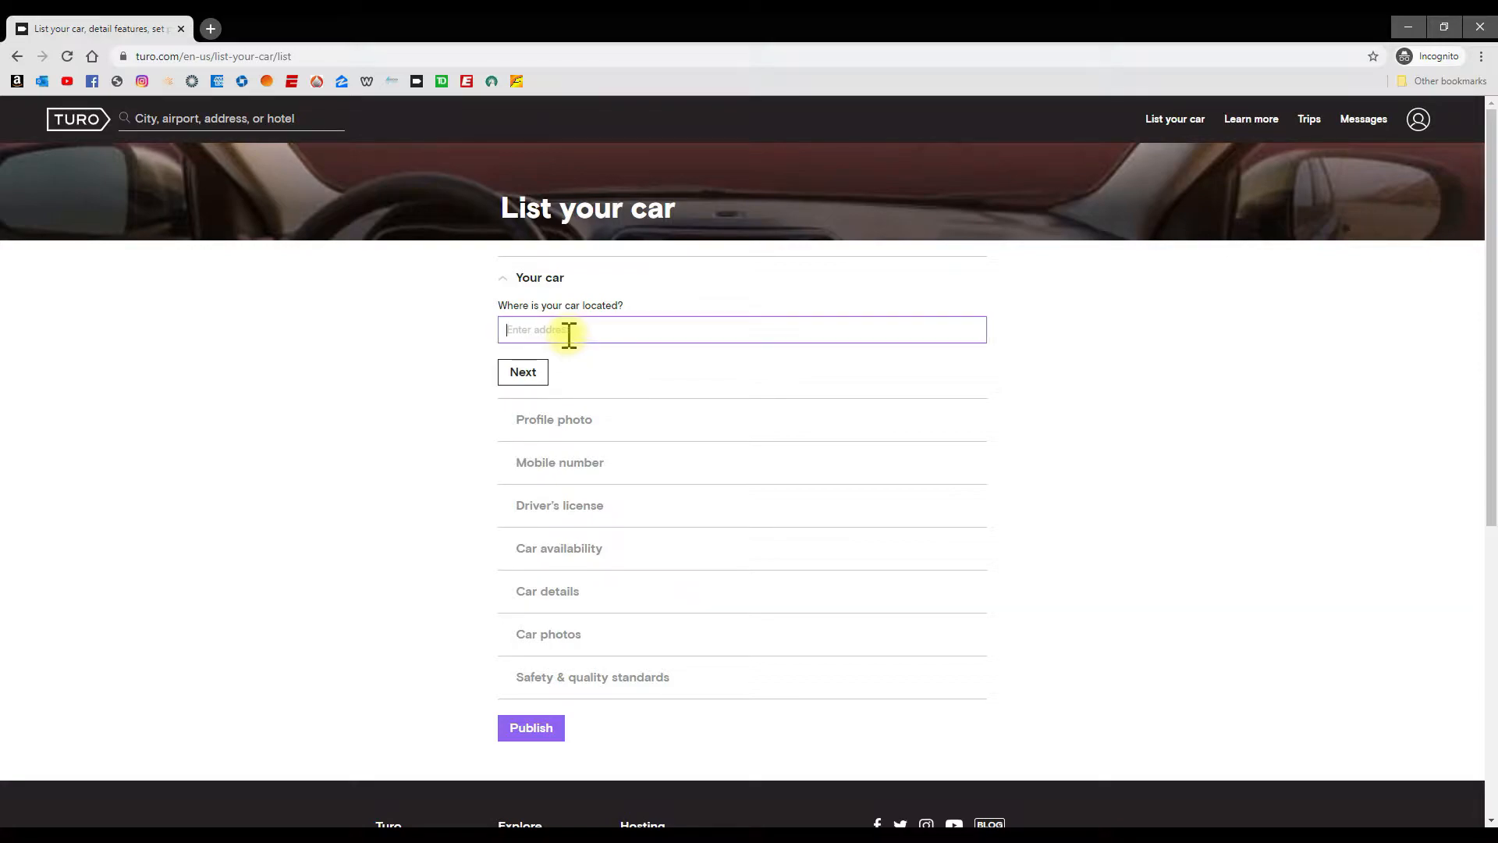
type("123 h")
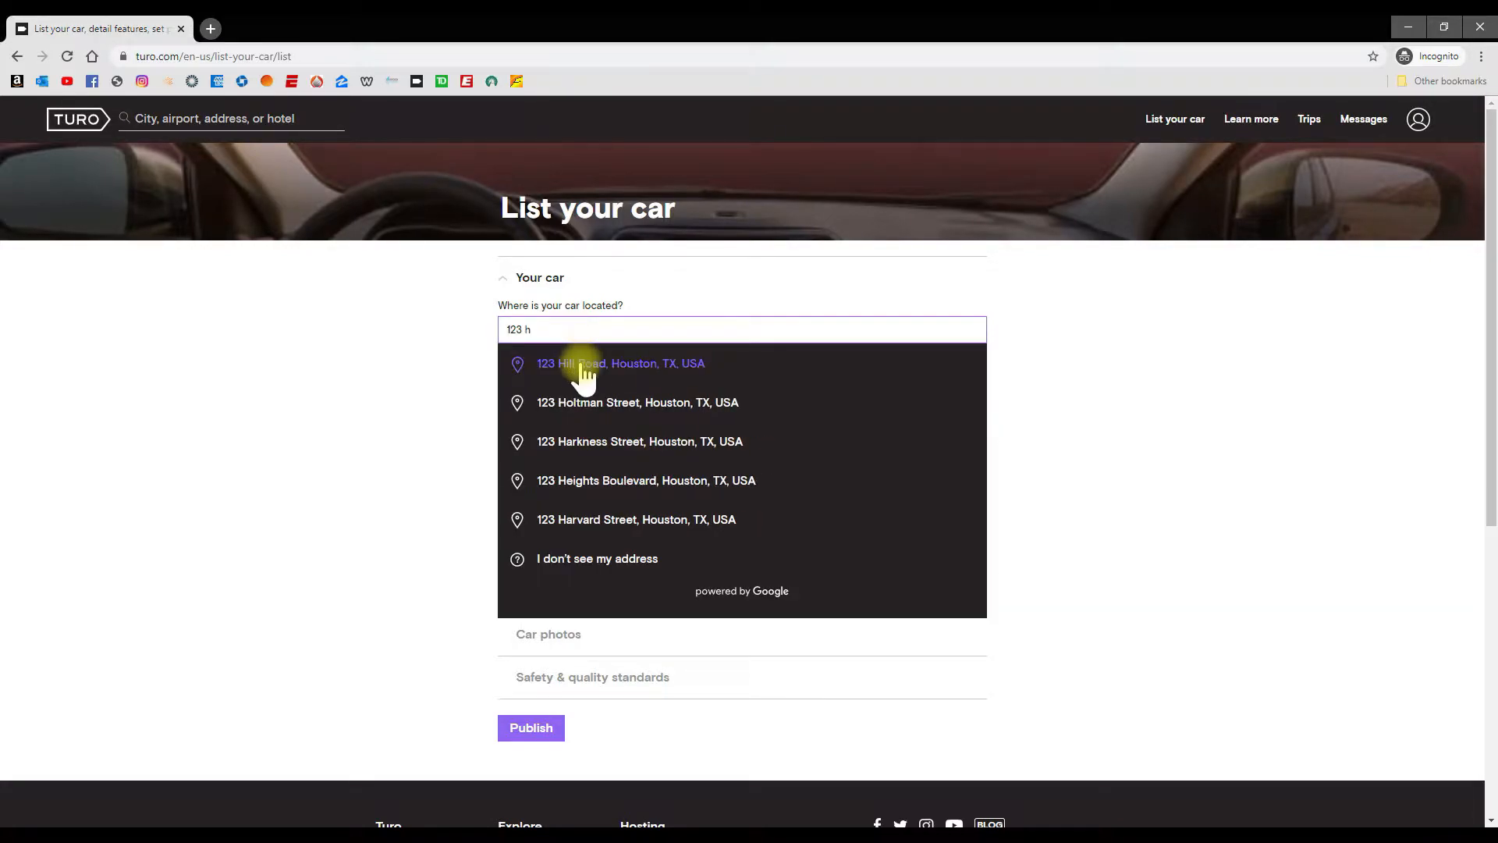
left_click(638, 402)
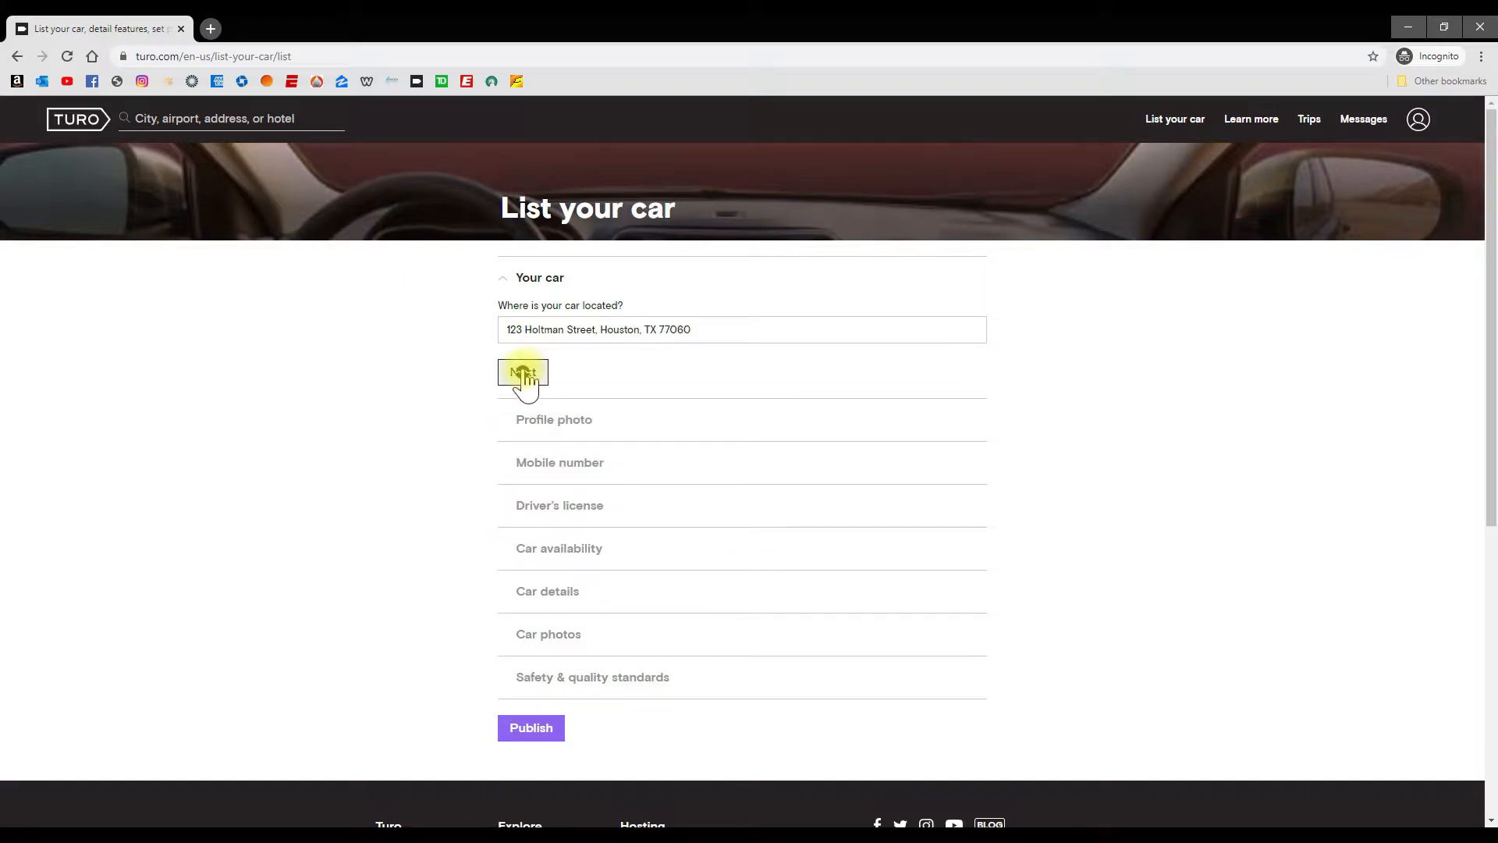
left_click(523, 372)
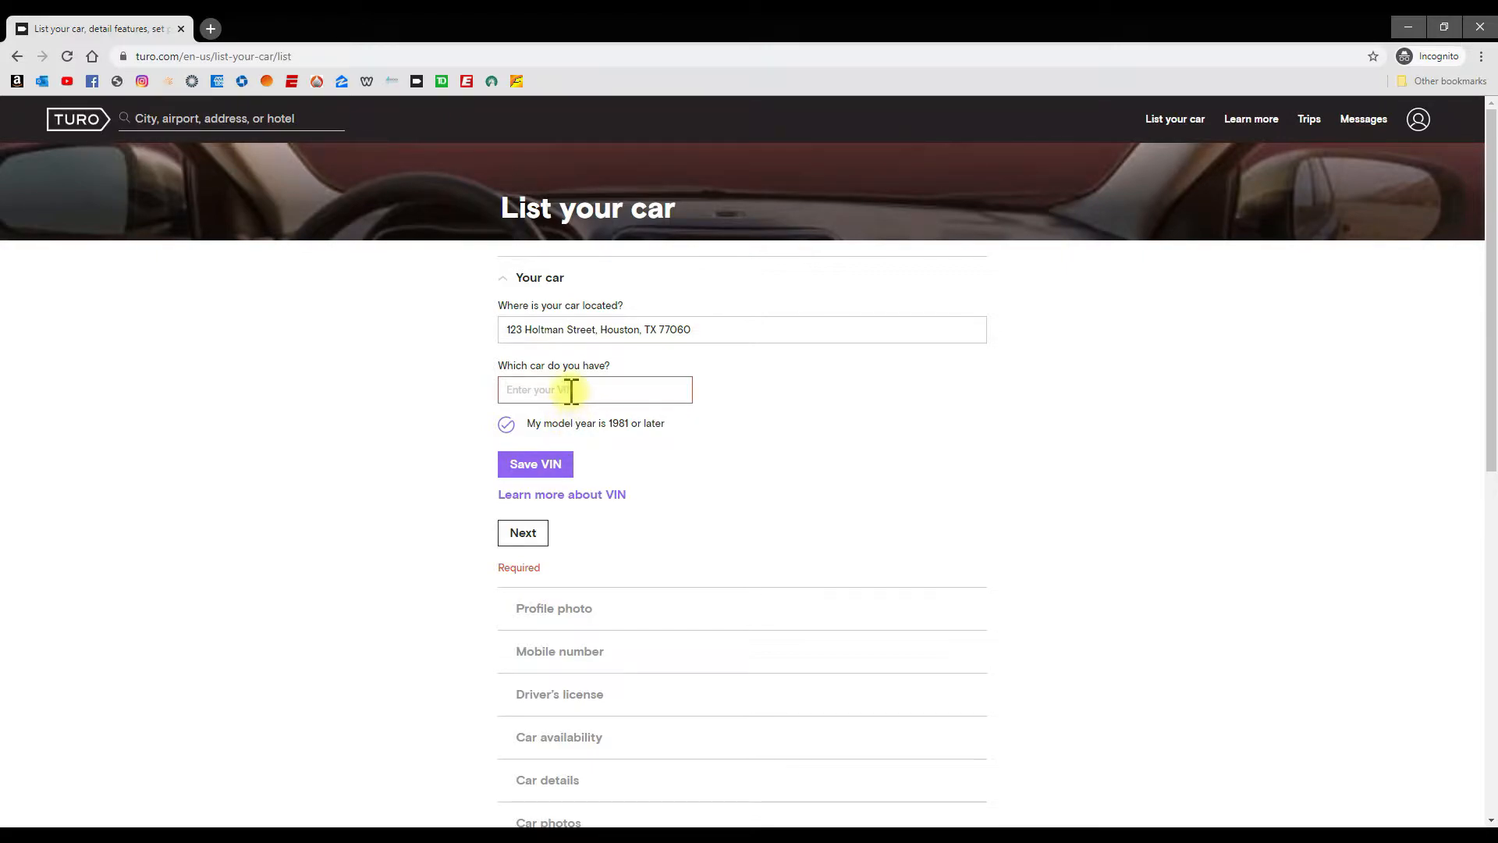
type("19XFB2F96DE064028")
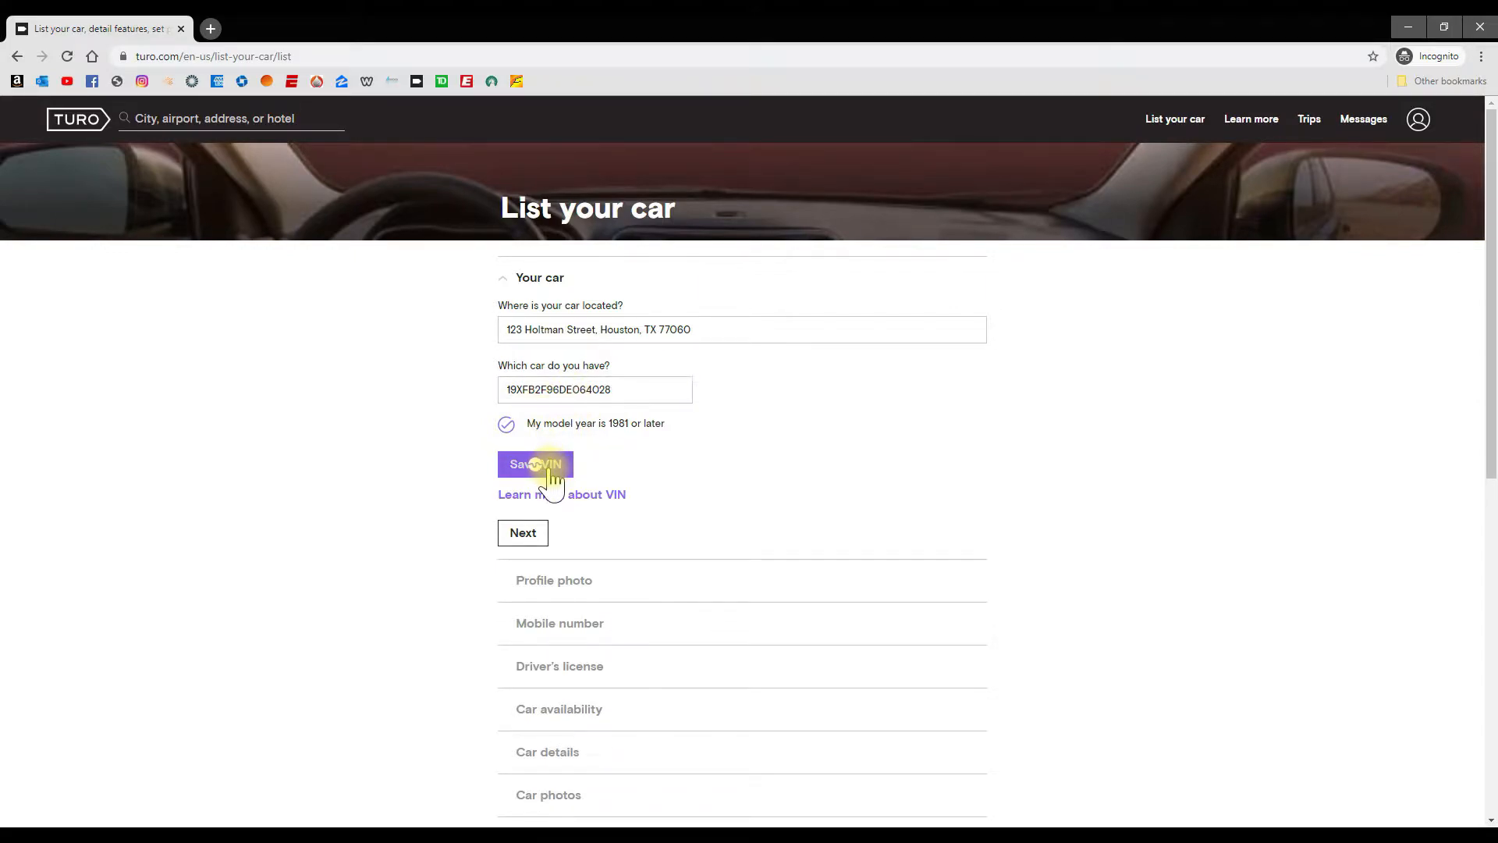
left_click(535, 465)
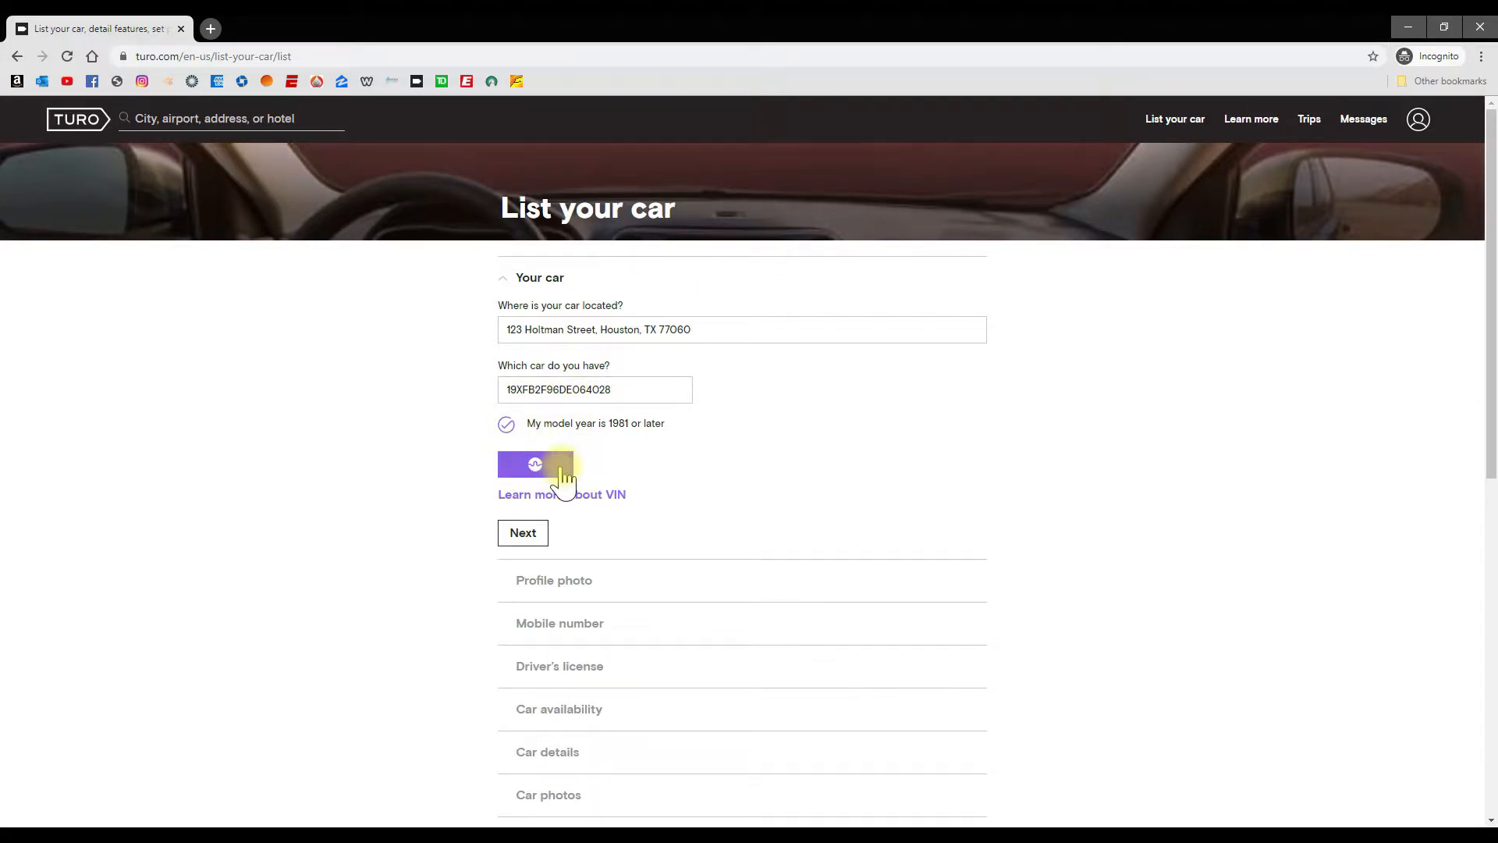
left_click(542, 465)
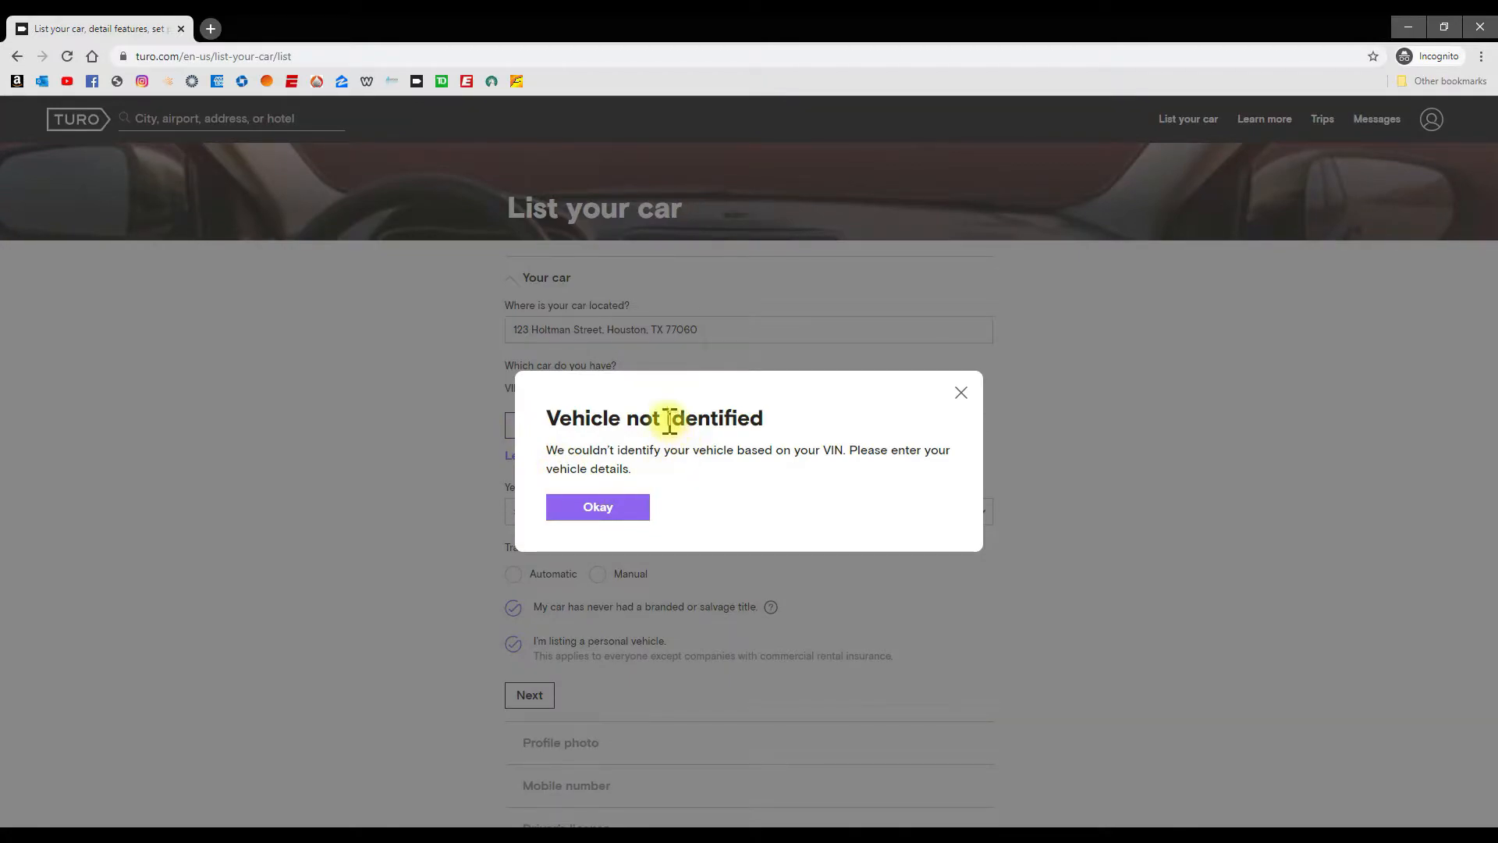
mouse_move(568, 555)
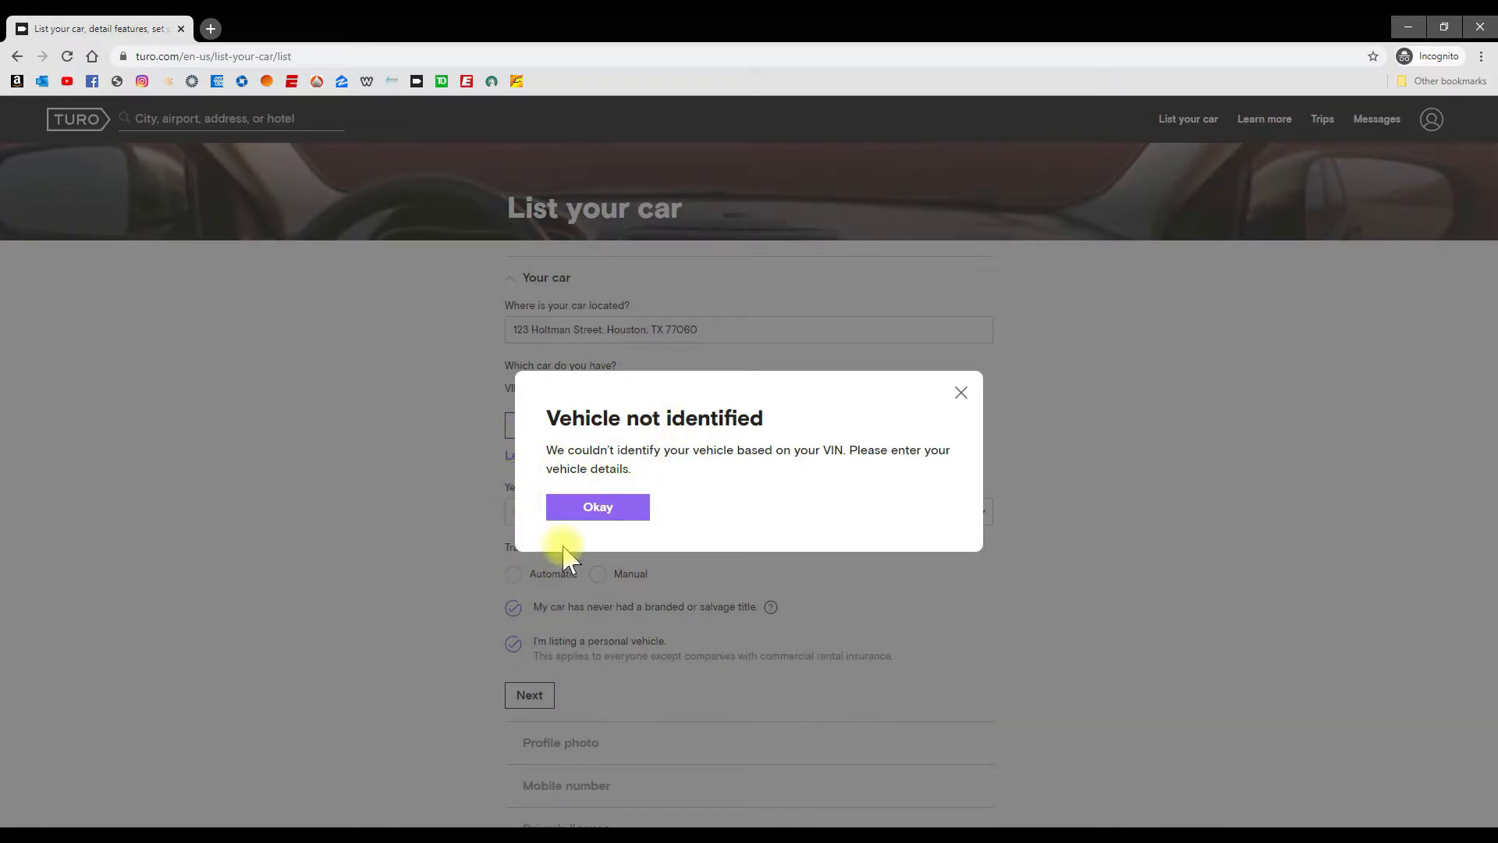
Step: Enter the car manually as a 2017 Chevrolet
left_click(596, 505)
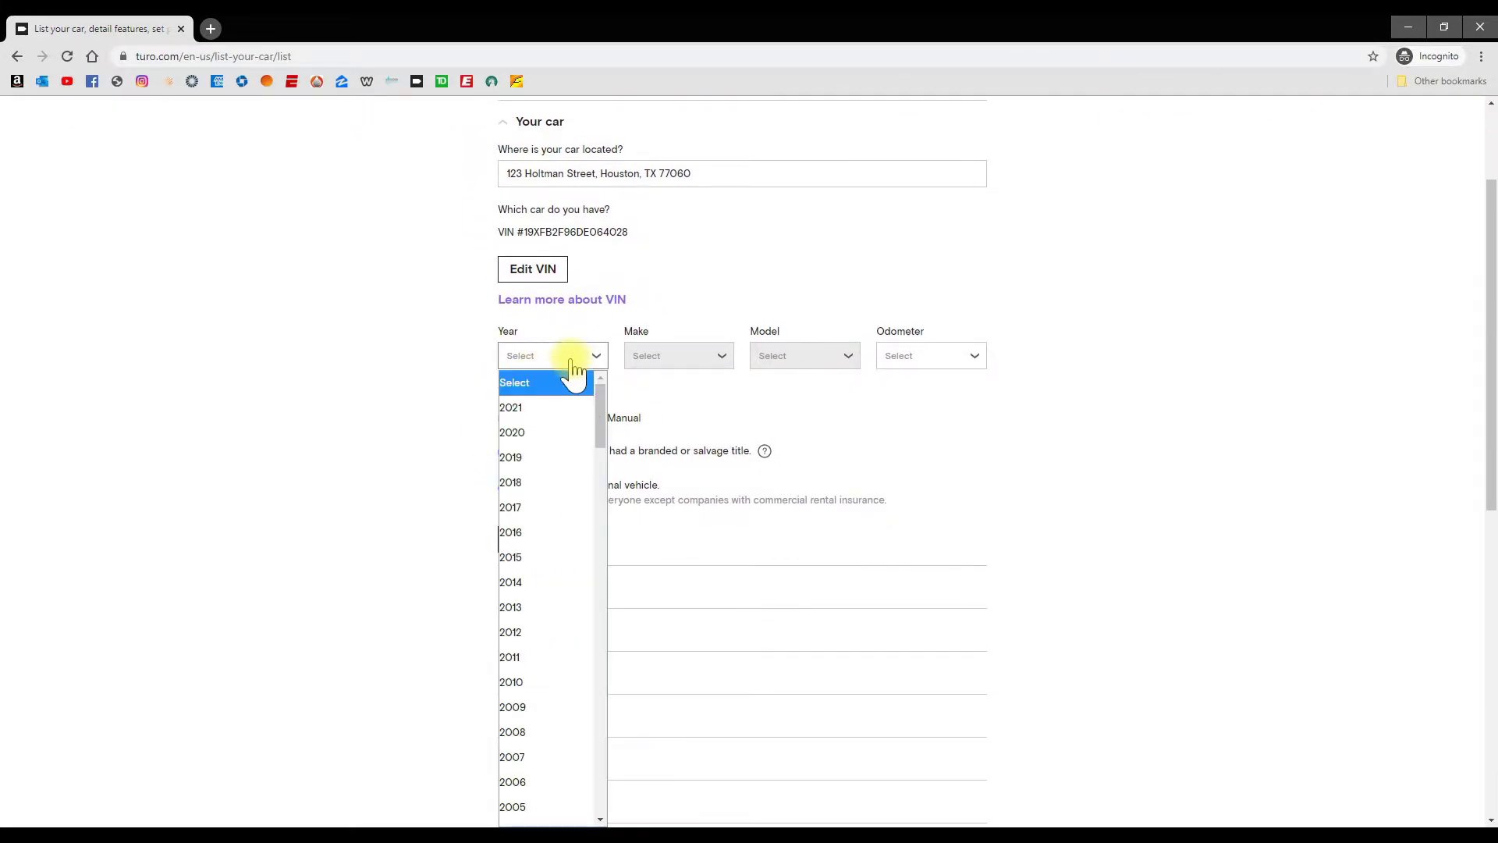
left_click(510, 507)
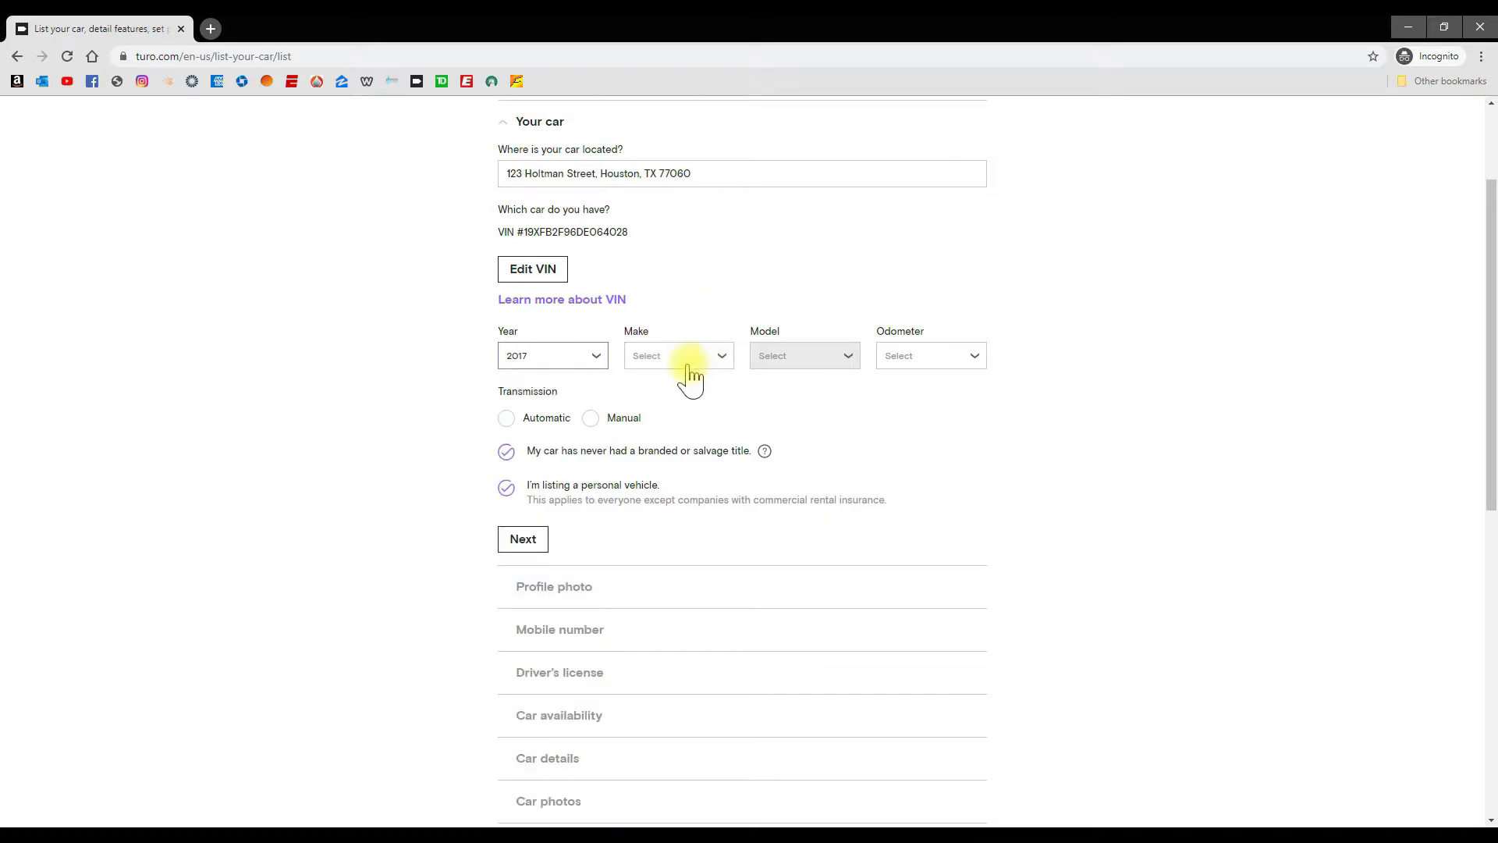
left_click(677, 355)
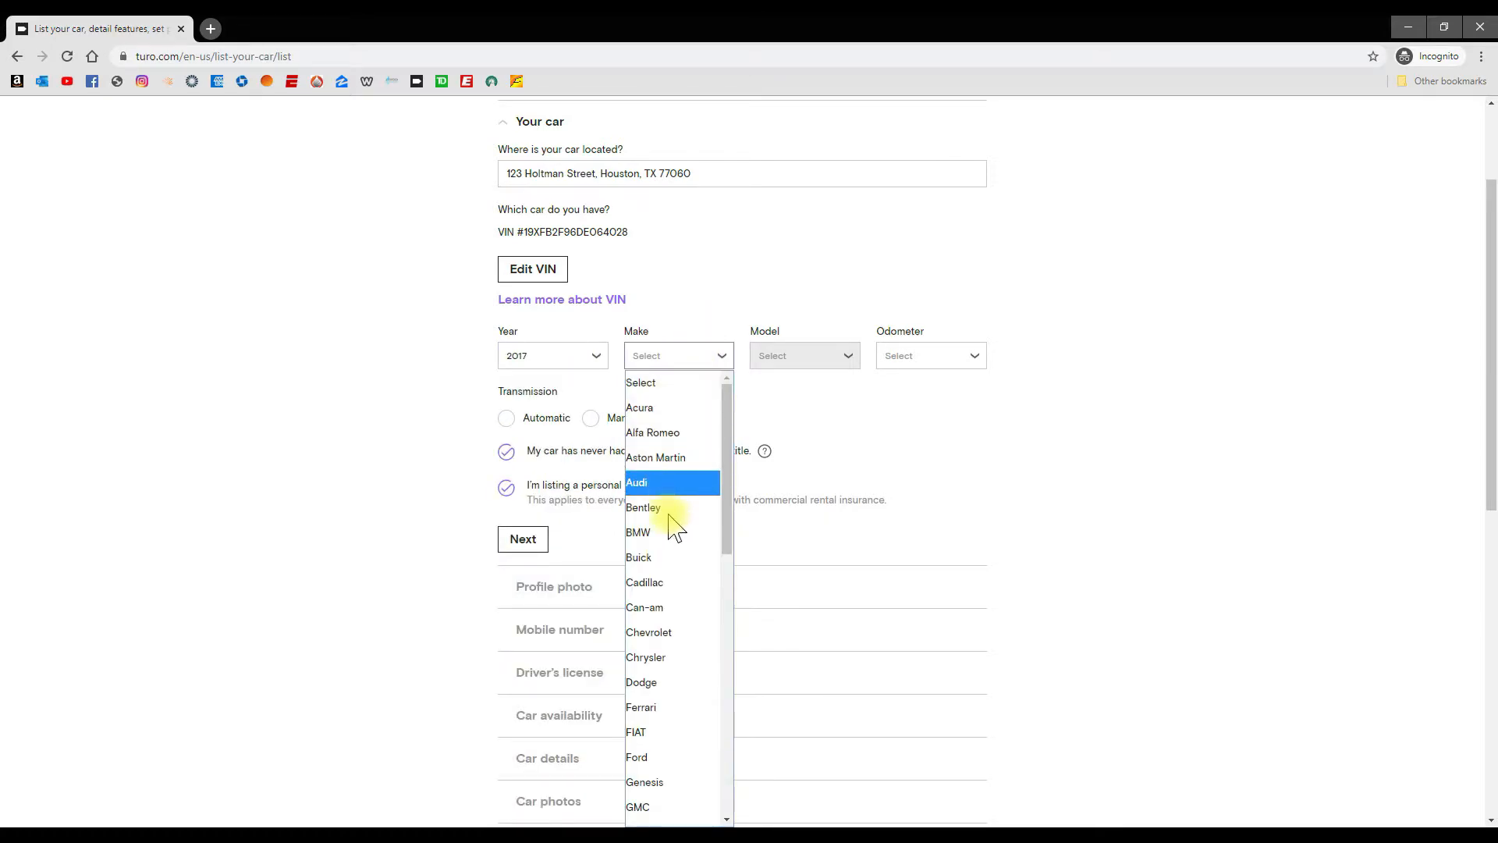
mouse_move(669, 632)
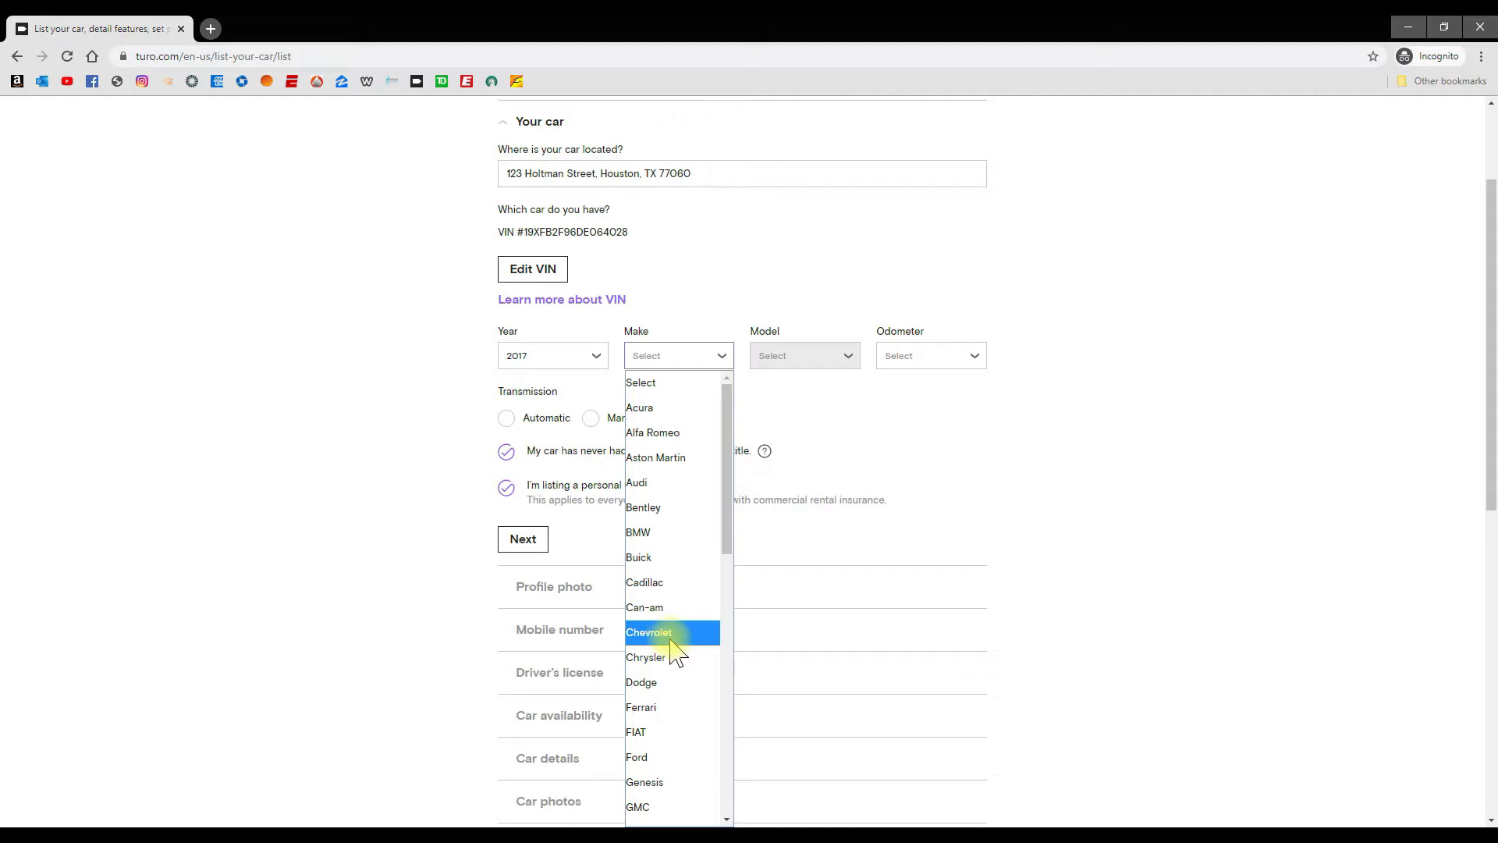
left_click(649, 632)
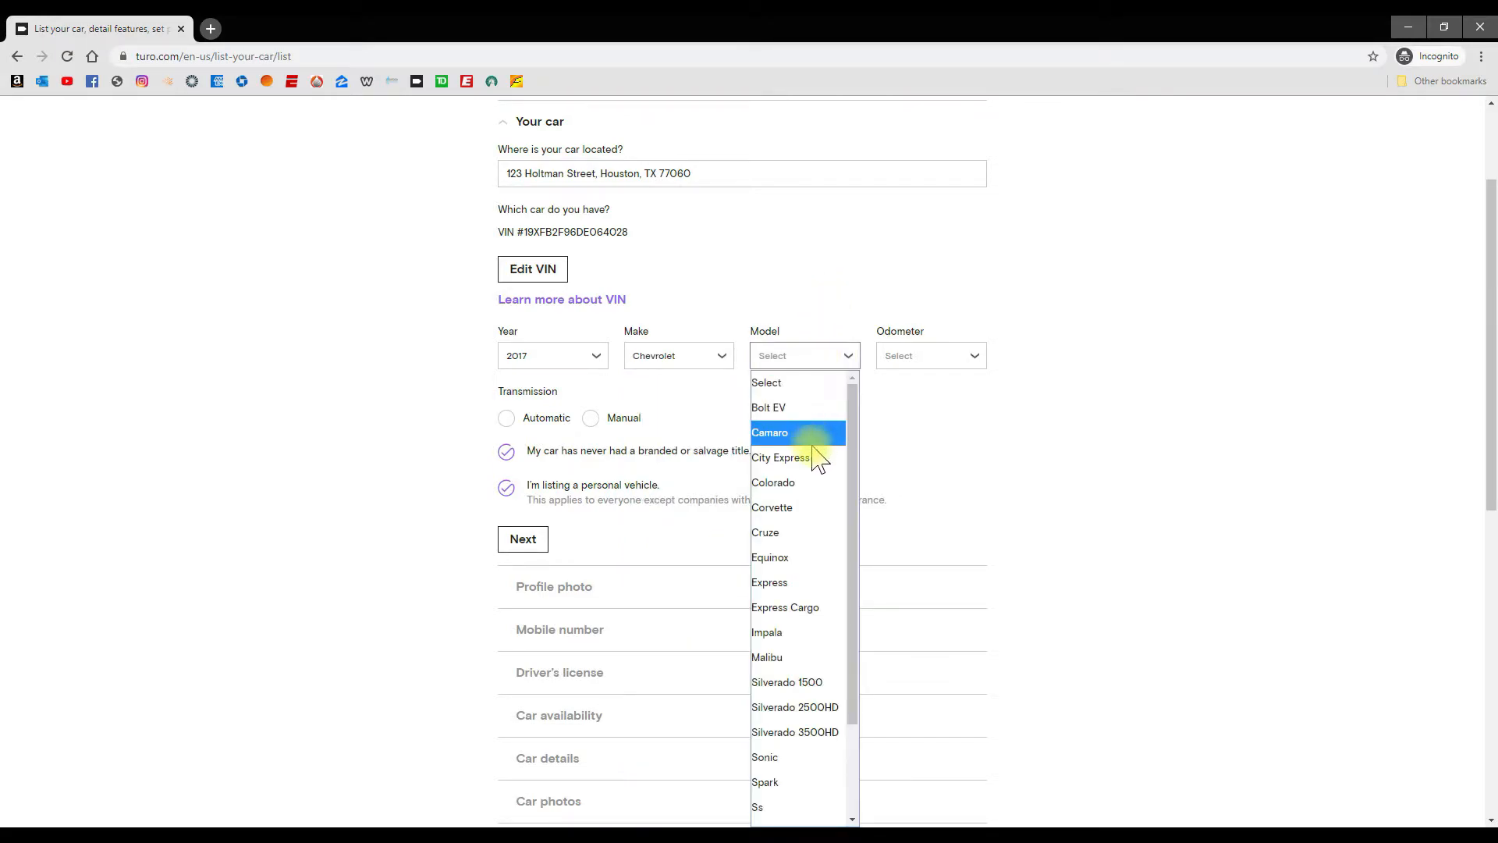
Step: Set 0–50k miles, Automatic transmission, 2dr Convertible style and confirm personal vehicle
left_click(769, 432)
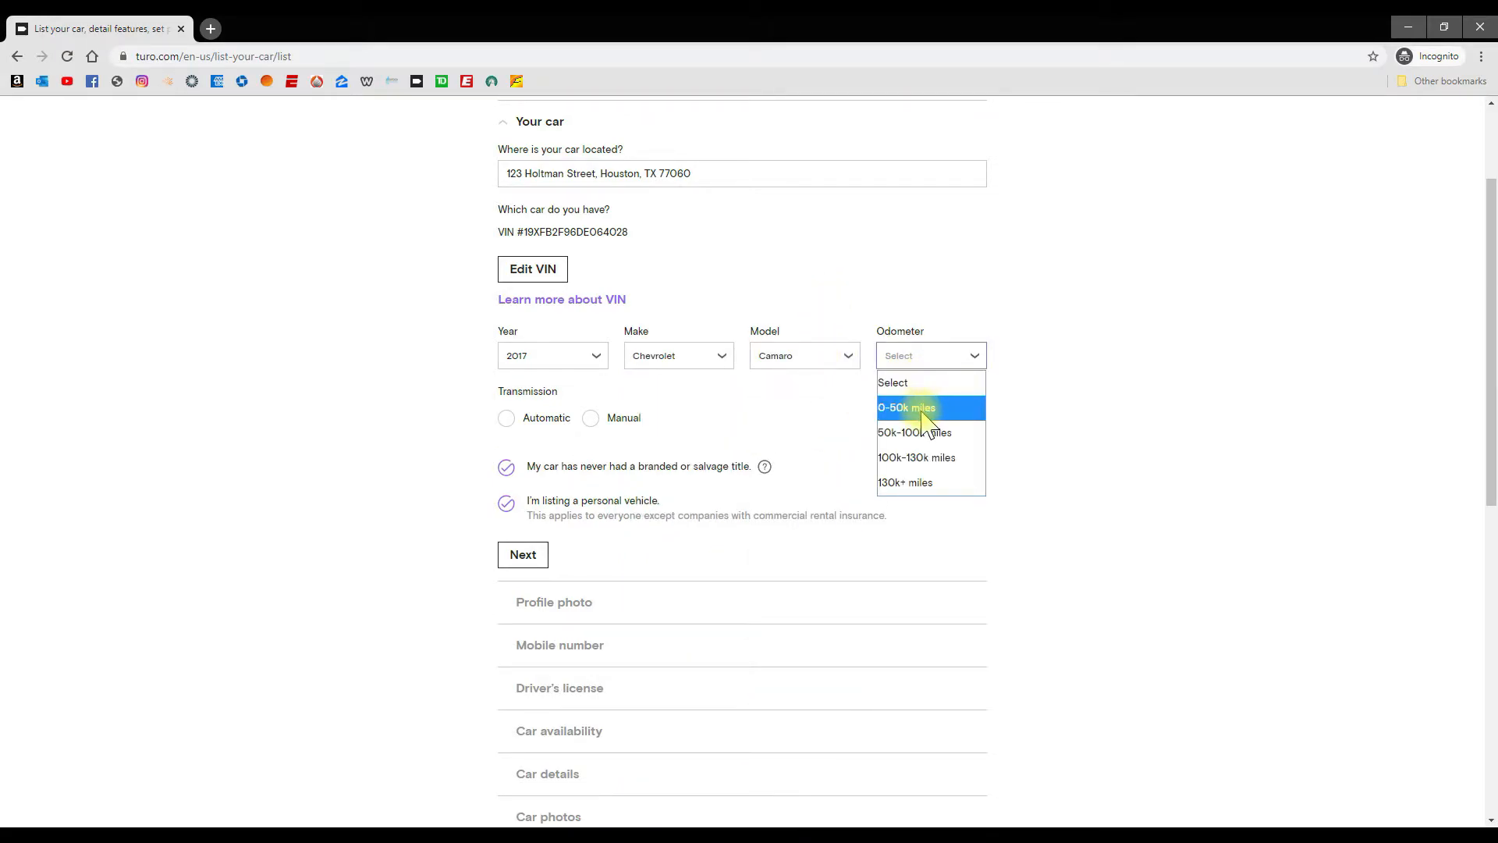
left_click(905, 407)
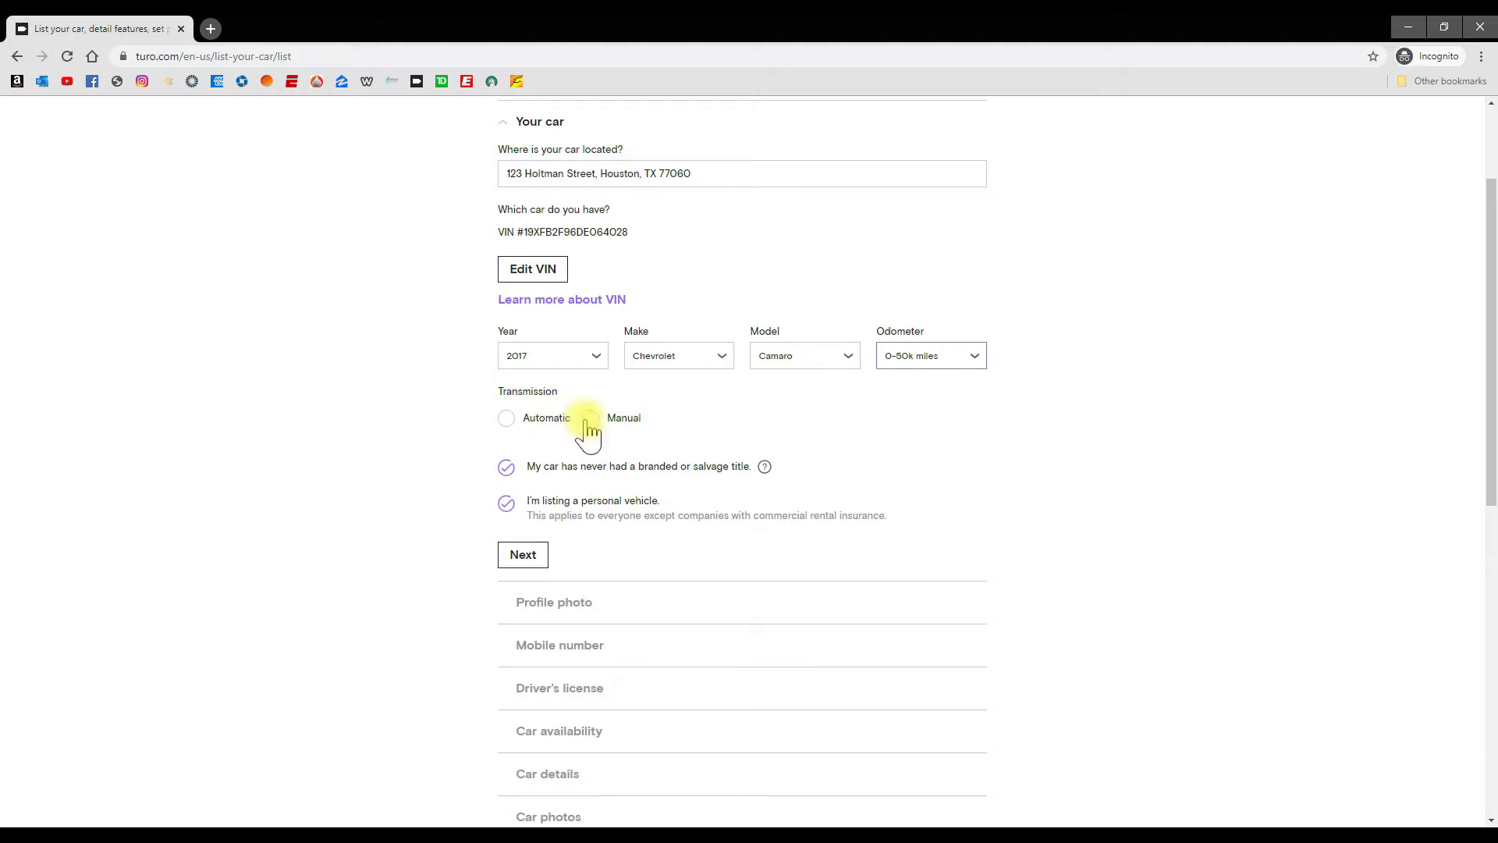
left_click(506, 419)
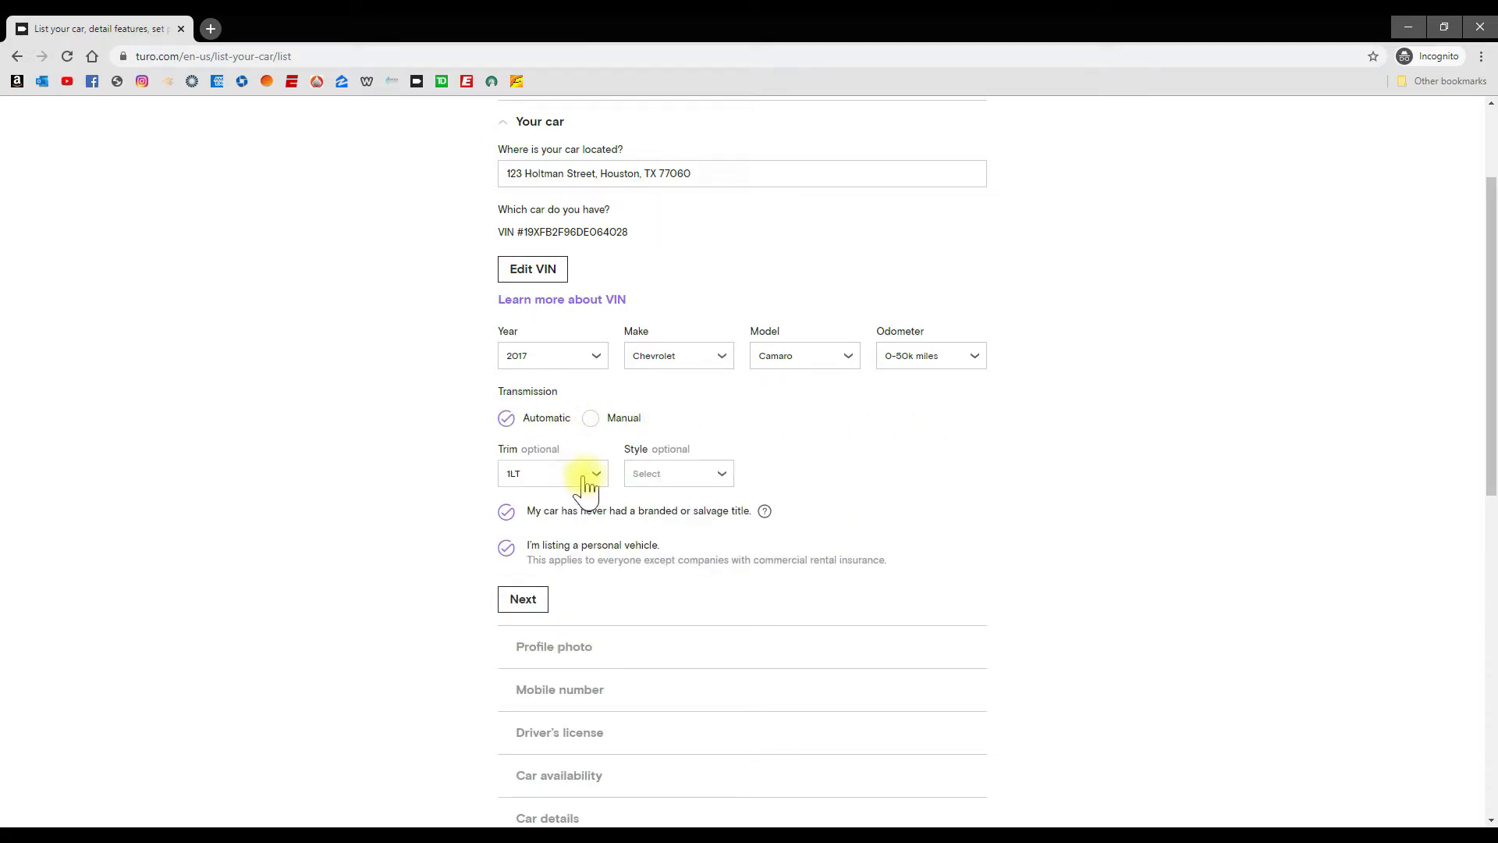
mouse_move(593, 468)
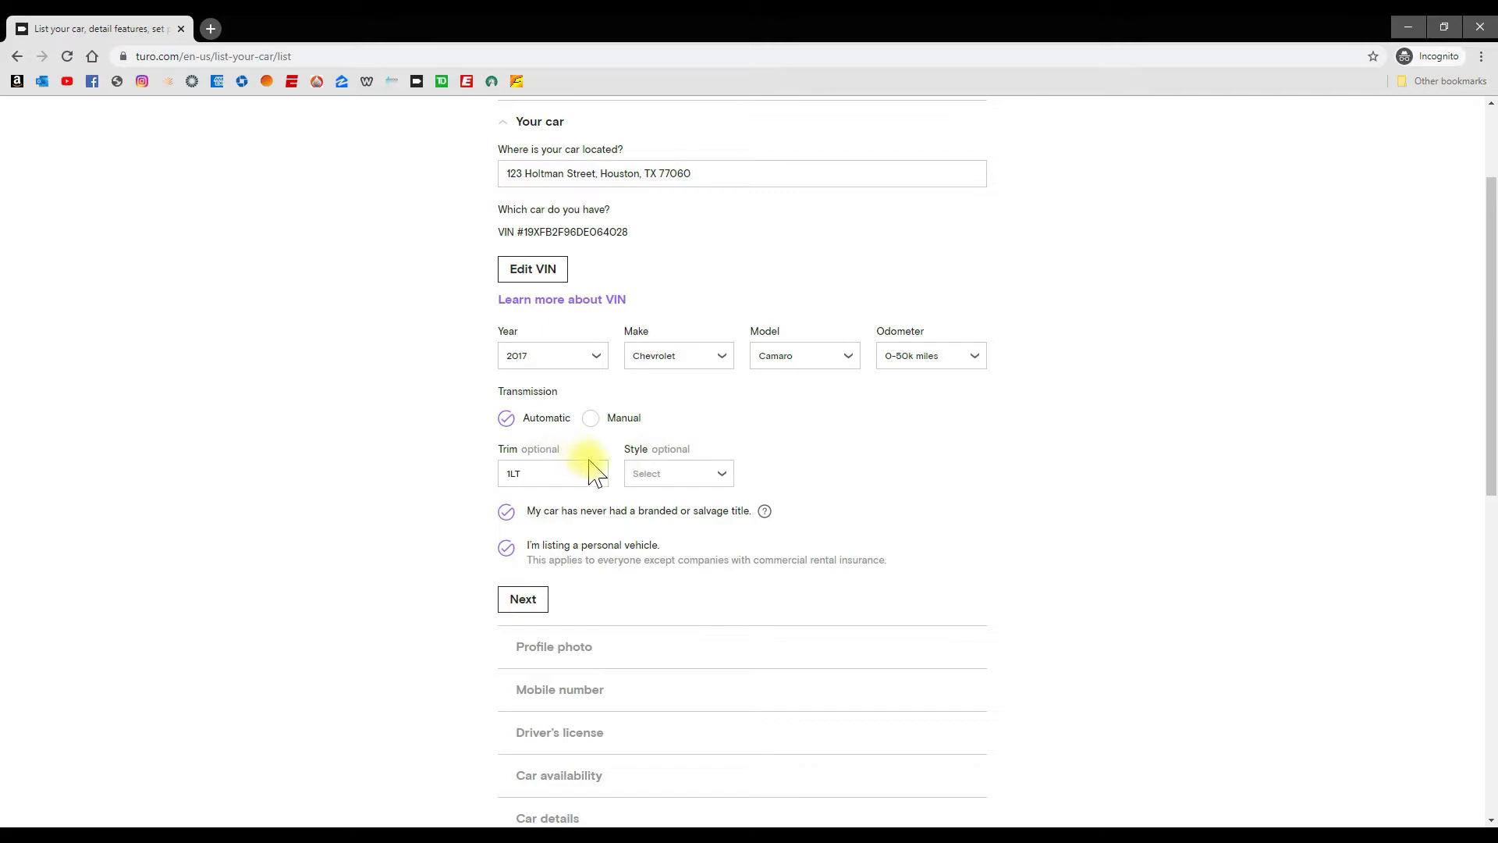
left_click(677, 473)
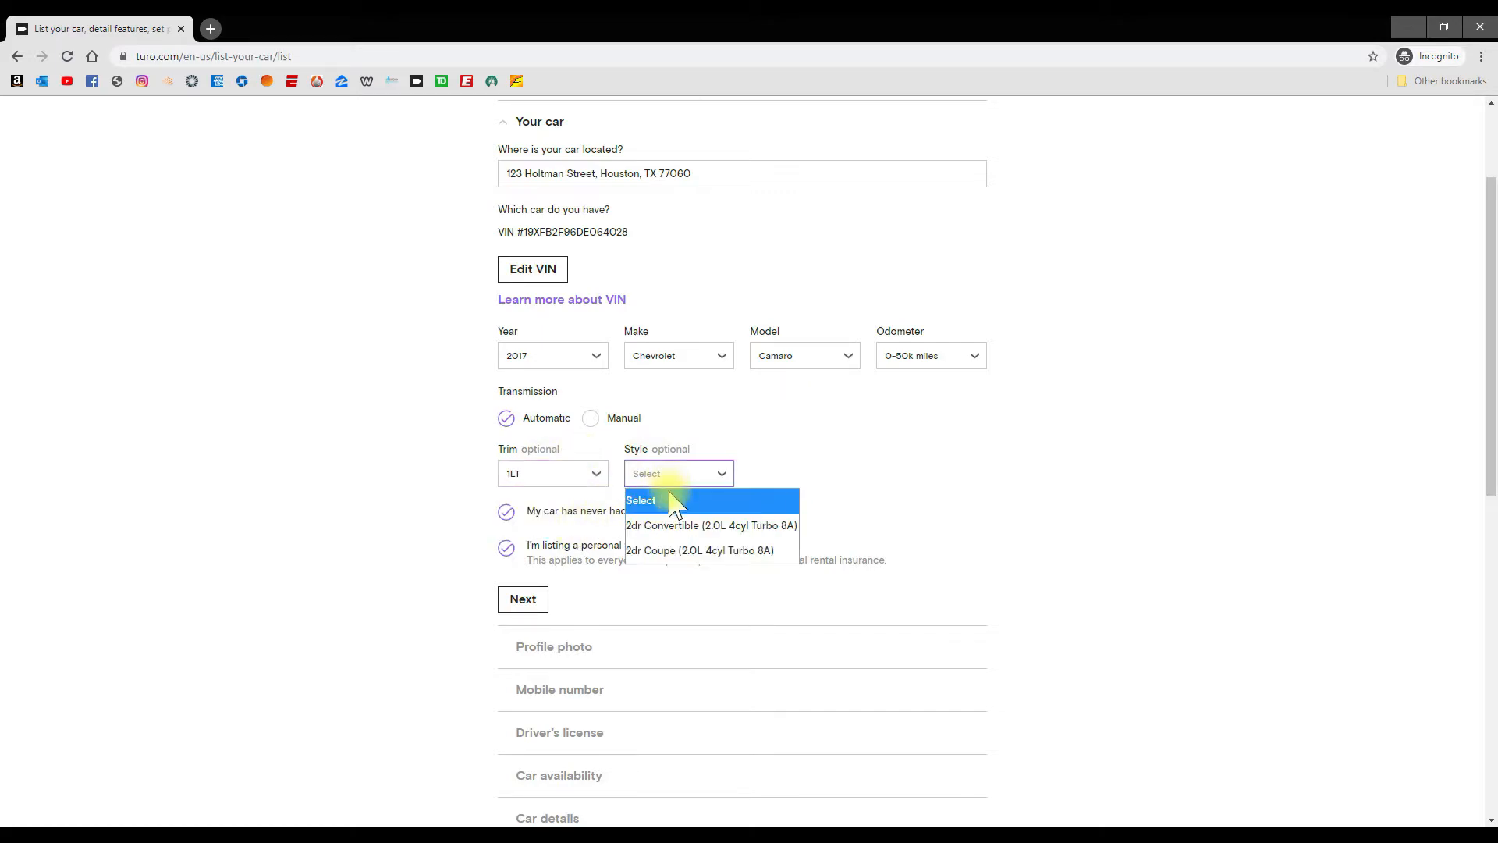
left_click(710, 524)
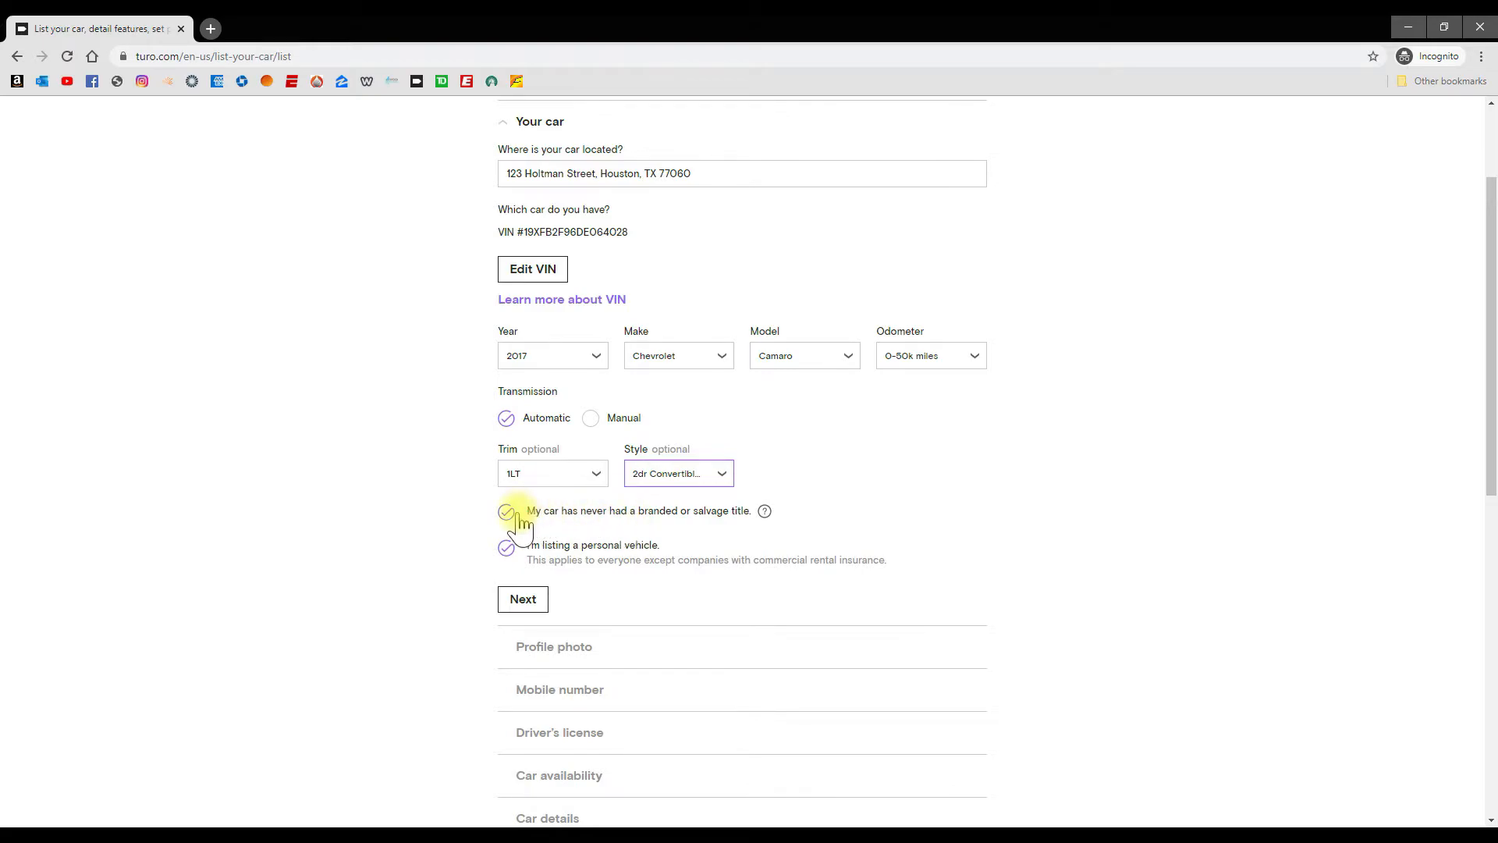
mouse_move(544, 559)
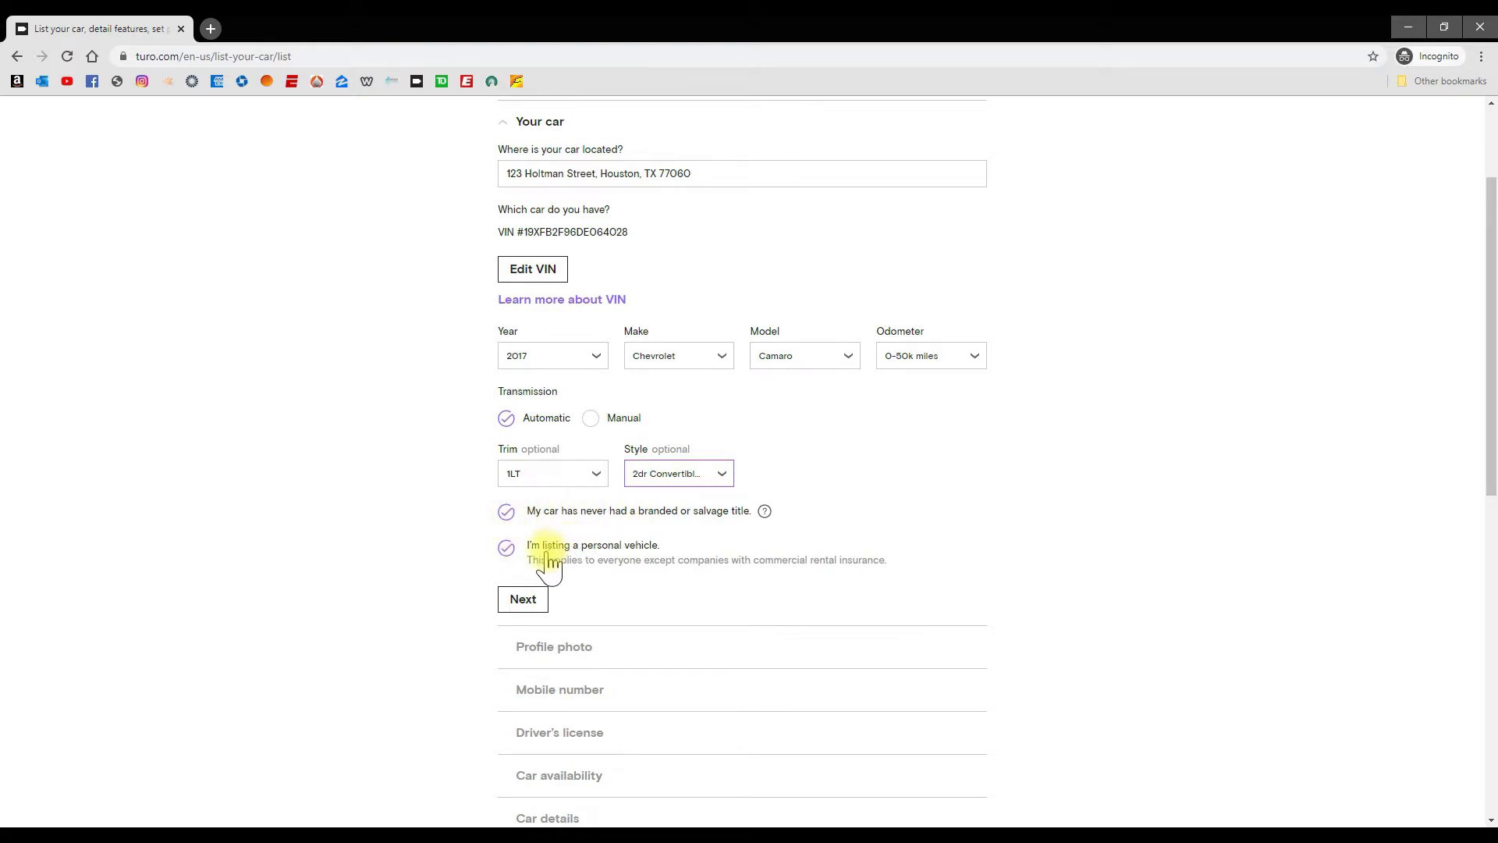
mouse_move(638, 558)
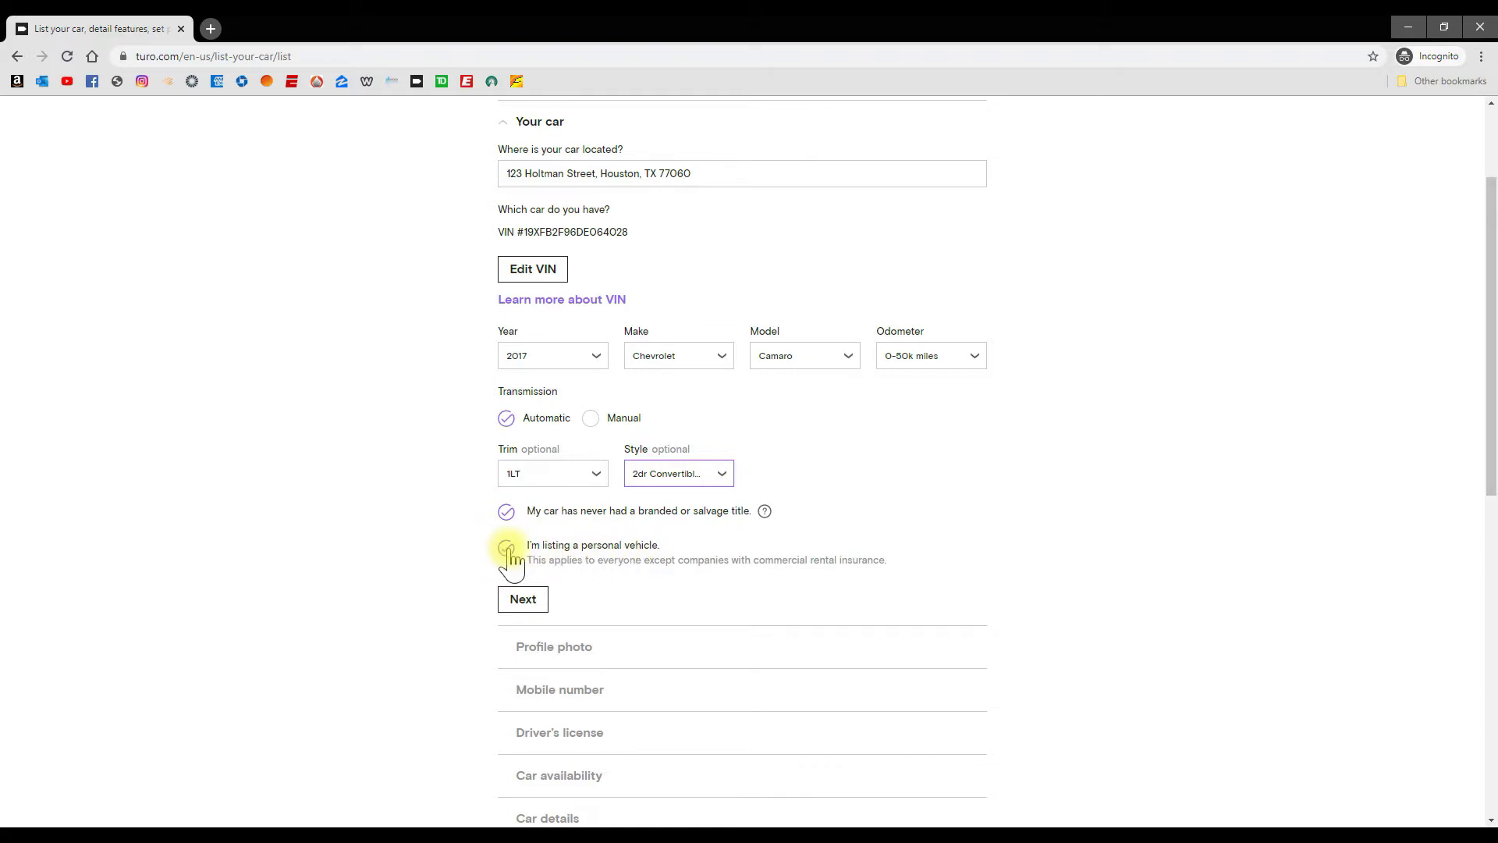
left_click(506, 548)
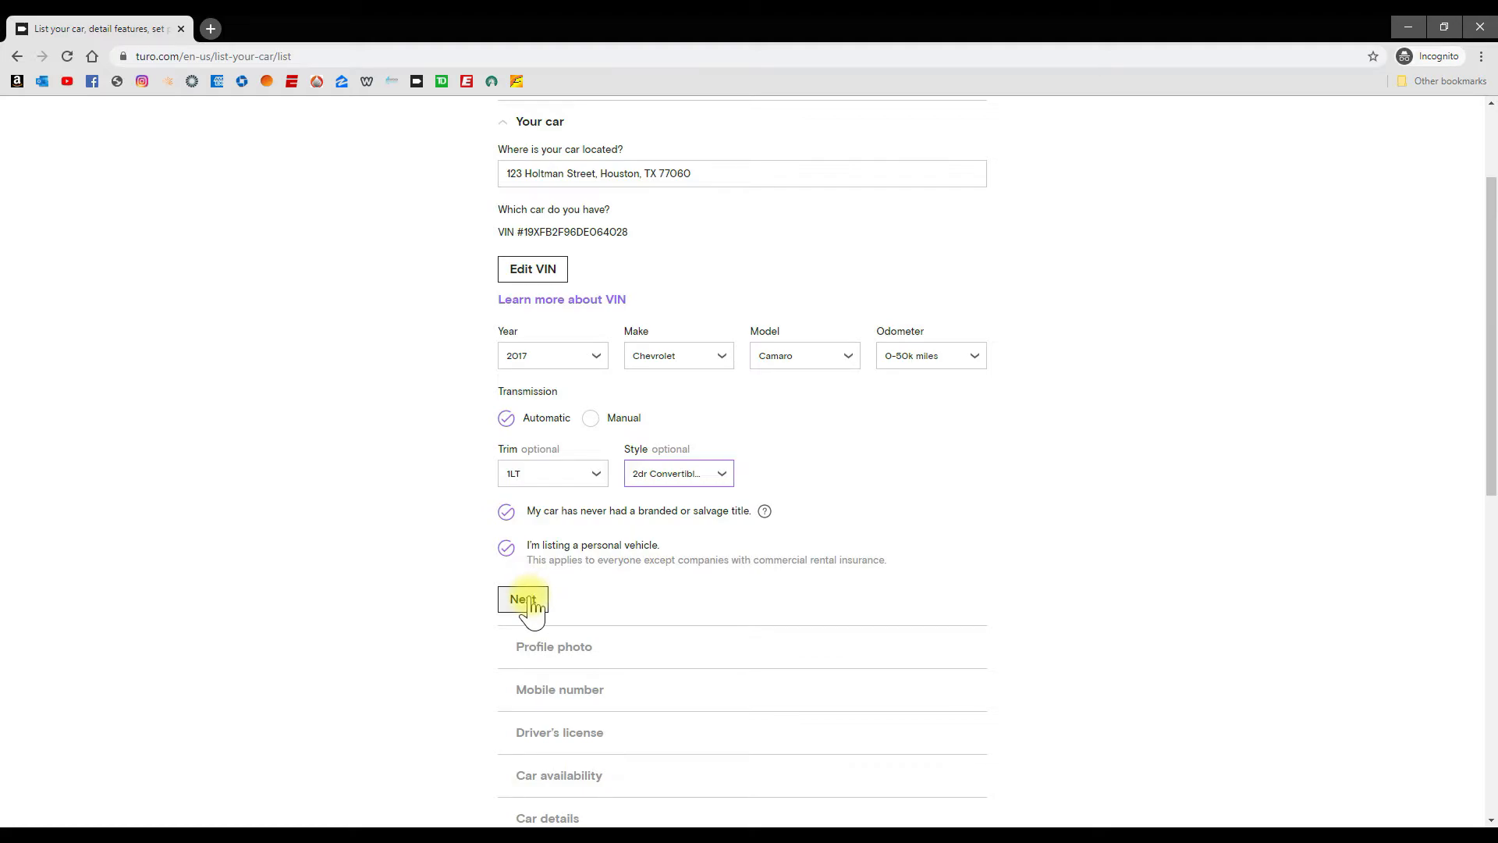
Step: In Car availability, set Advance notice to 12 hours
left_click(523, 599)
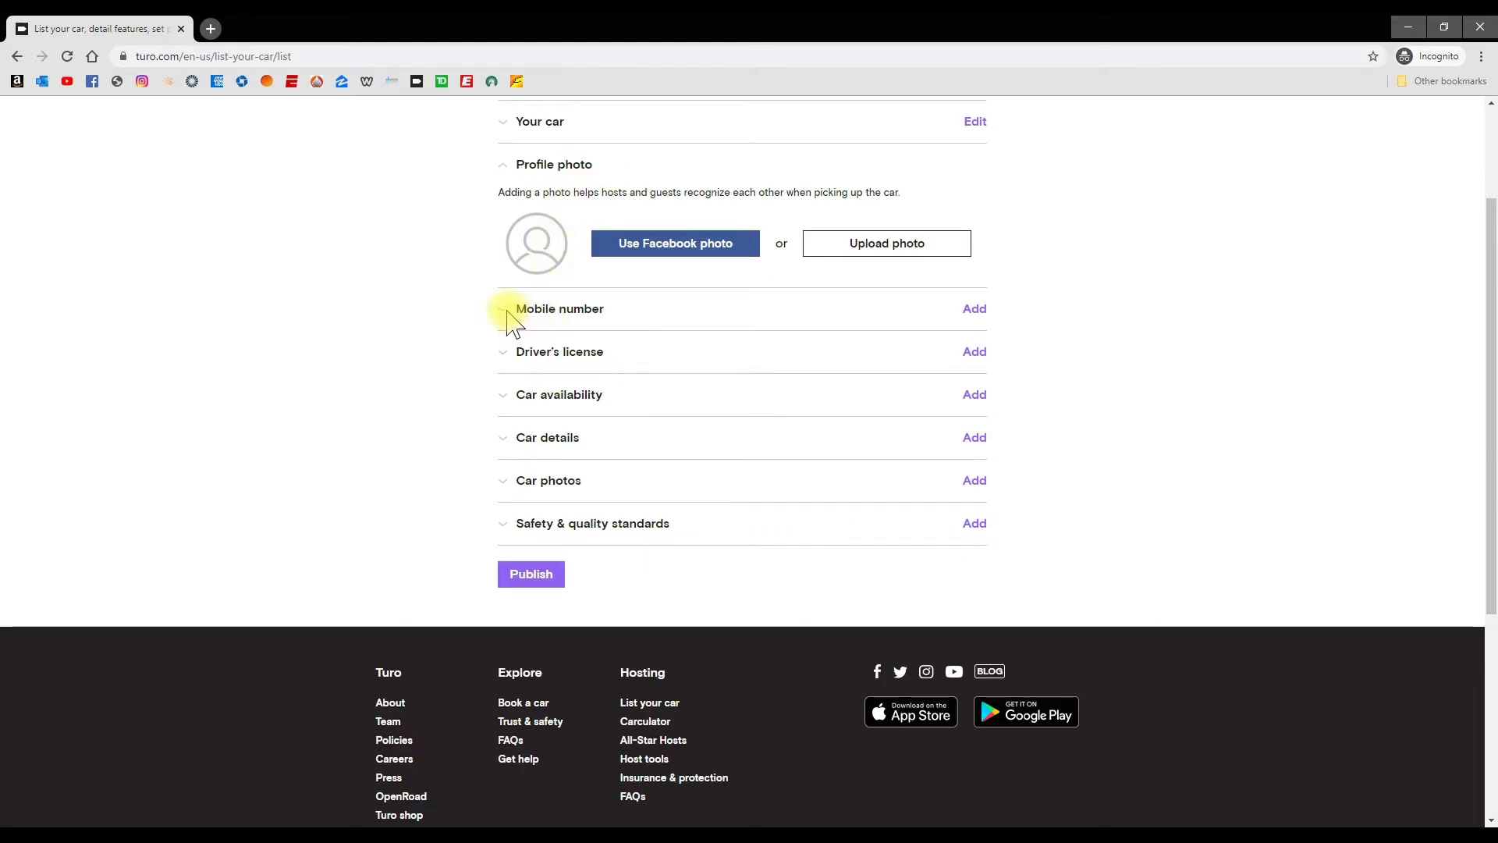
left_click(559, 309)
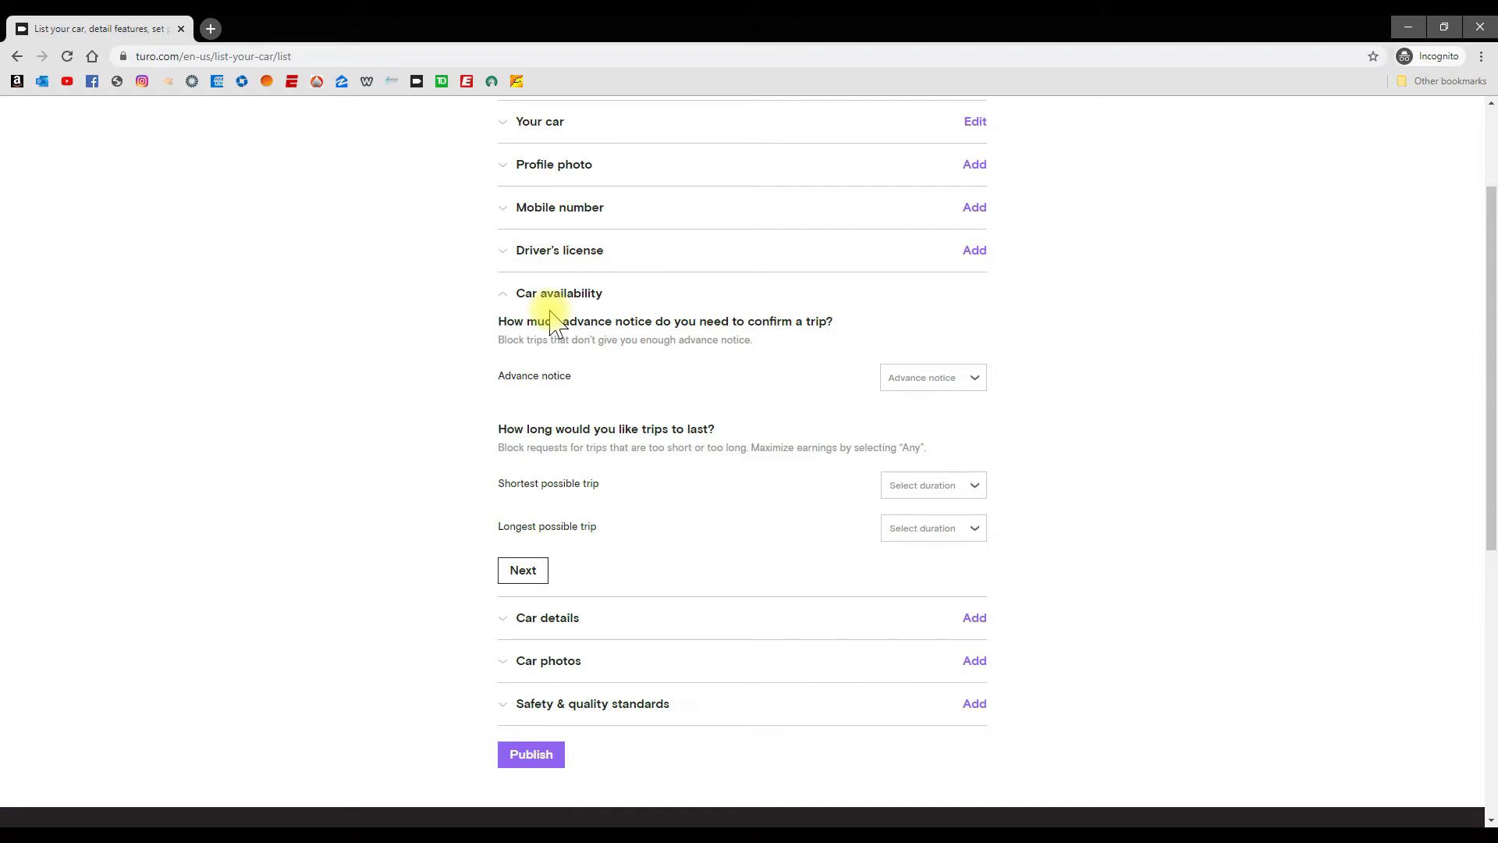
mouse_move(658, 392)
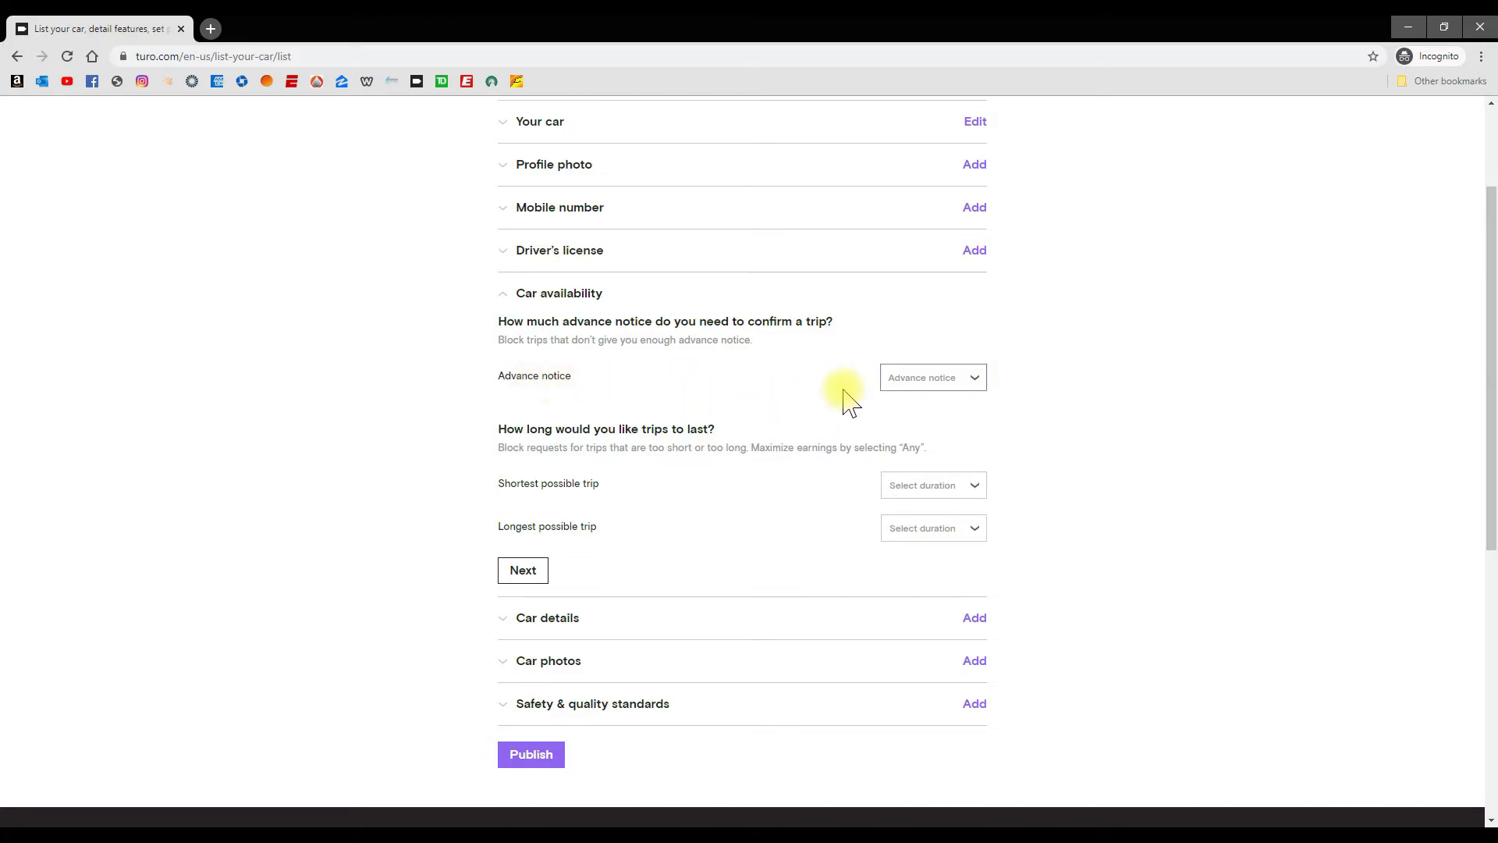
left_click(931, 376)
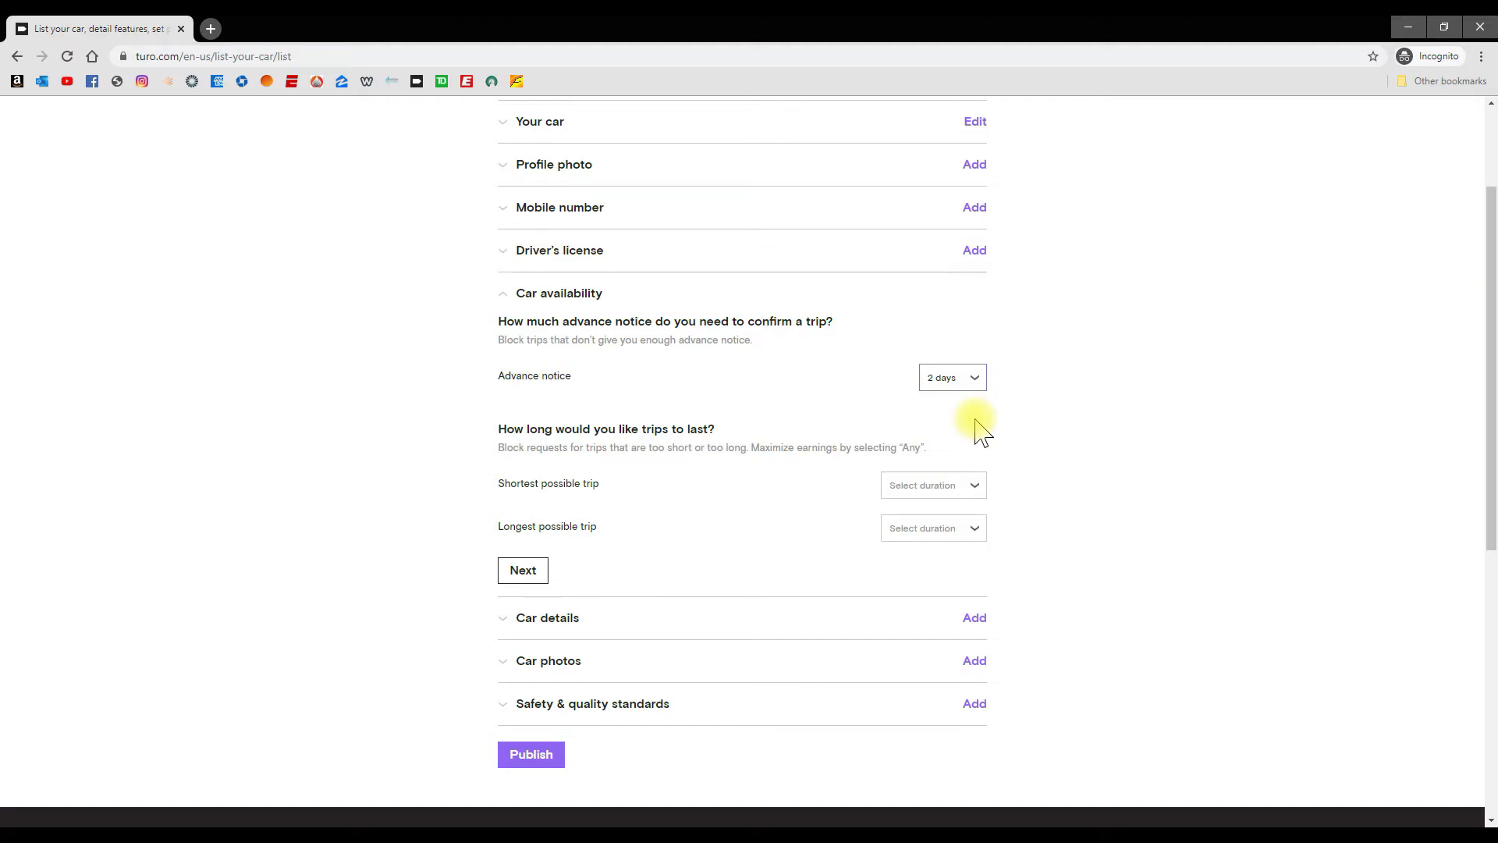
left_click(951, 376)
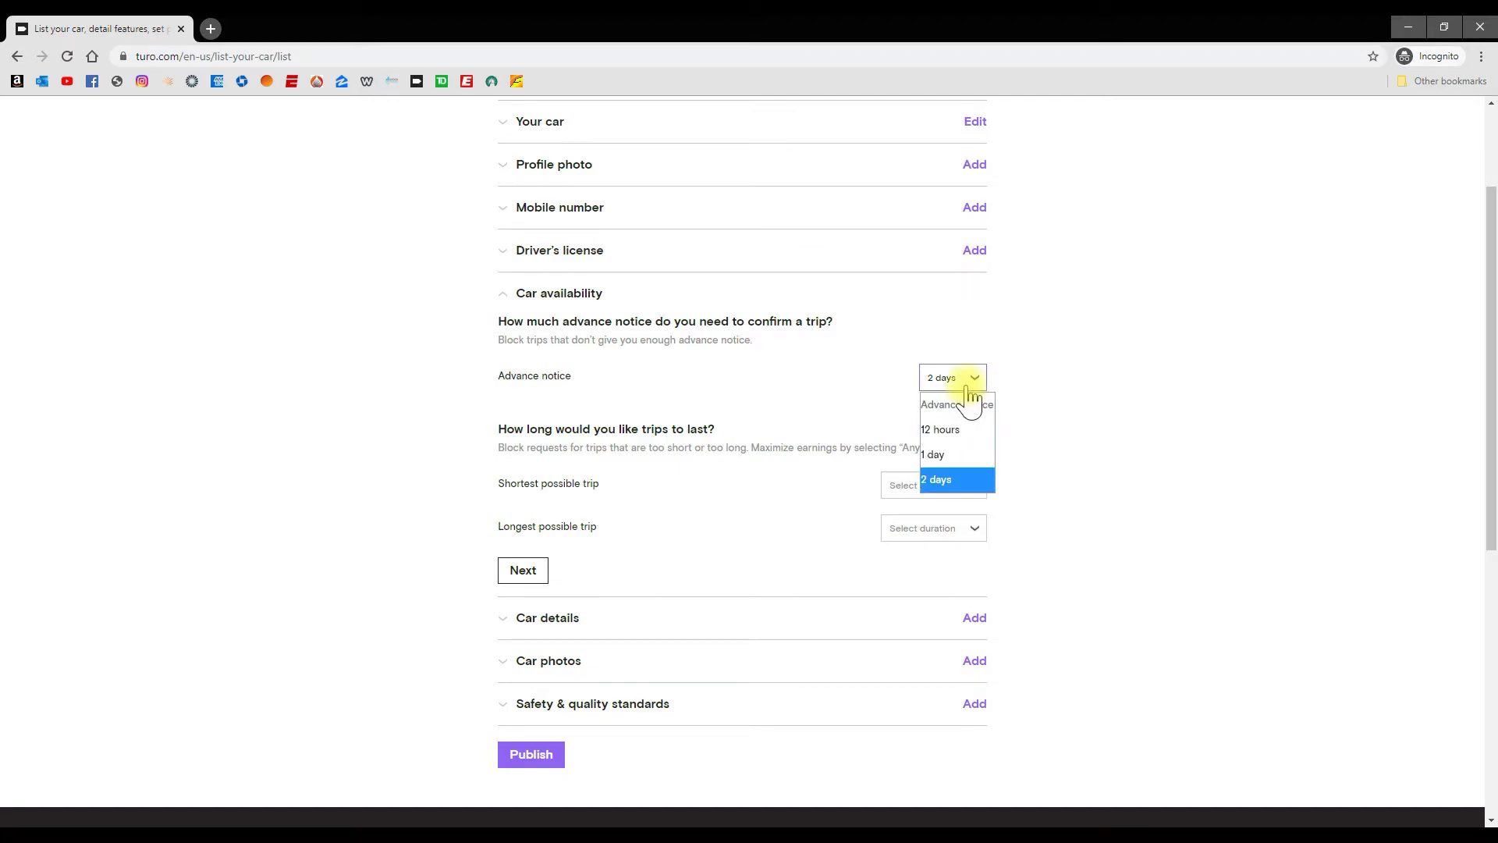
mouse_move(955, 429)
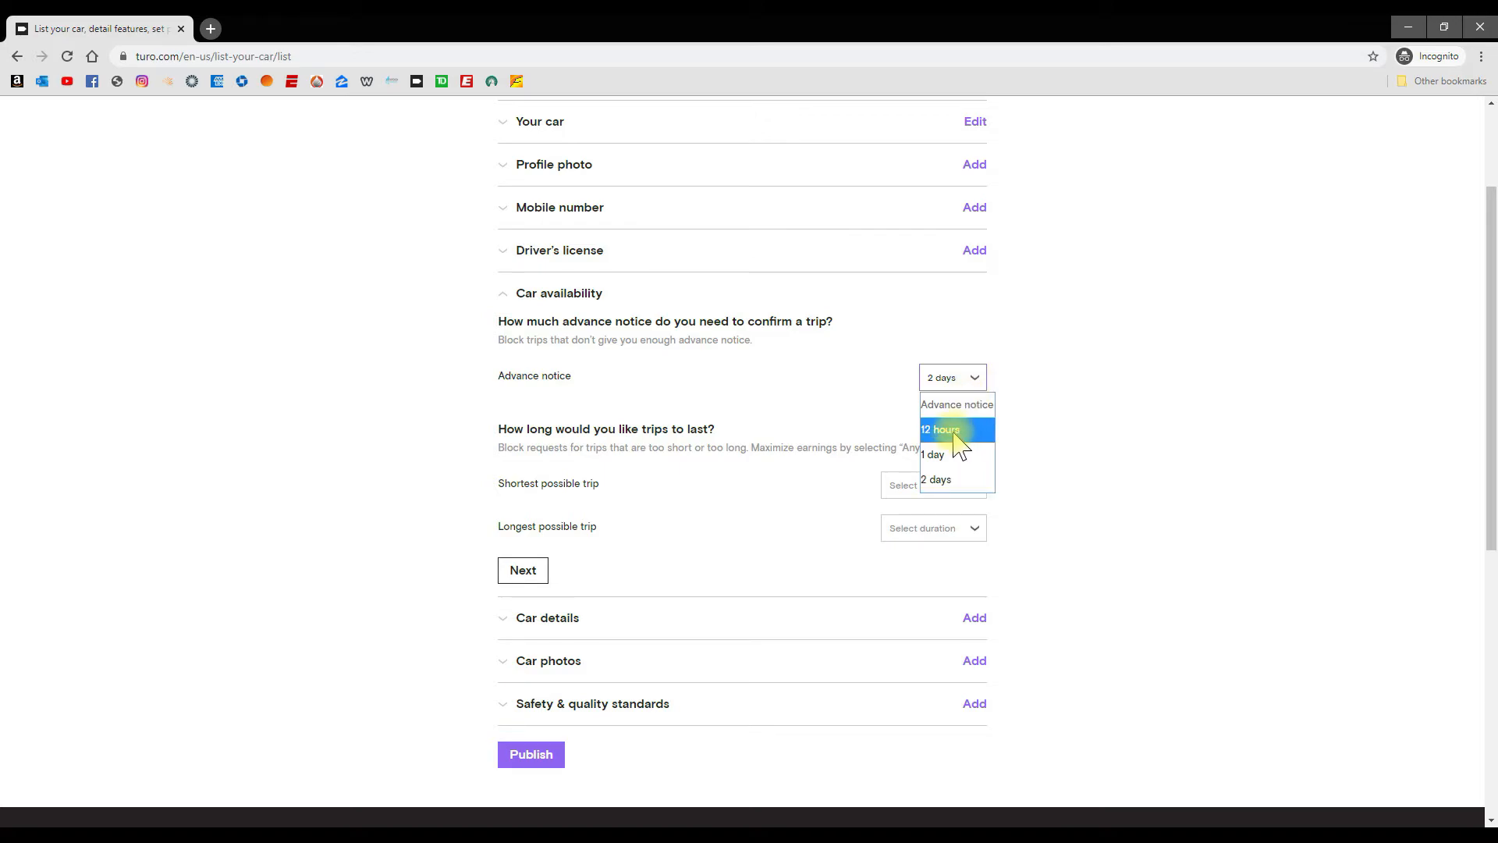
left_click(940, 429)
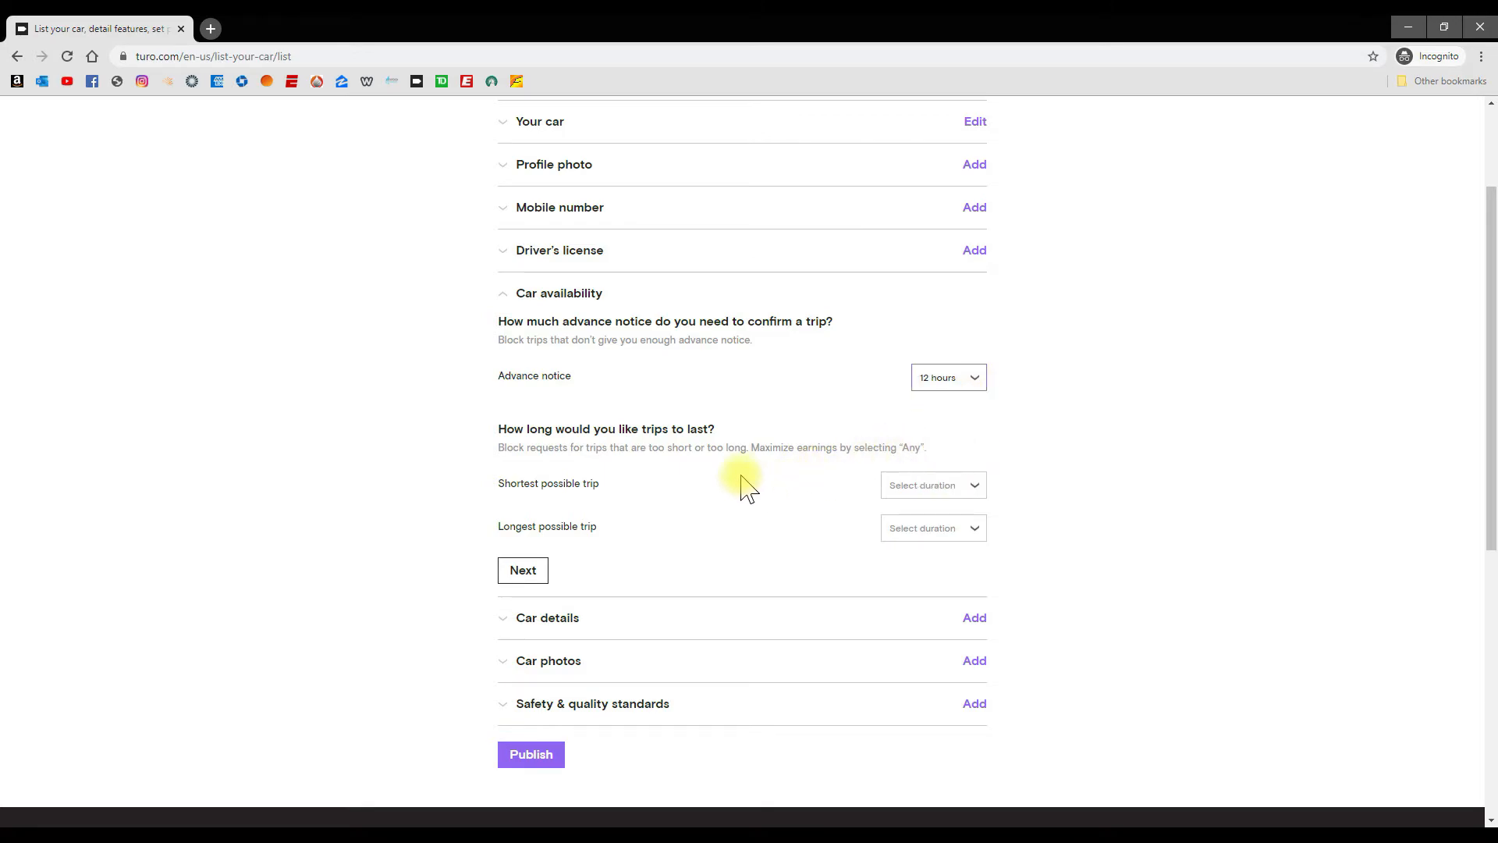
mouse_move(568, 454)
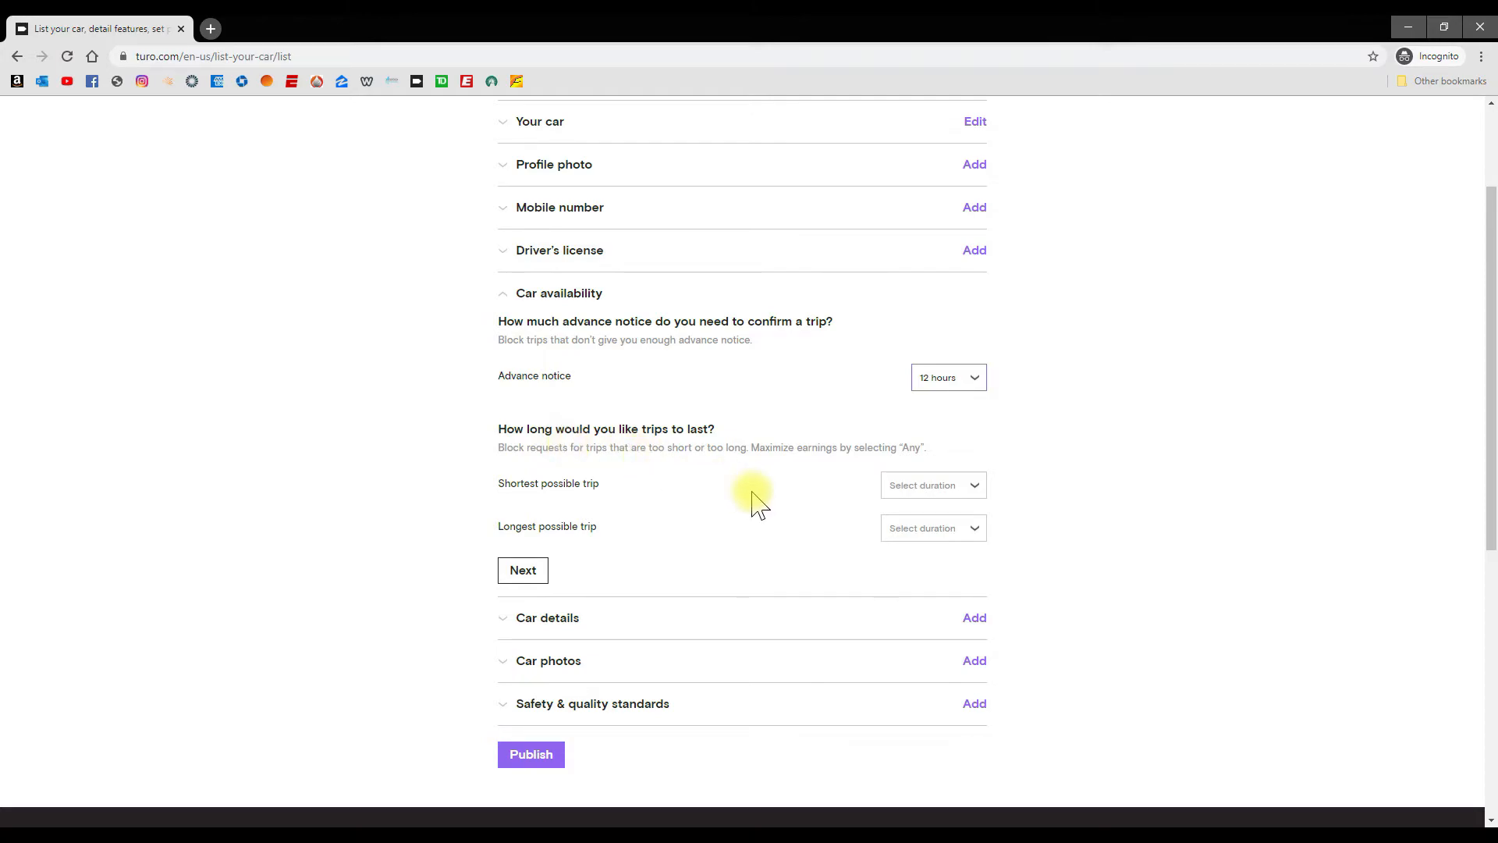
mouse_move(785, 507)
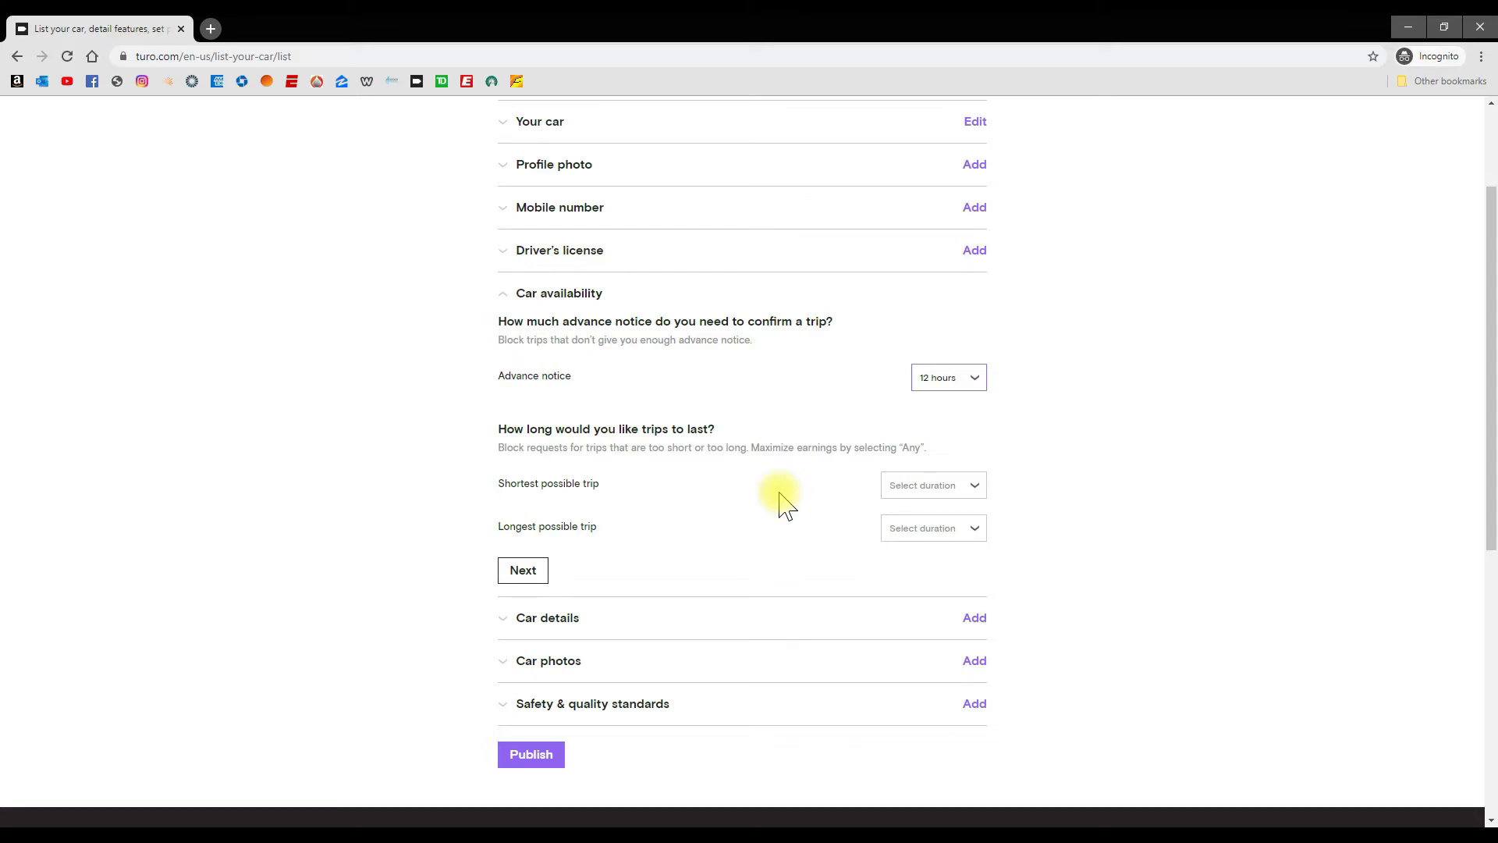
mouse_move(968, 490)
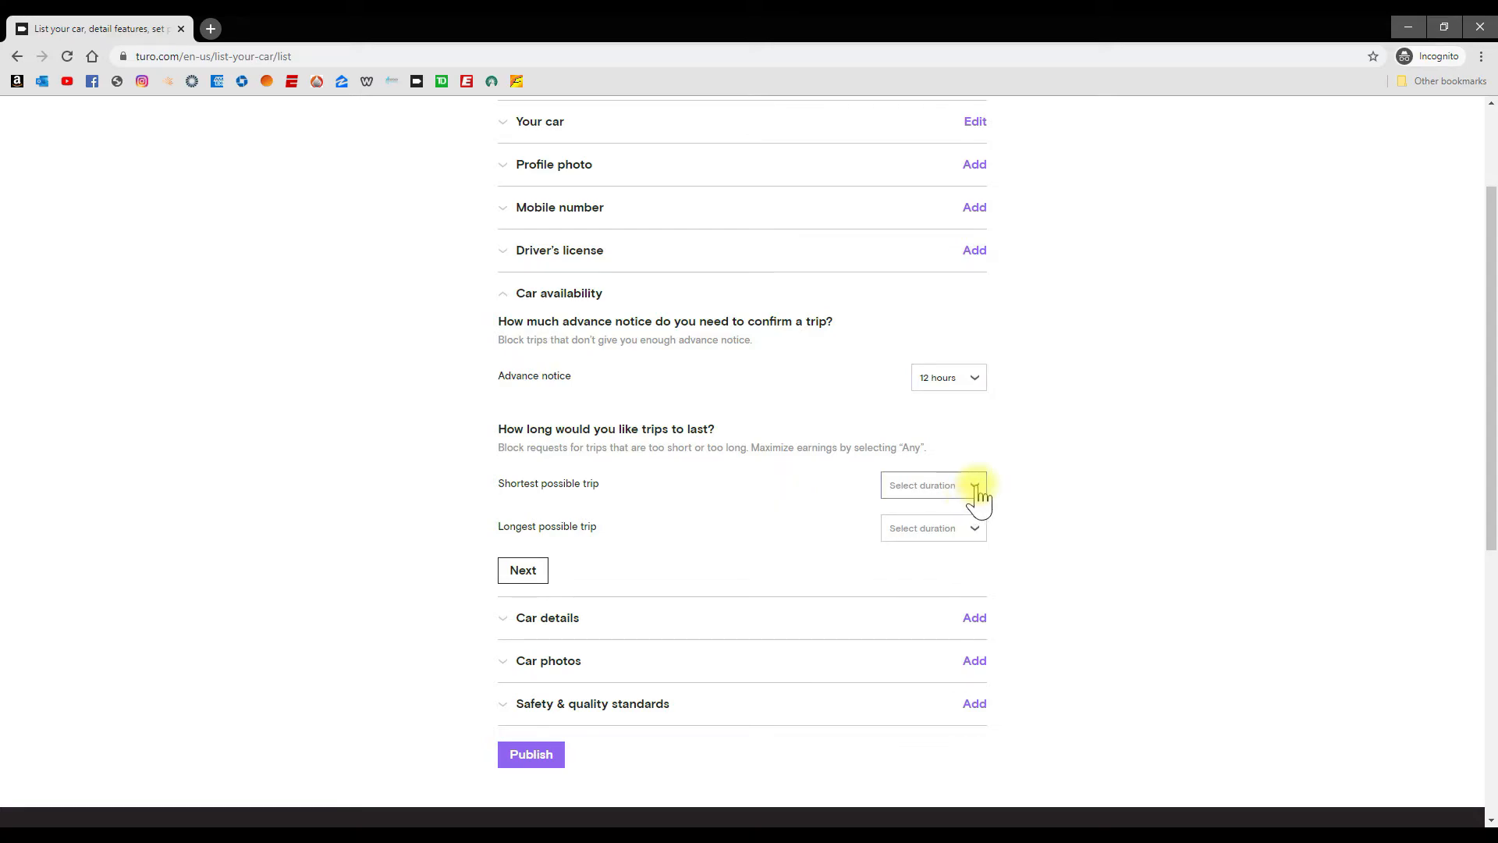
Step: Set both Shortest and Longest possible trip to Any
left_click(932, 486)
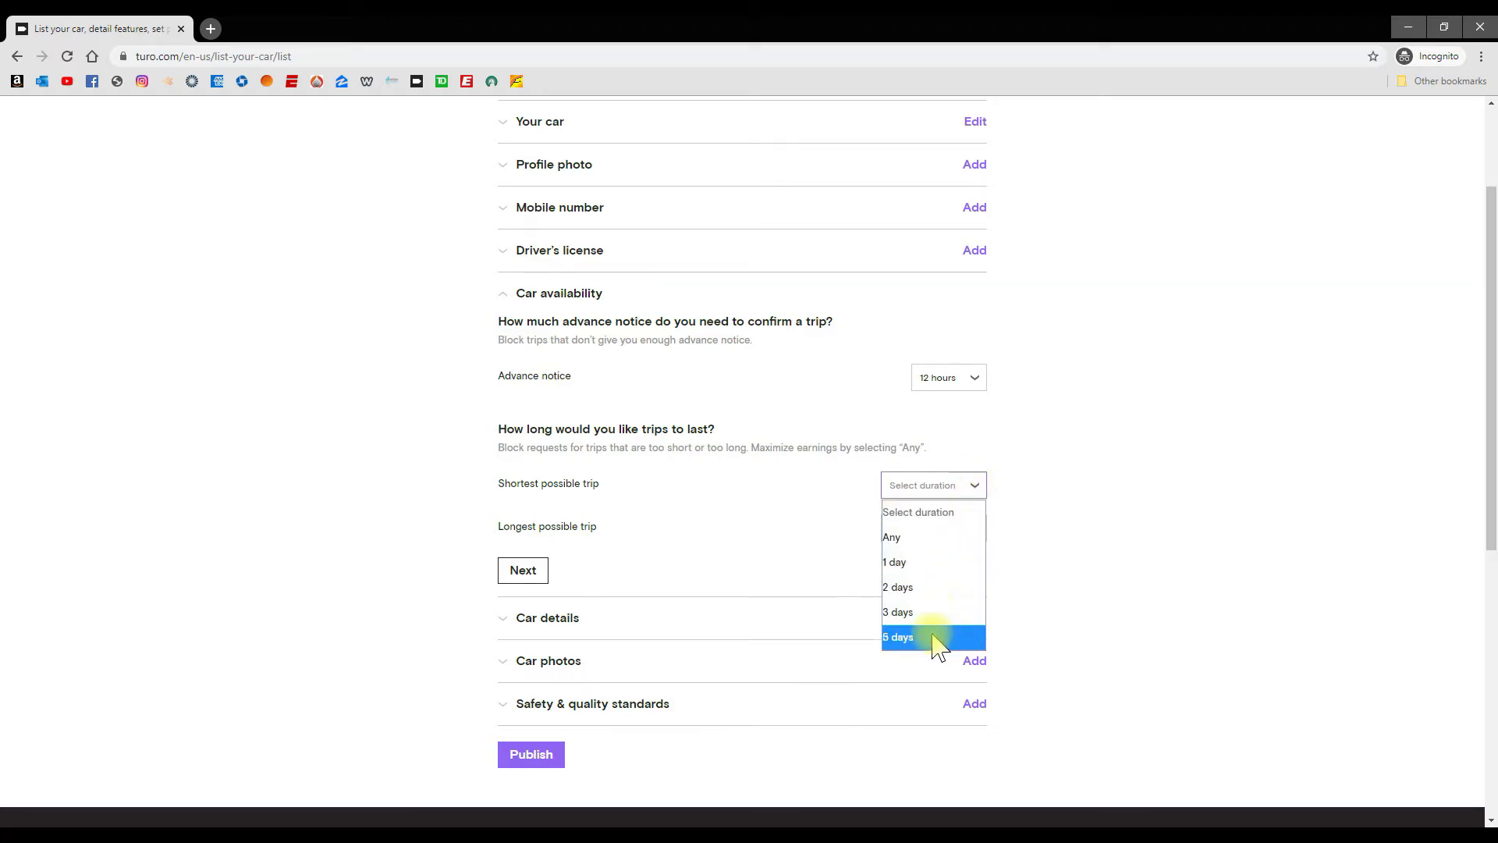
mouse_move(922, 545)
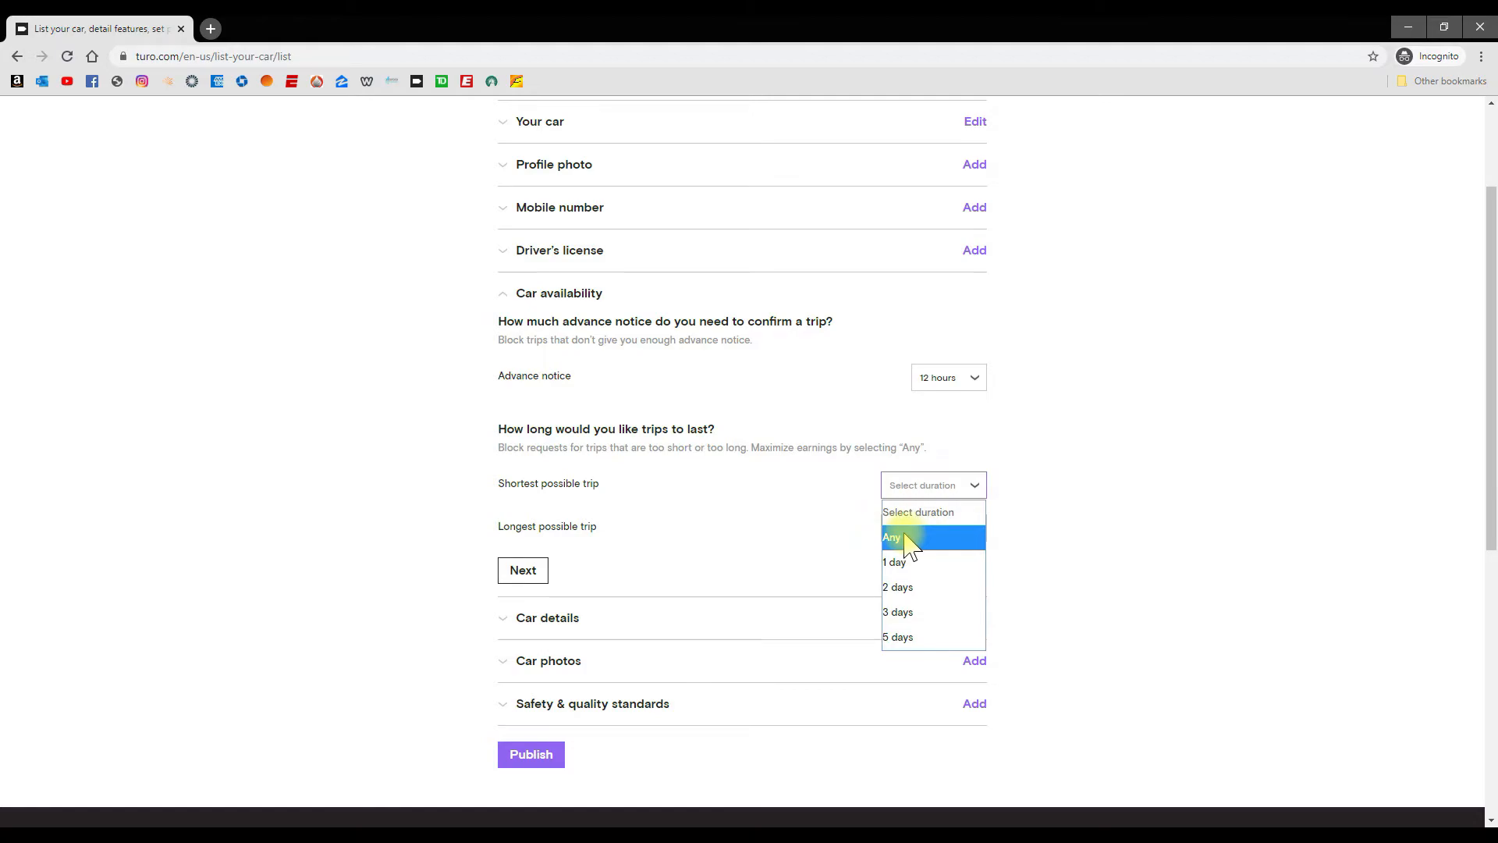
left_click(891, 537)
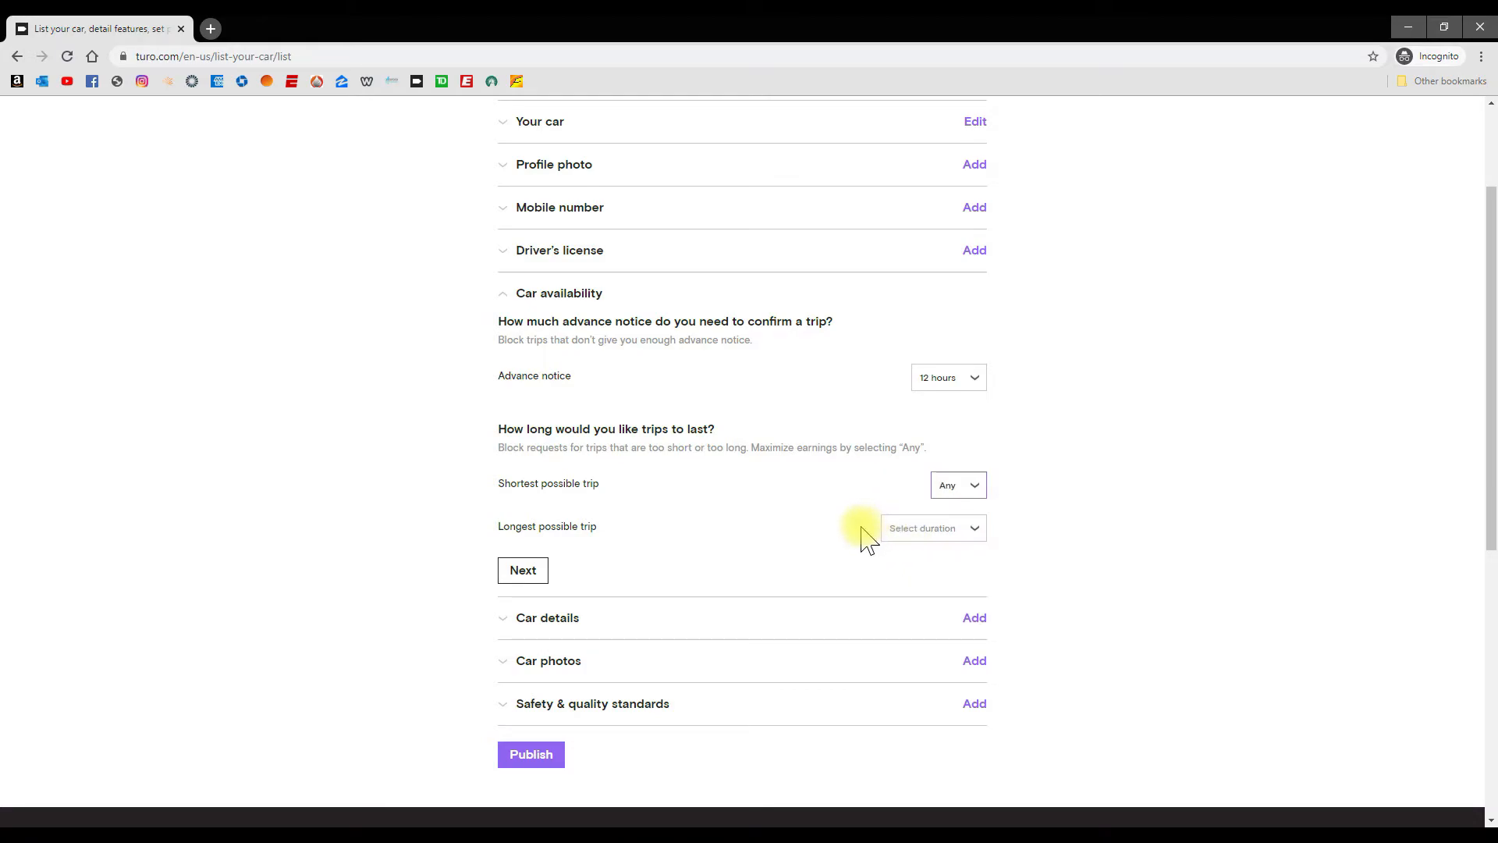
mouse_move(817, 539)
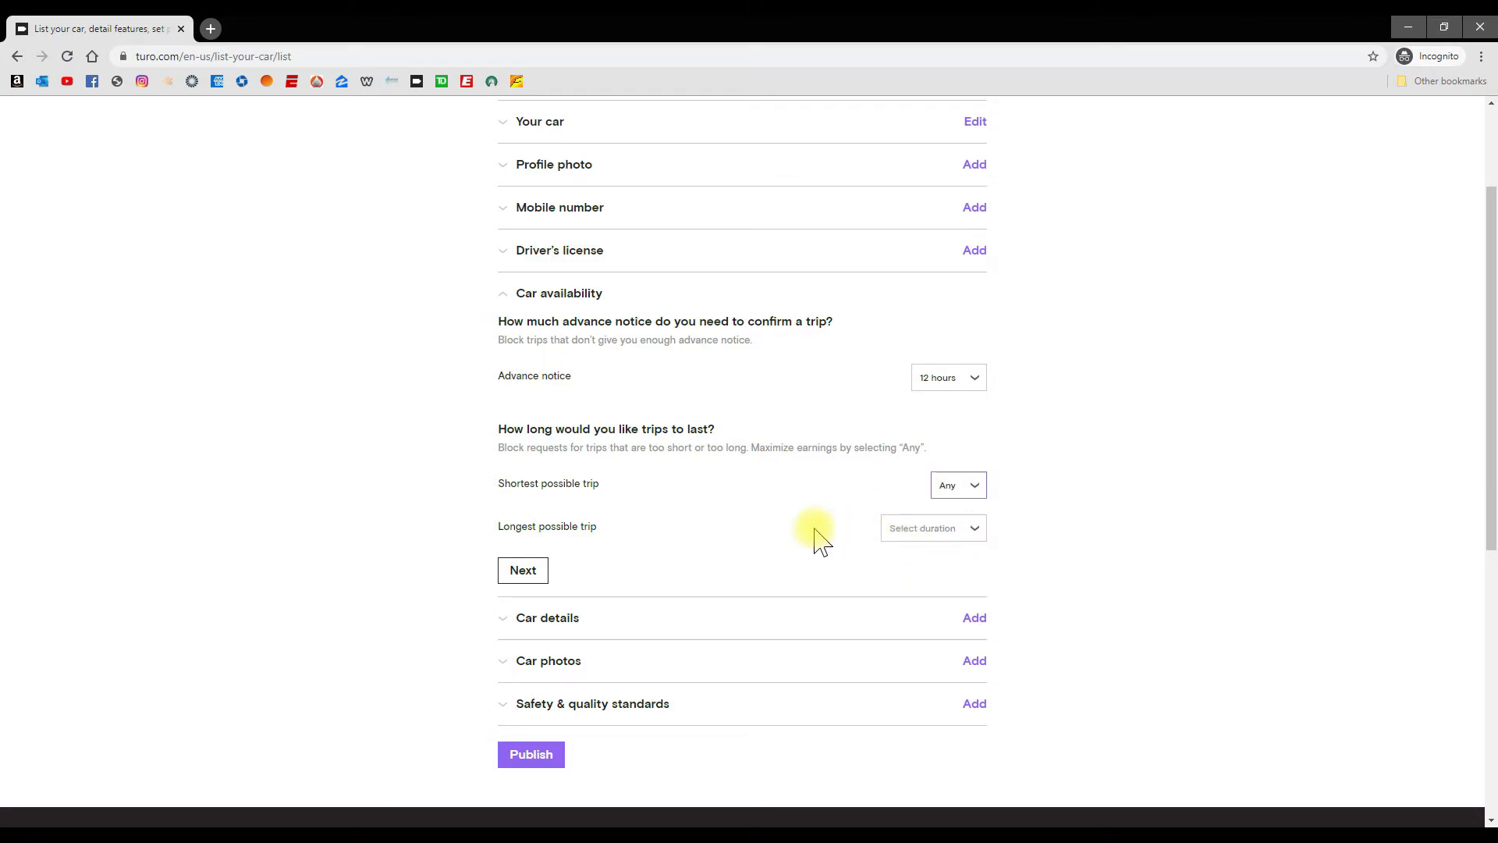
mouse_move(807, 564)
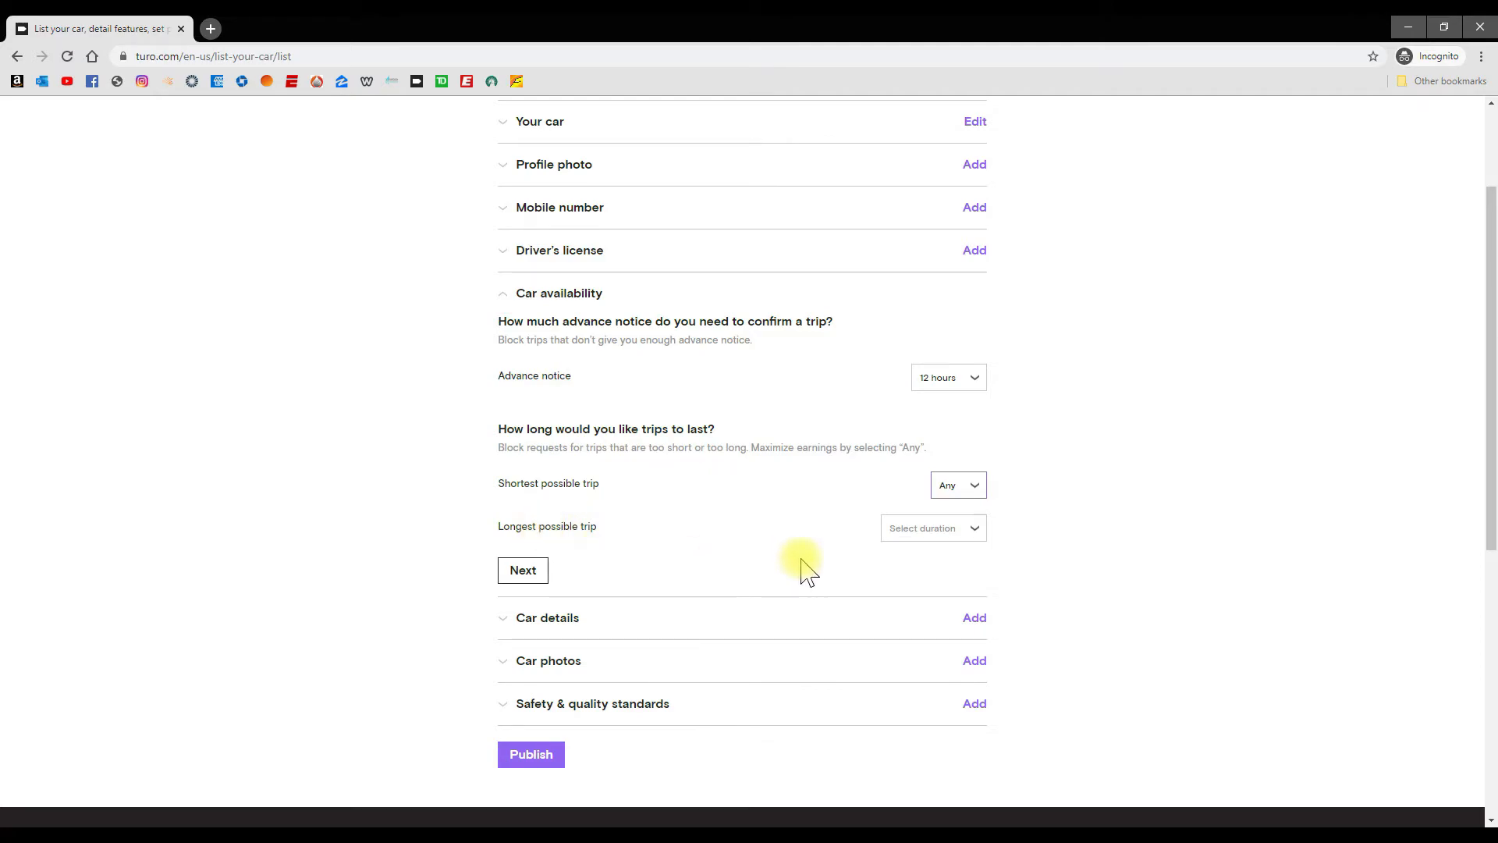
left_click(931, 528)
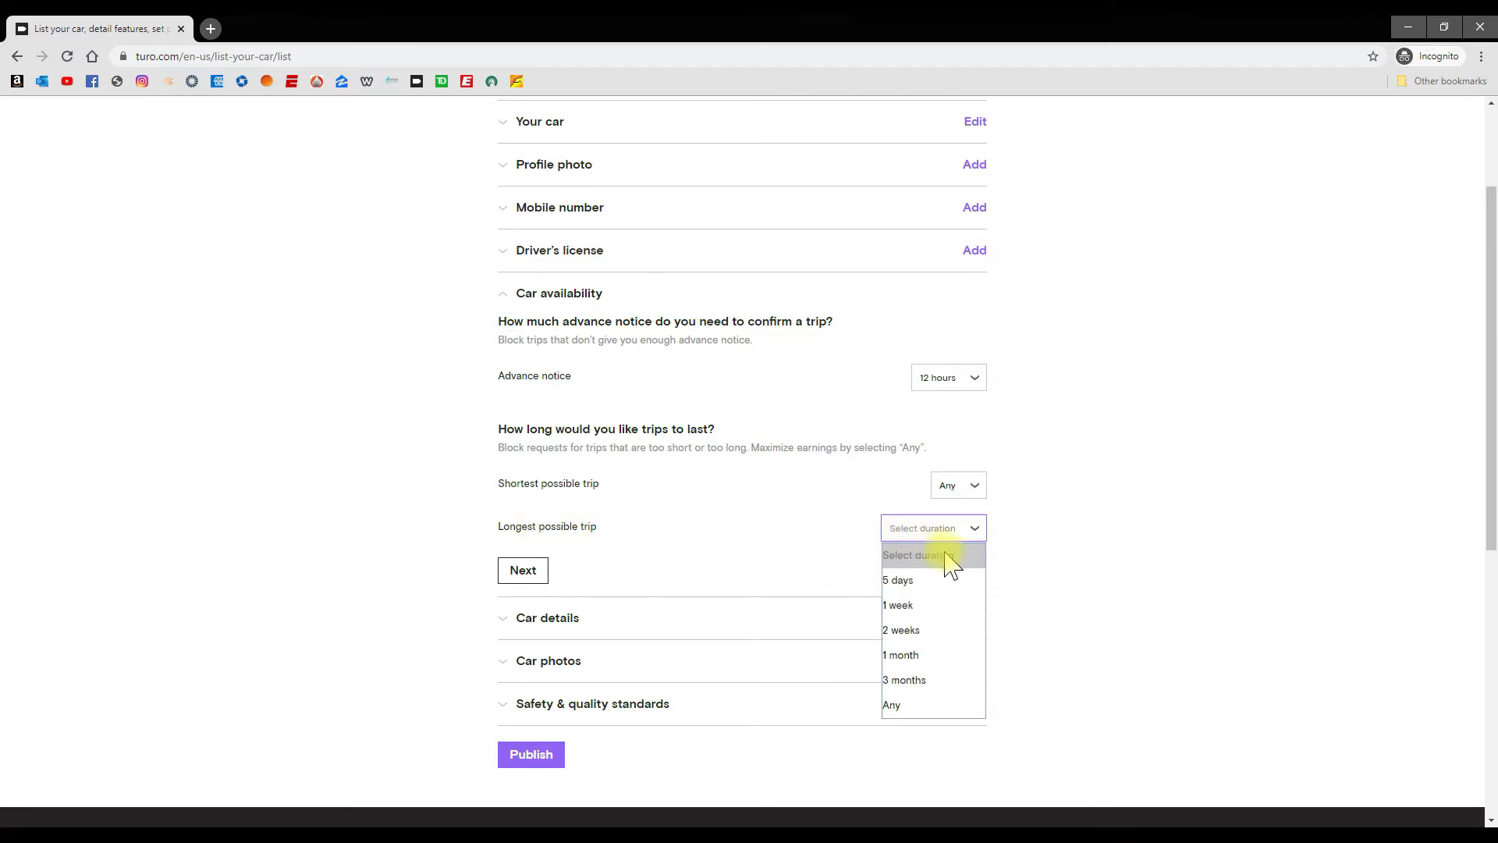
mouse_move(940, 580)
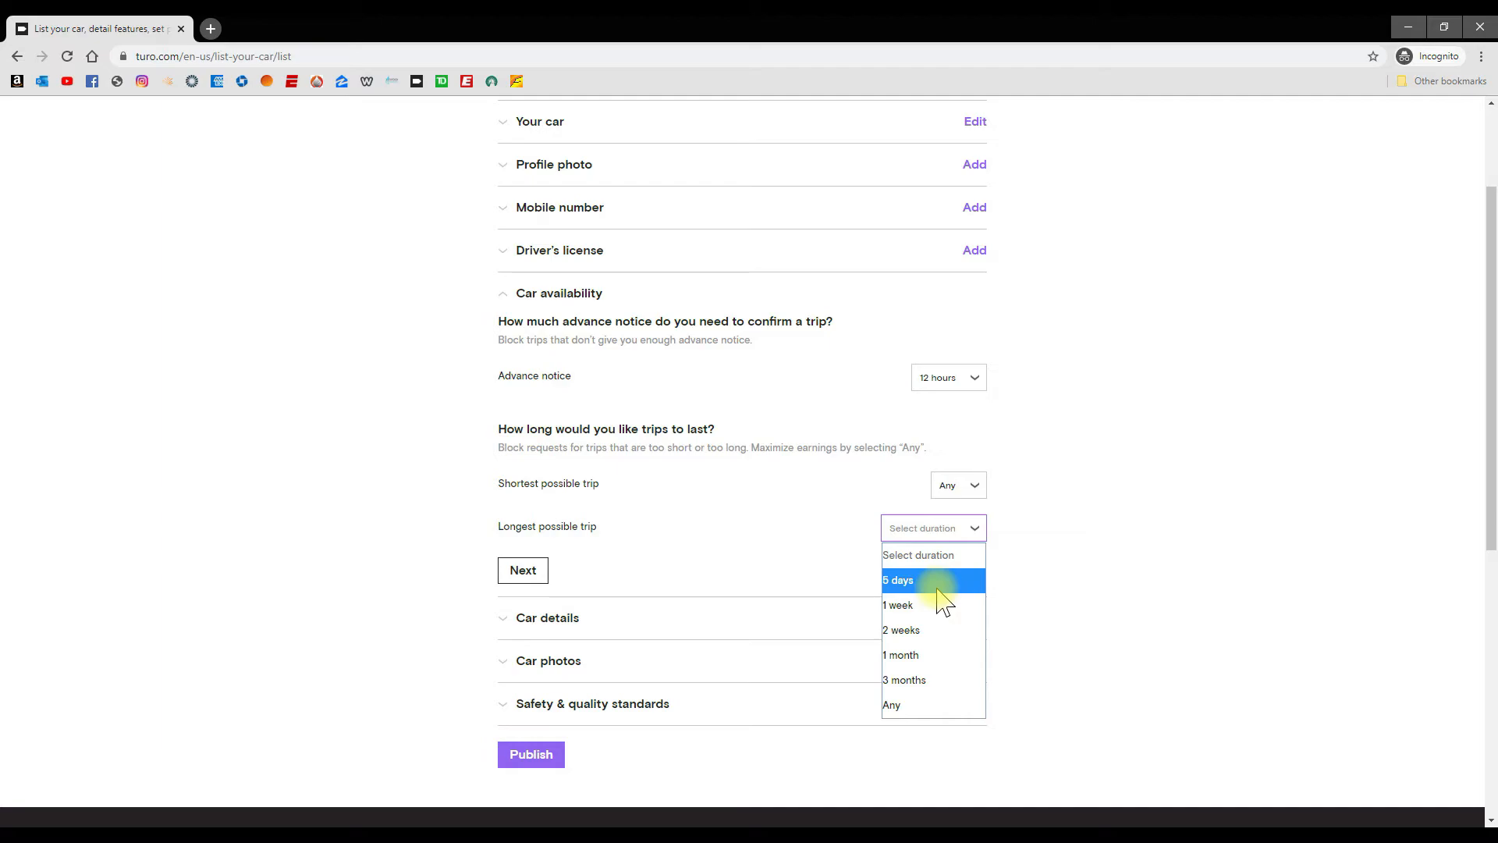
mouse_move(909, 705)
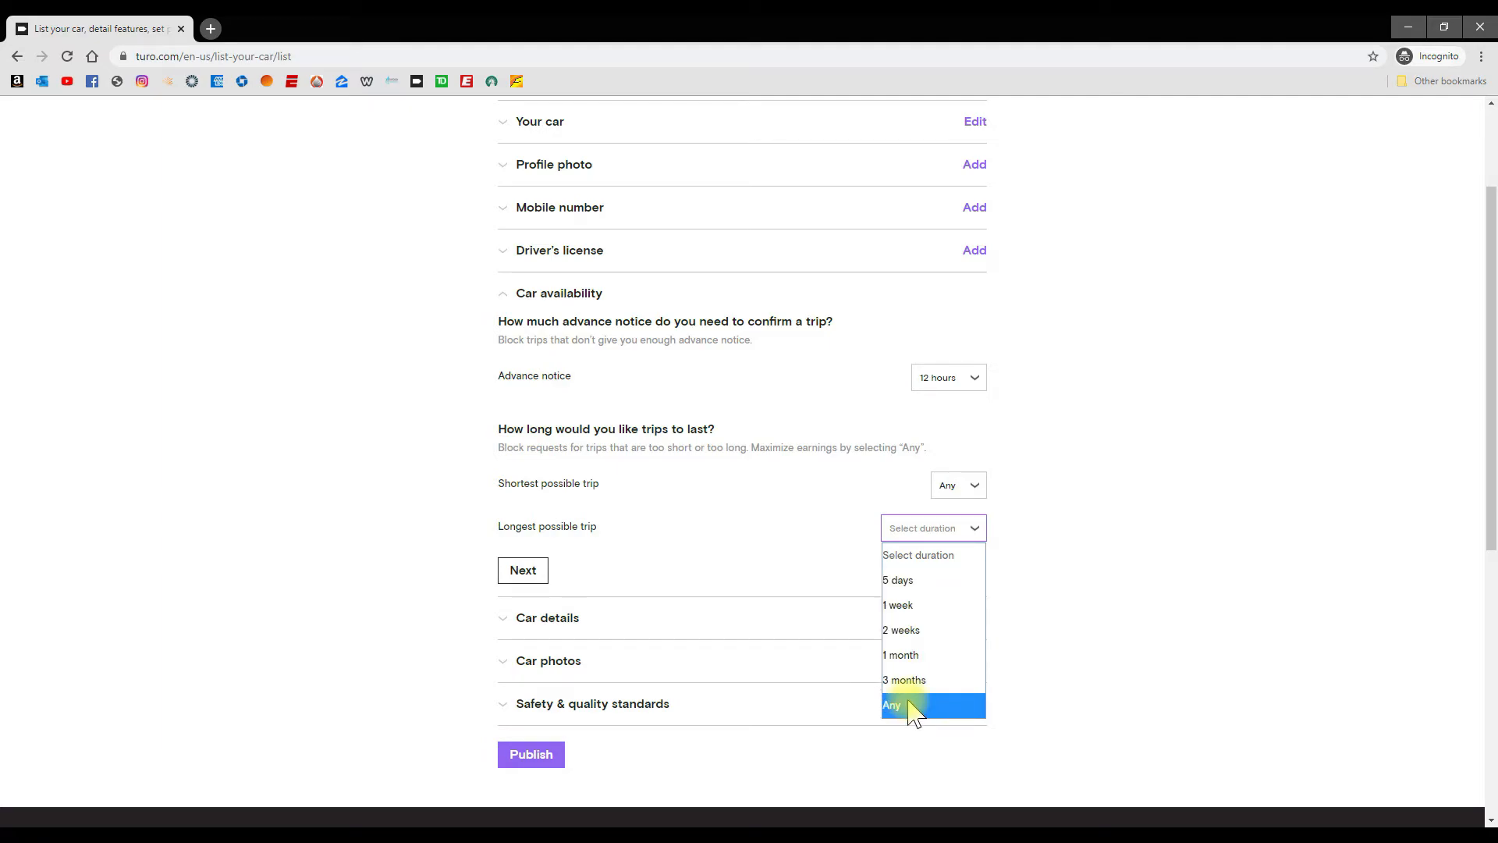
left_click(893, 704)
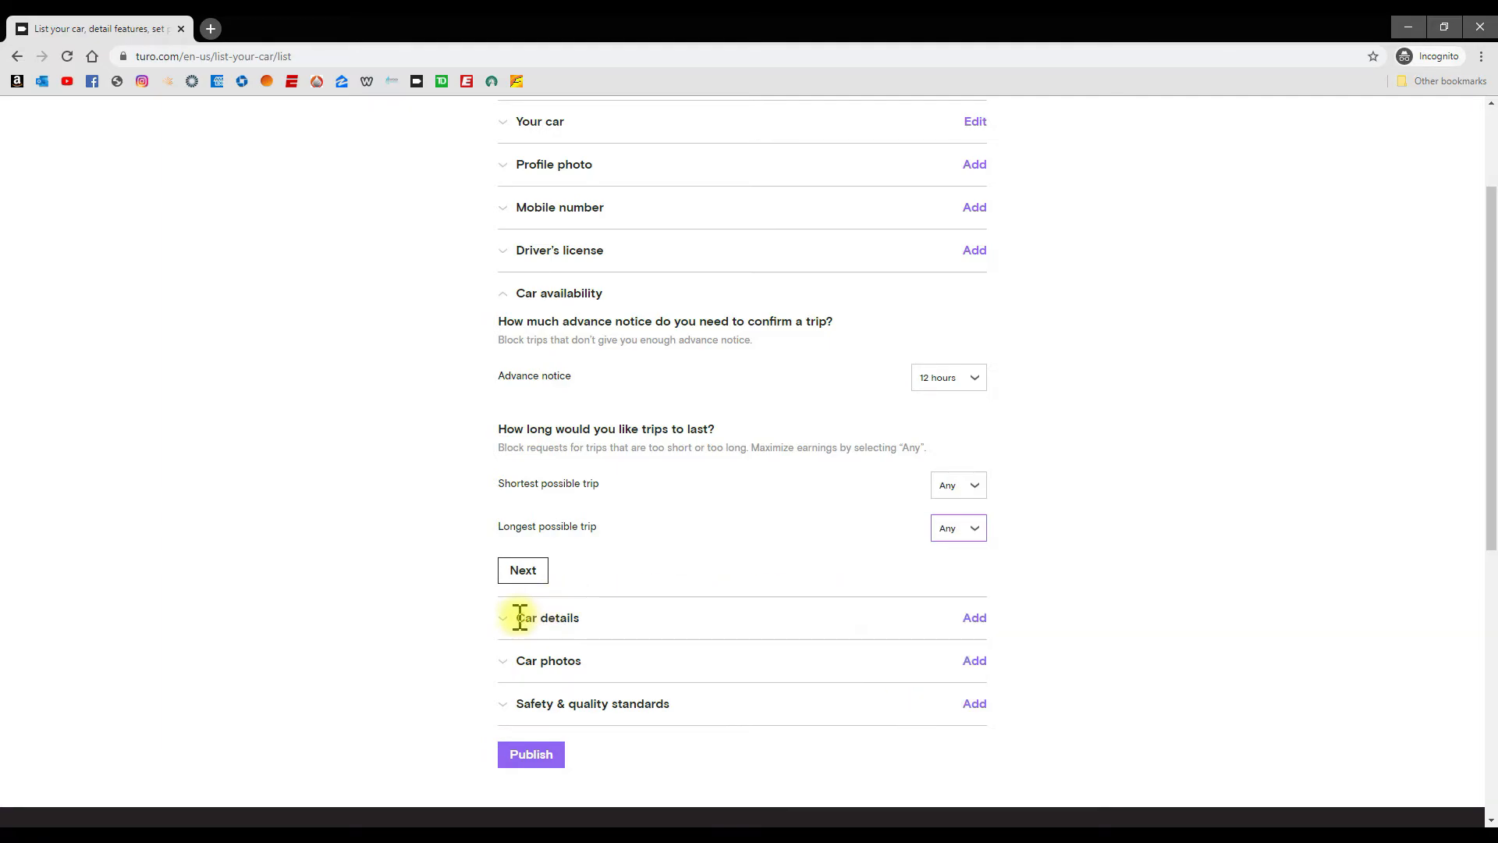
Step: In Car details, tick Child seat and Ski rack as car features
left_click(559, 618)
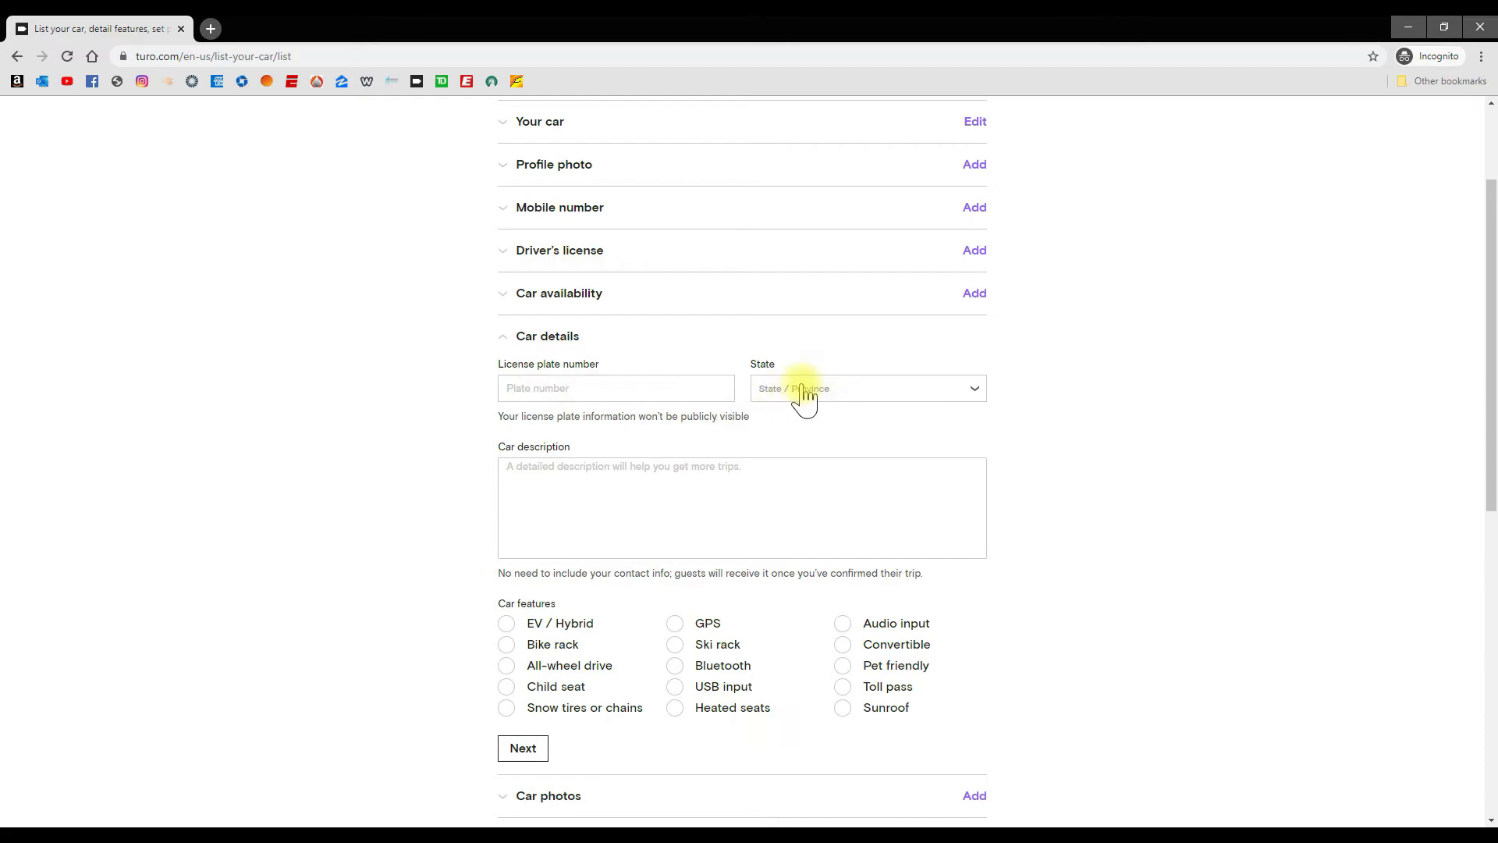
mouse_move(674, 468)
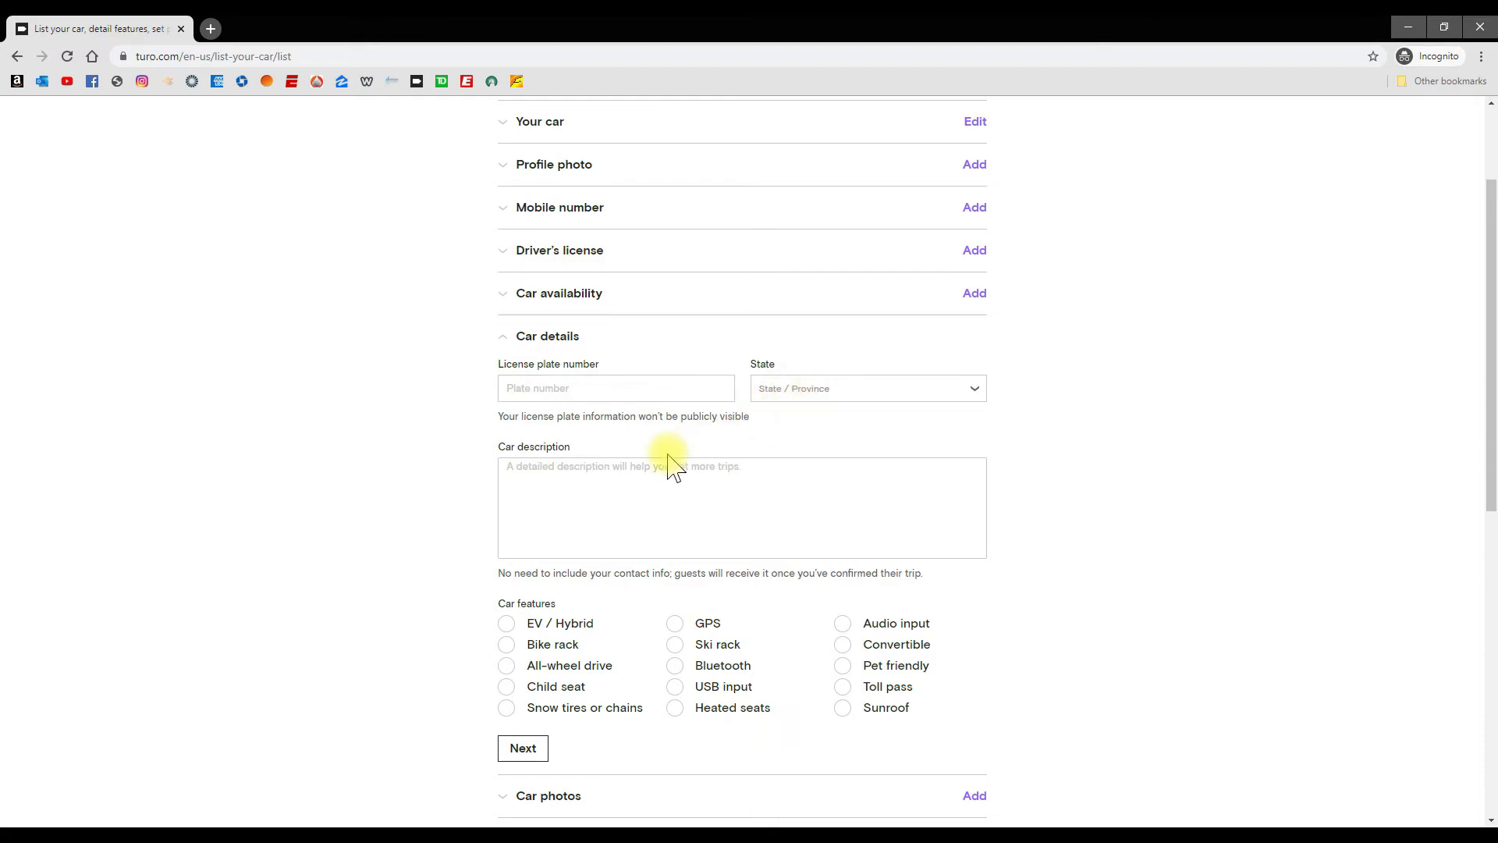
left_click(659, 492)
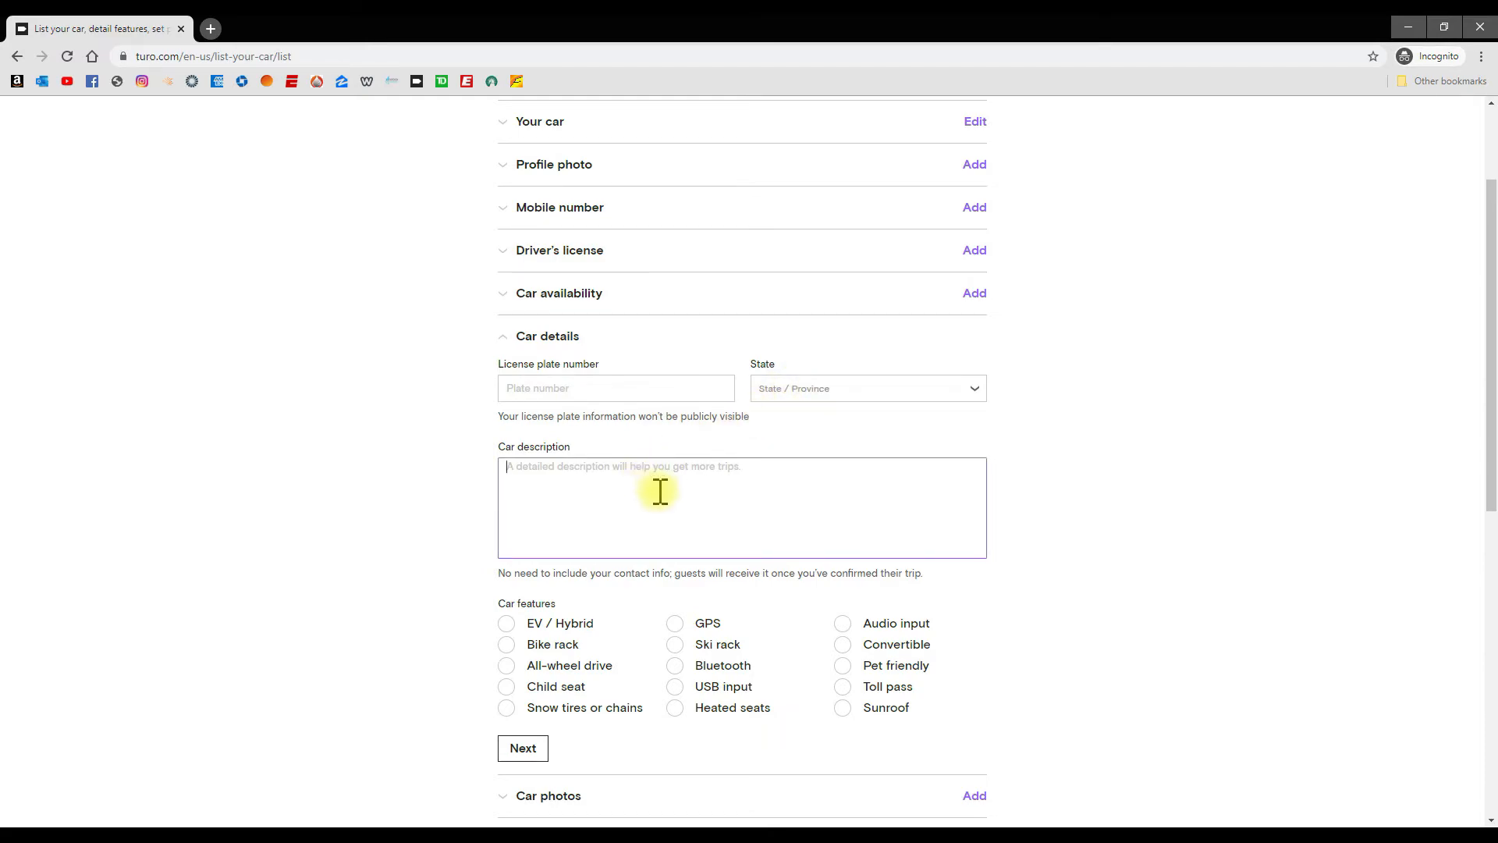
scroll("down", 3)
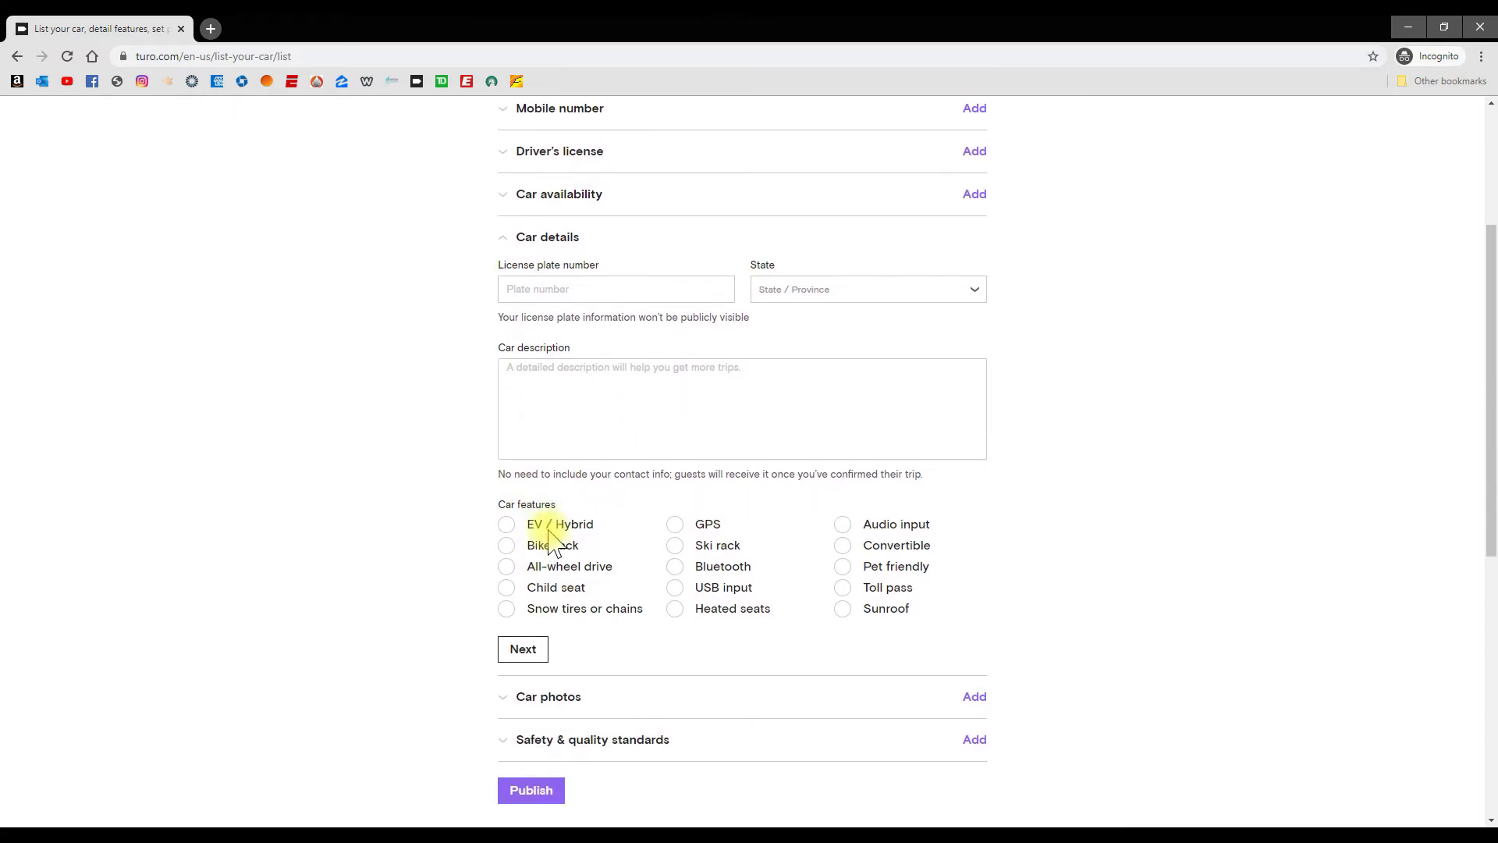
scroll("down", 3)
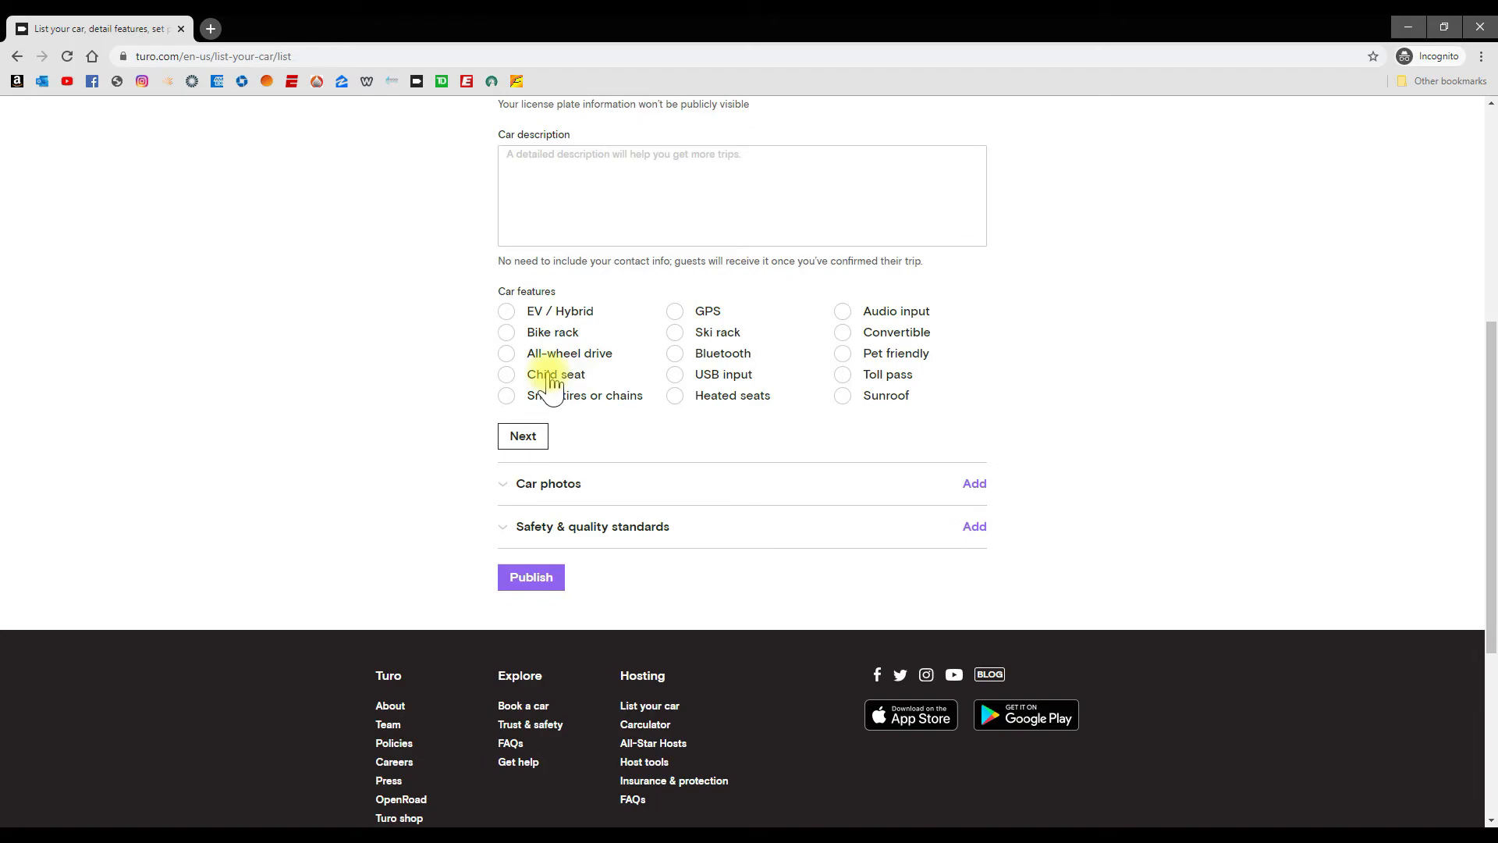
left_click(674, 331)
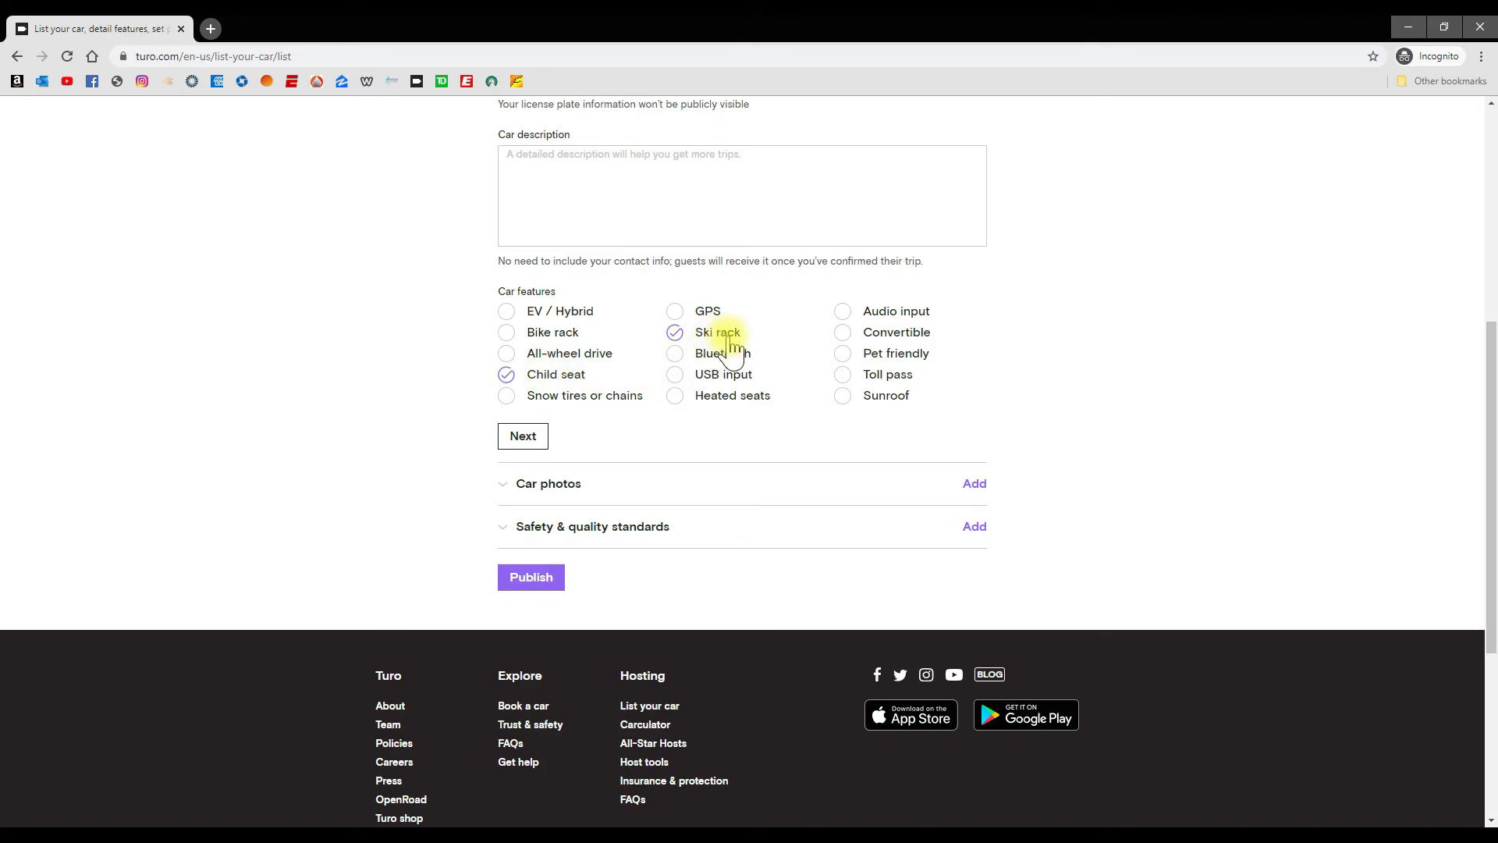
left_click(674, 373)
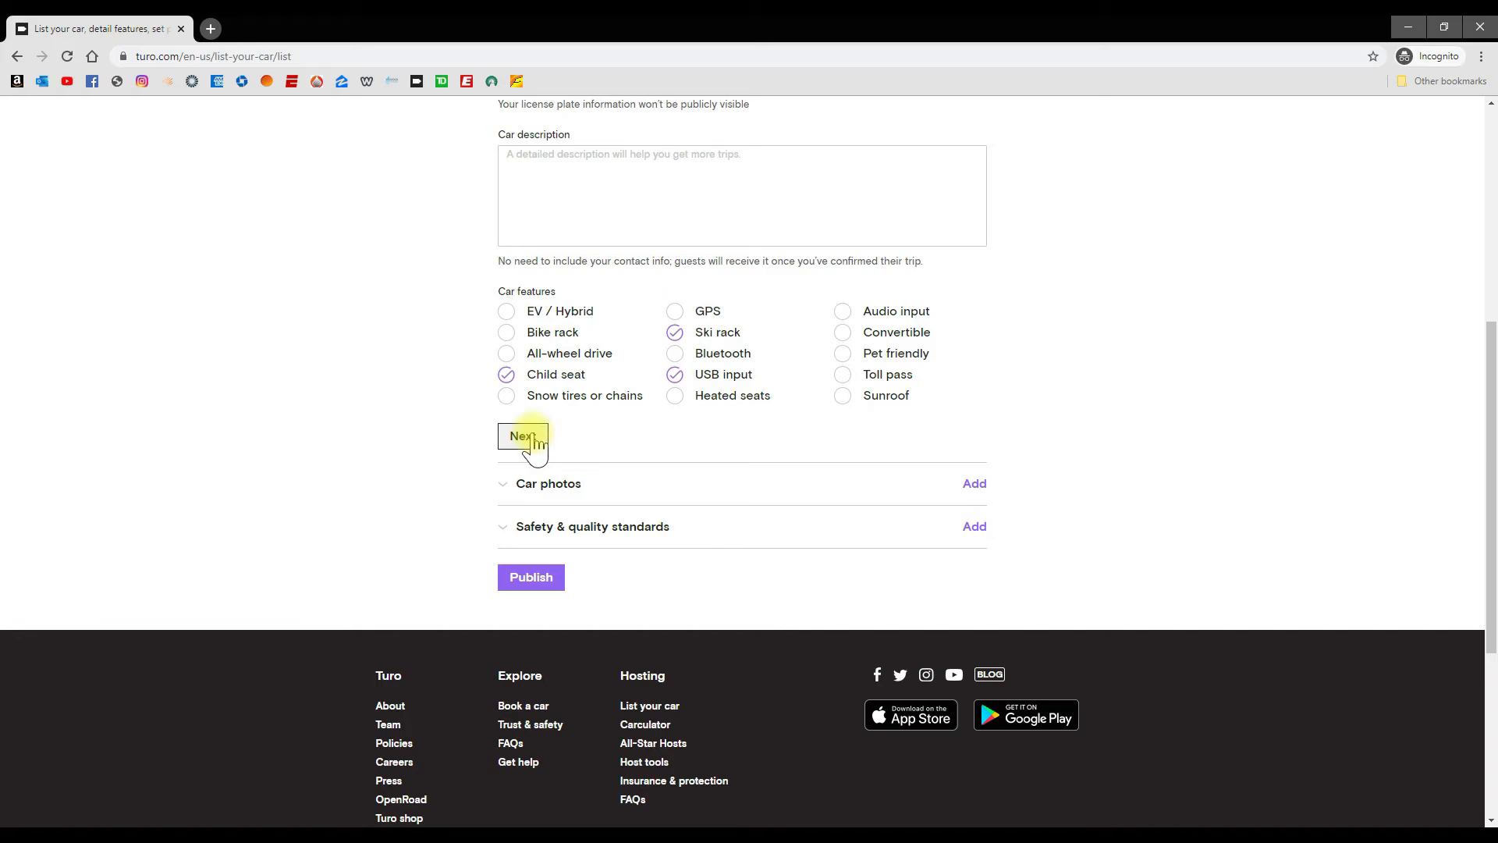
Step: Finish the car details and continue to the Car photos section
left_click(525, 436)
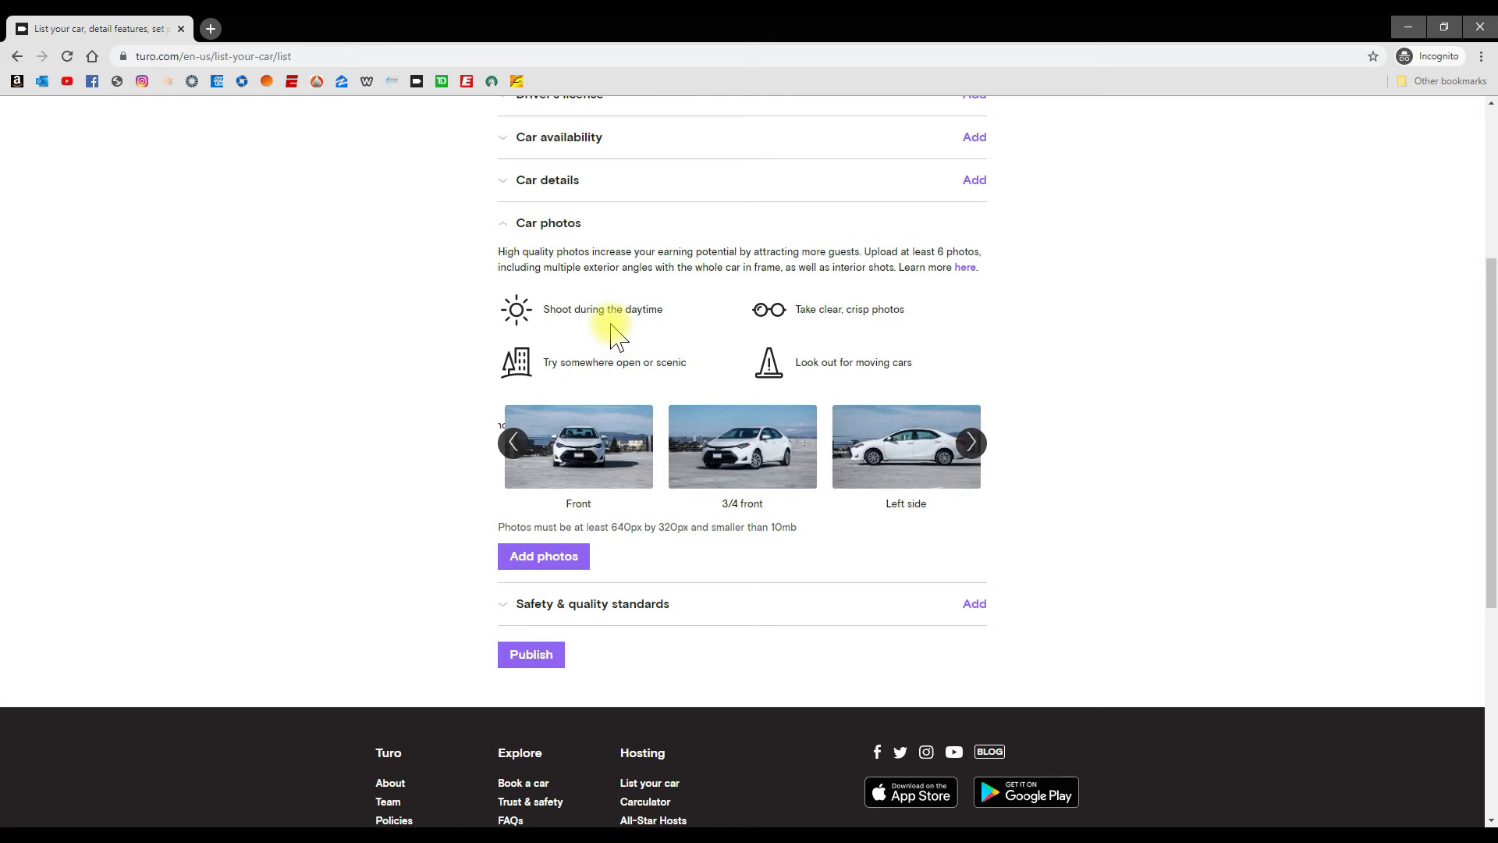
mouse_move(615, 344)
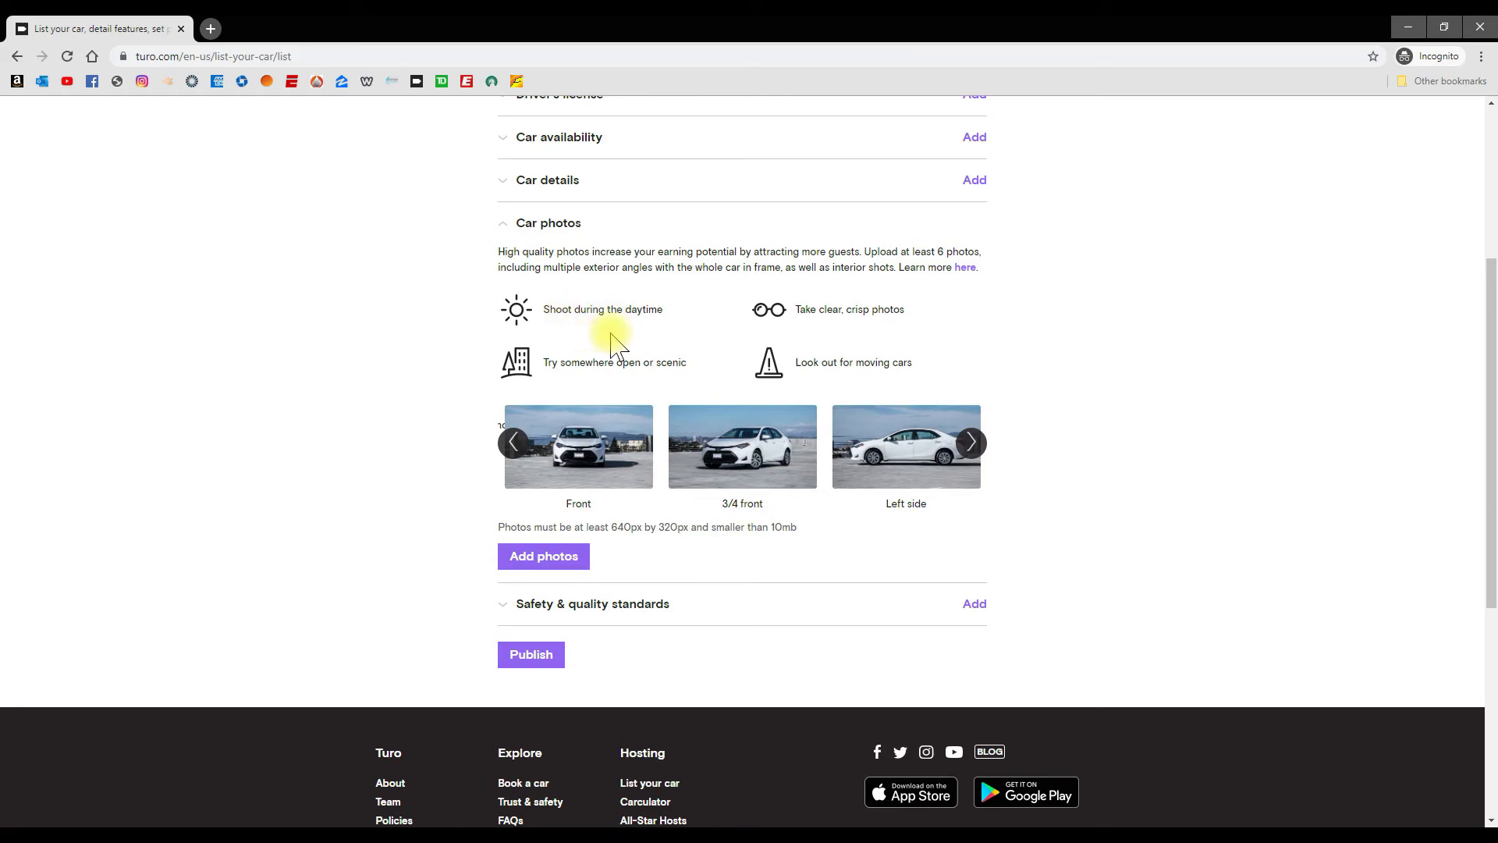
mouse_move(868, 331)
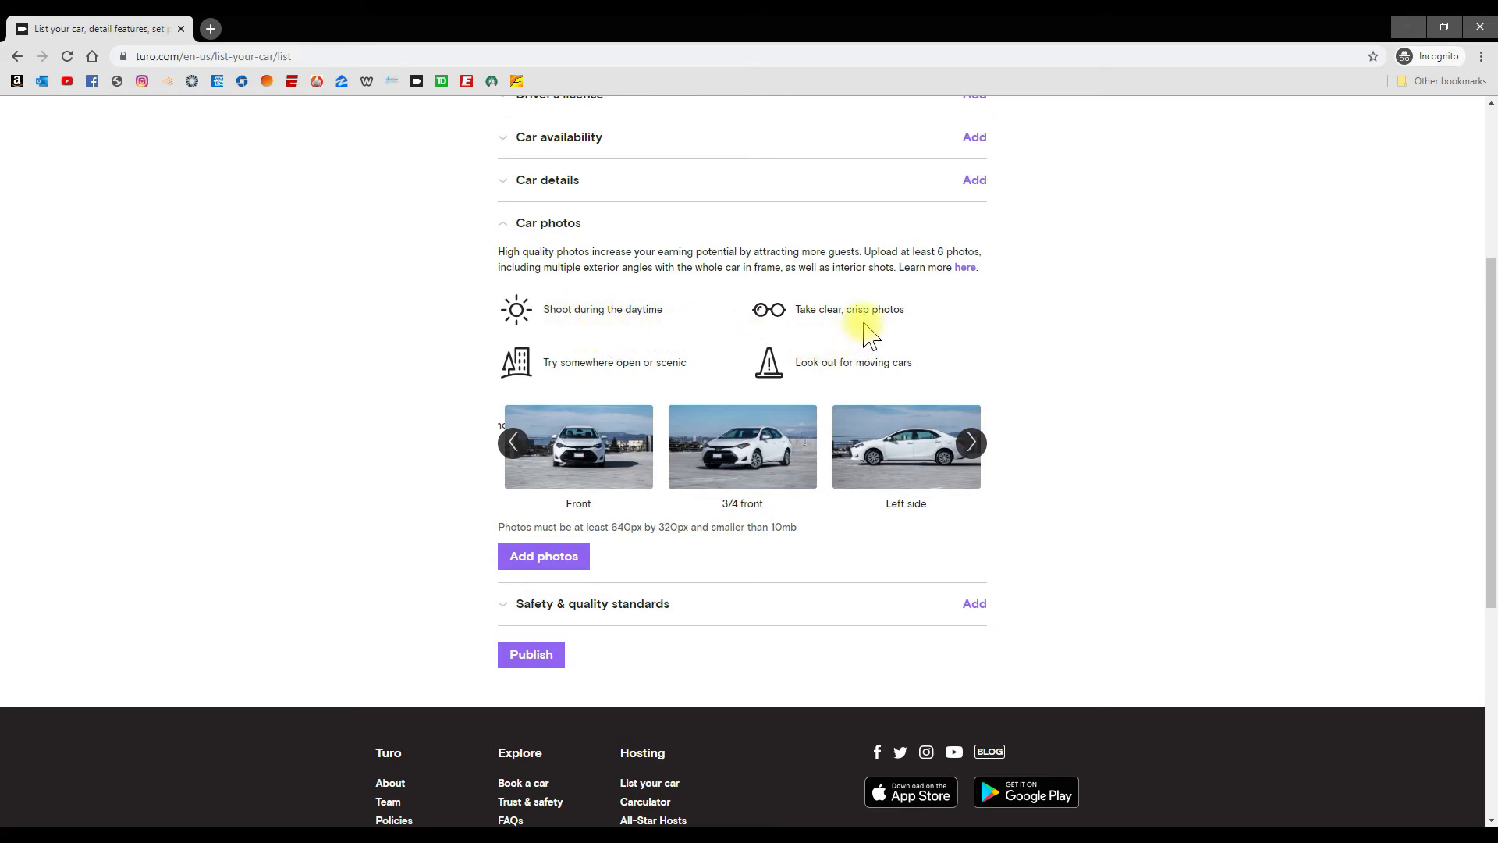
mouse_move(684, 348)
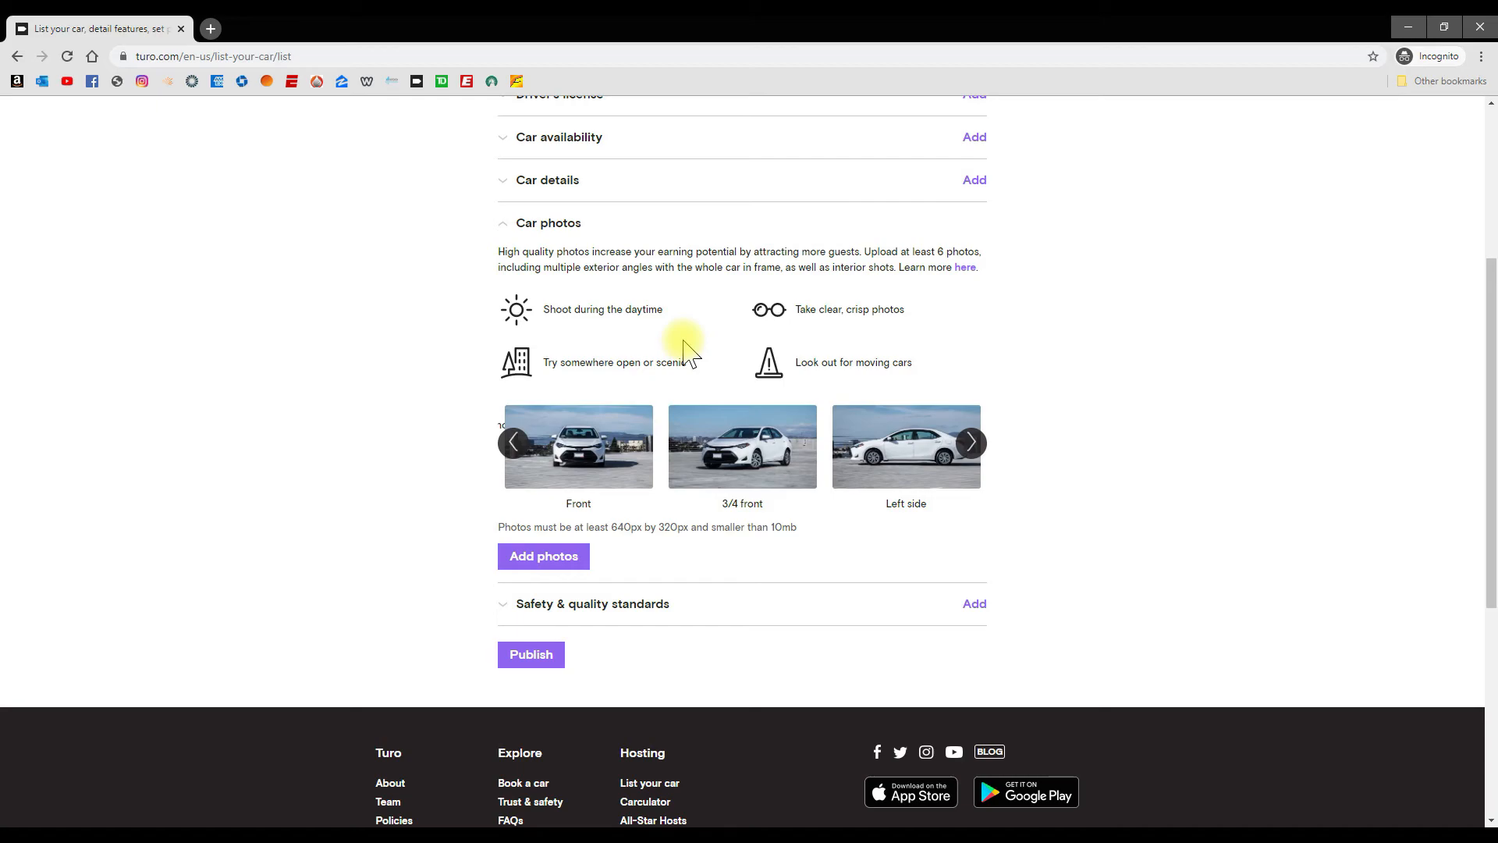
mouse_move(662, 356)
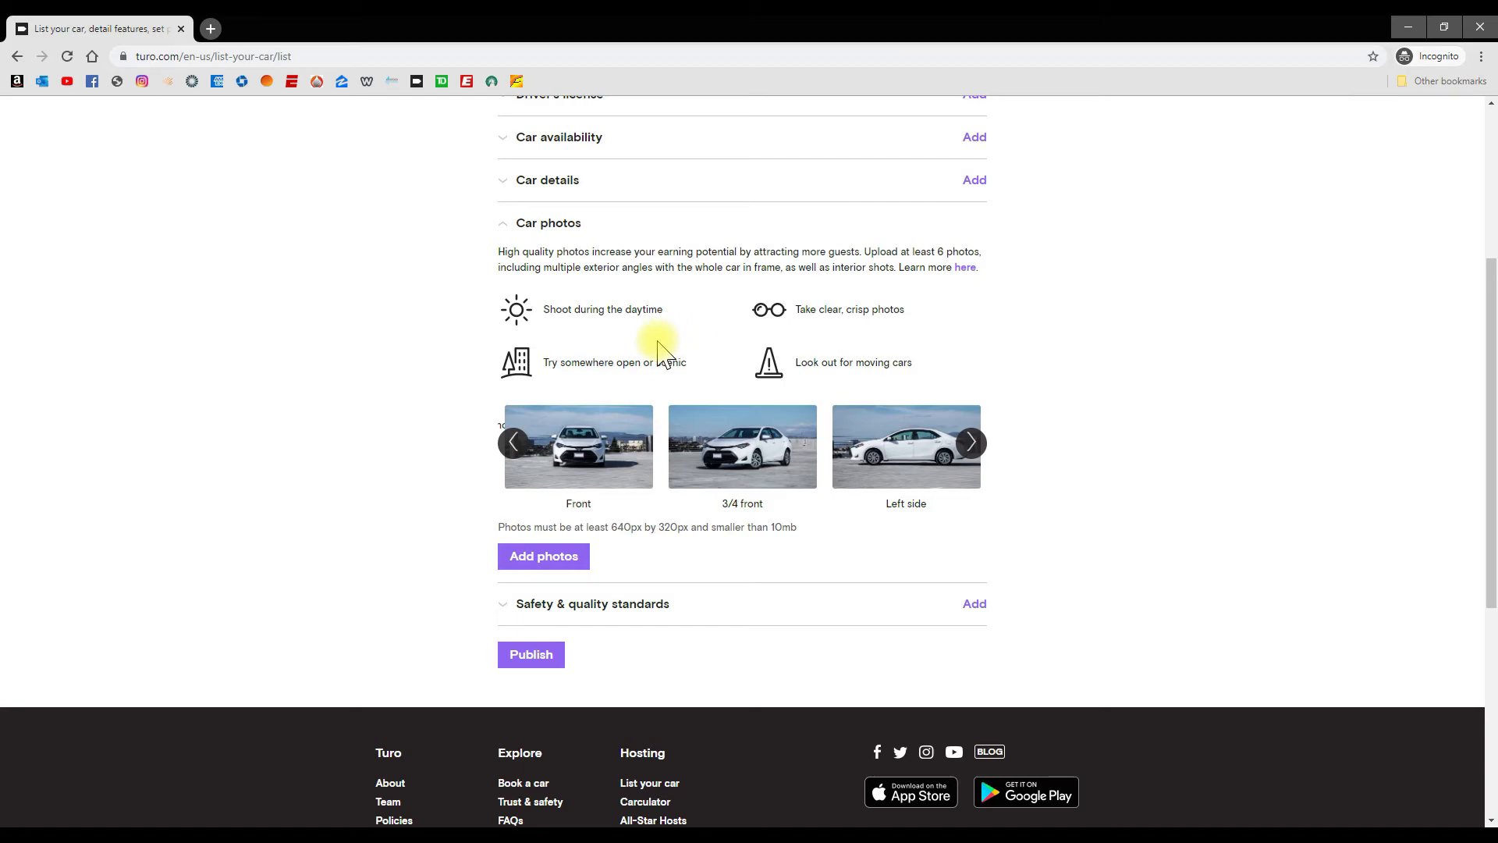
mouse_move(612, 383)
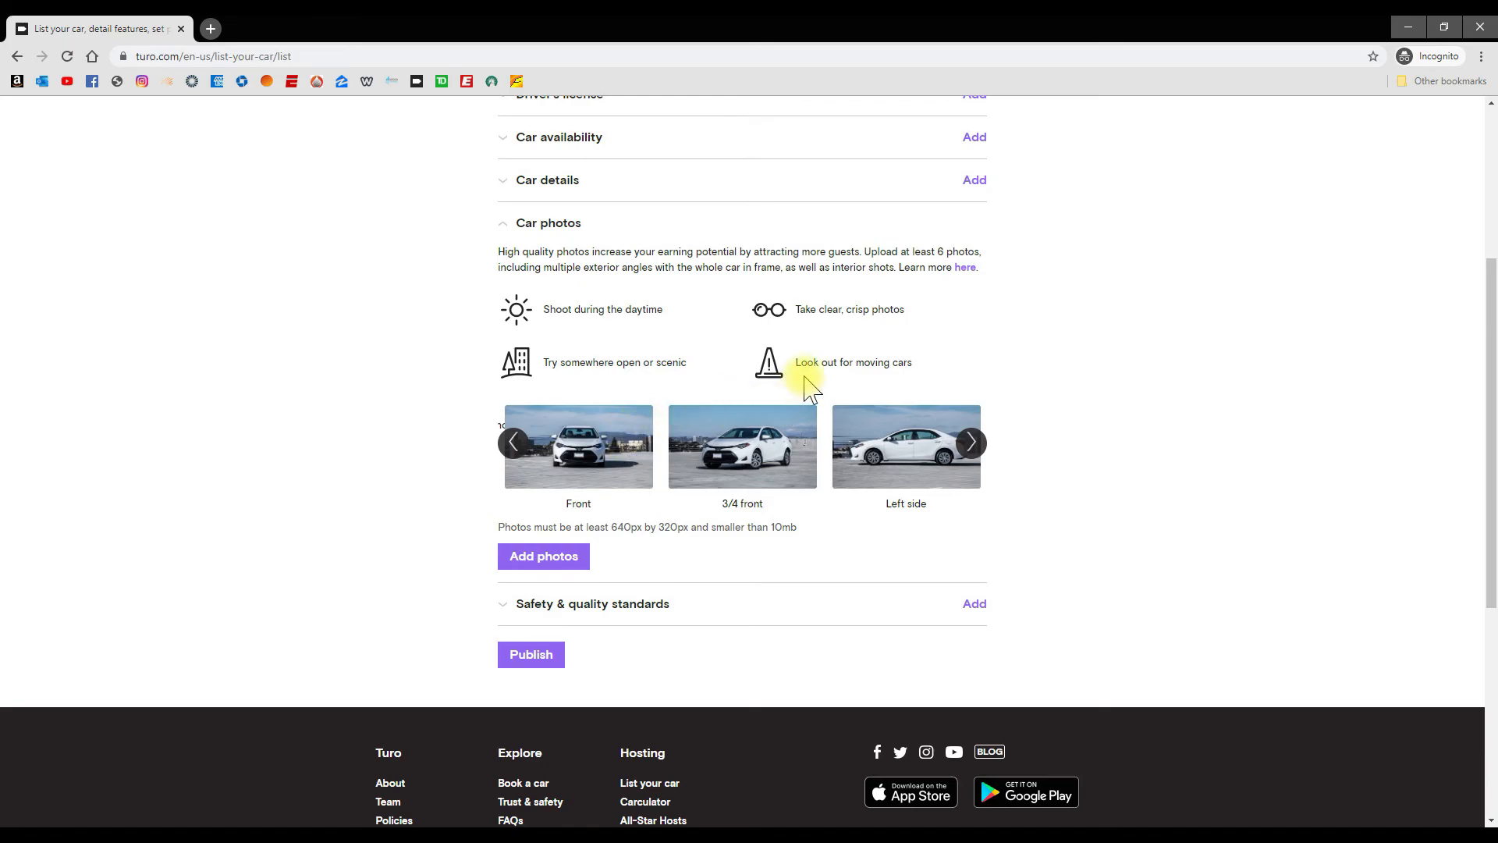
mouse_move(661, 530)
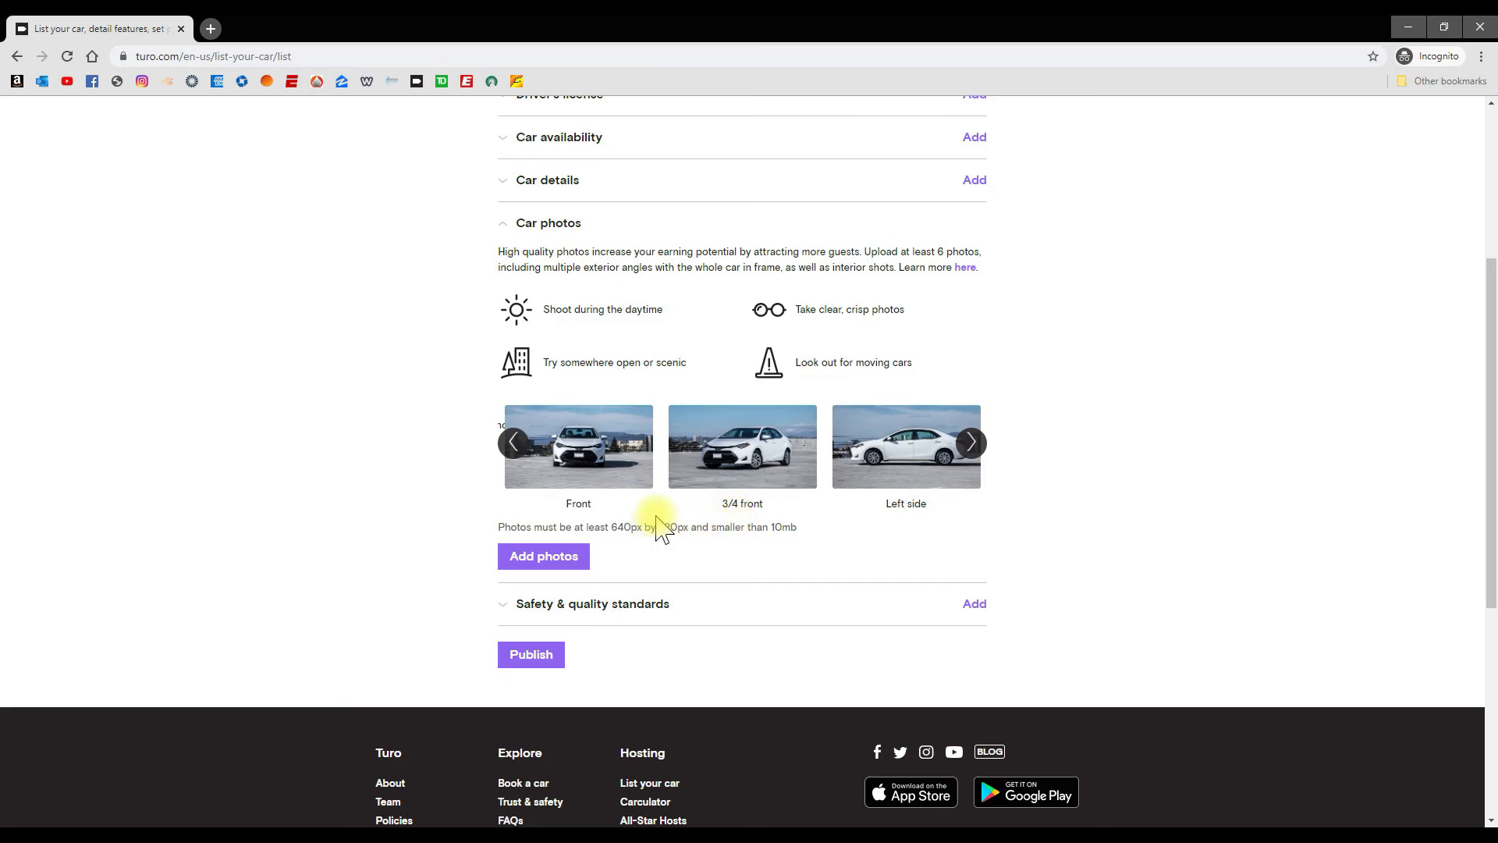
mouse_move(633, 527)
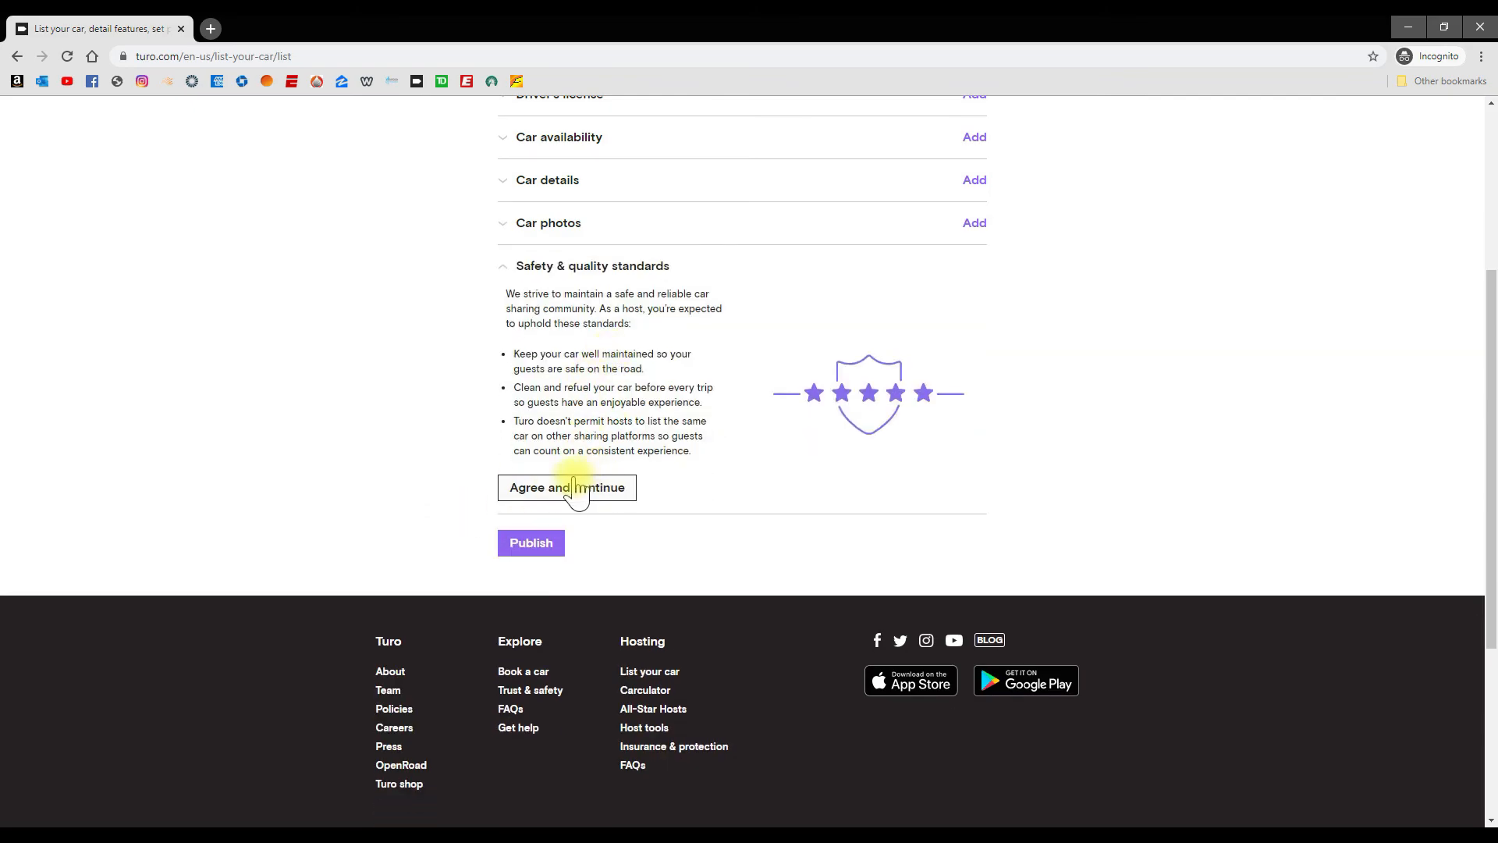
mouse_move(590, 372)
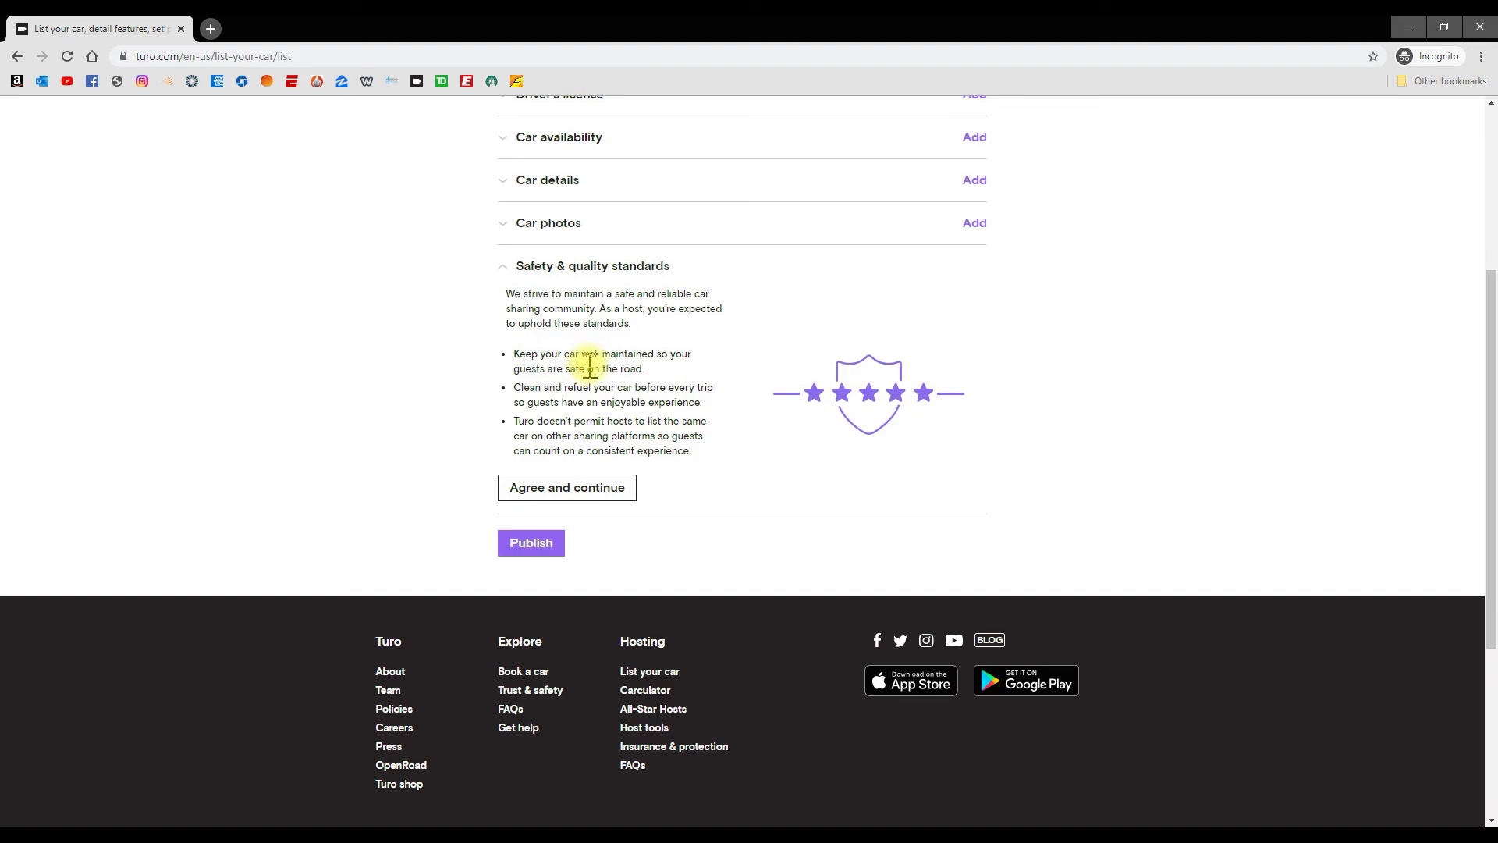
mouse_move(593, 450)
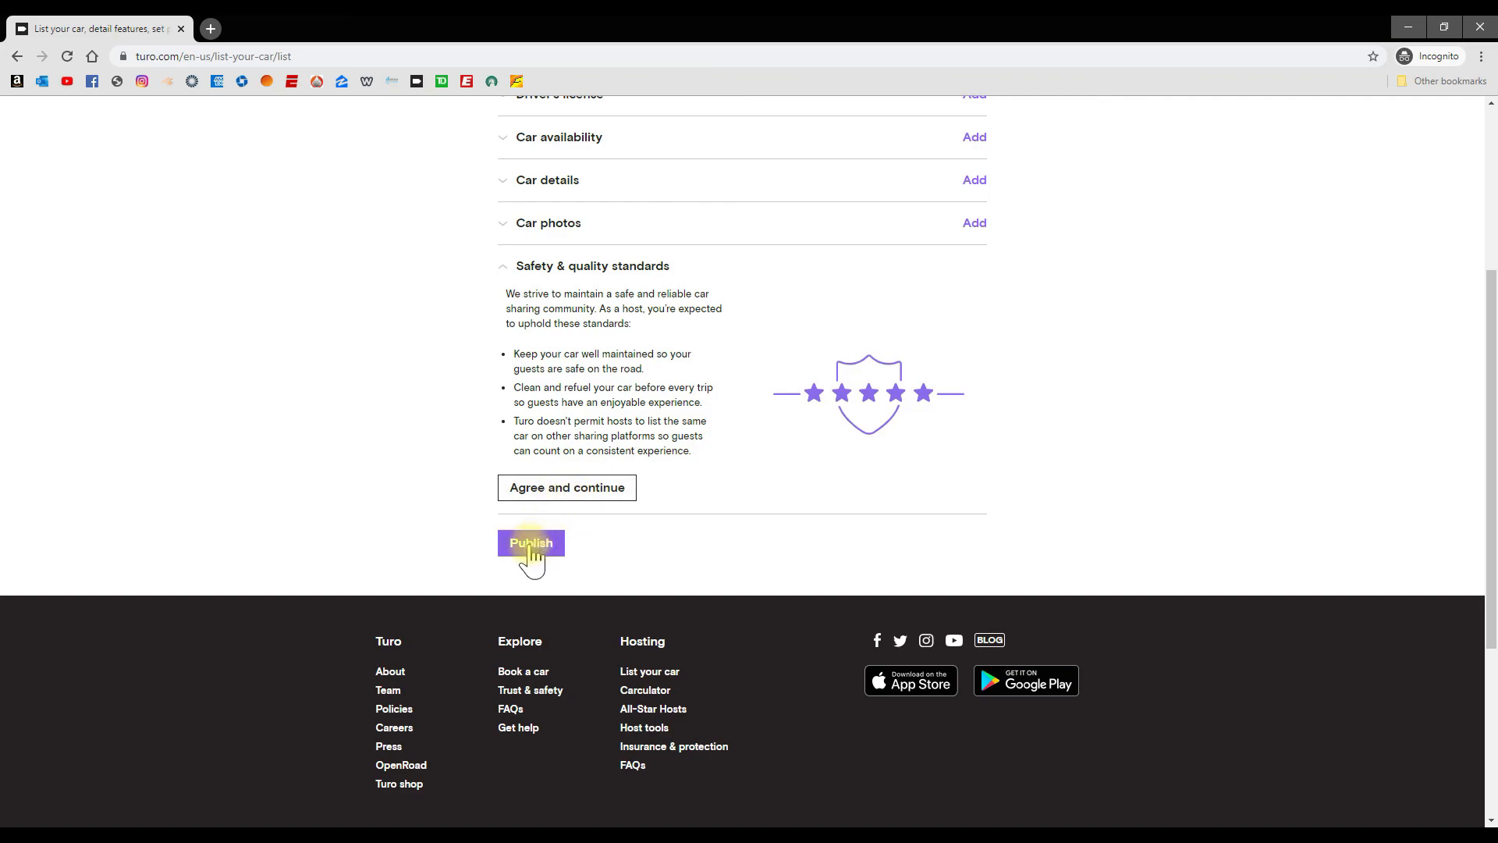
Step: Publish the listing, landing on the Vehicles page with the listed vehicle
left_click(531, 543)
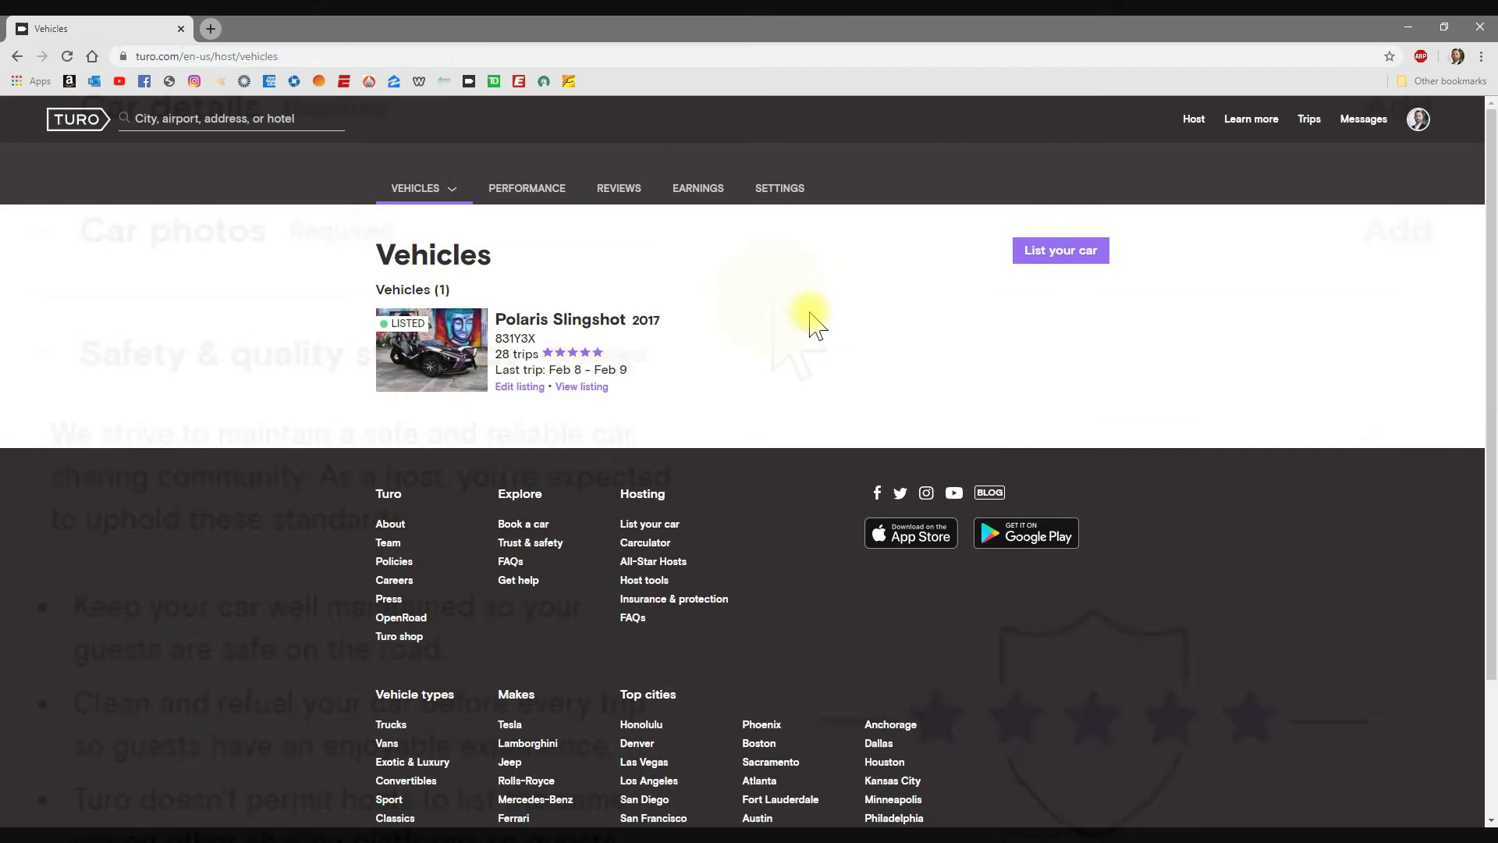